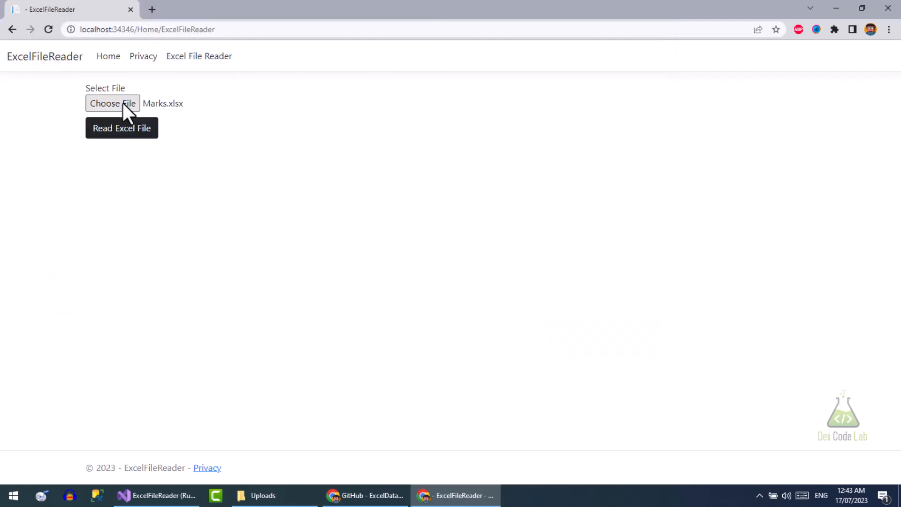
Step: Read Marks.xlsx into the table, scroll through the student marks, then switch to Visual Studio
left_click(121, 127)
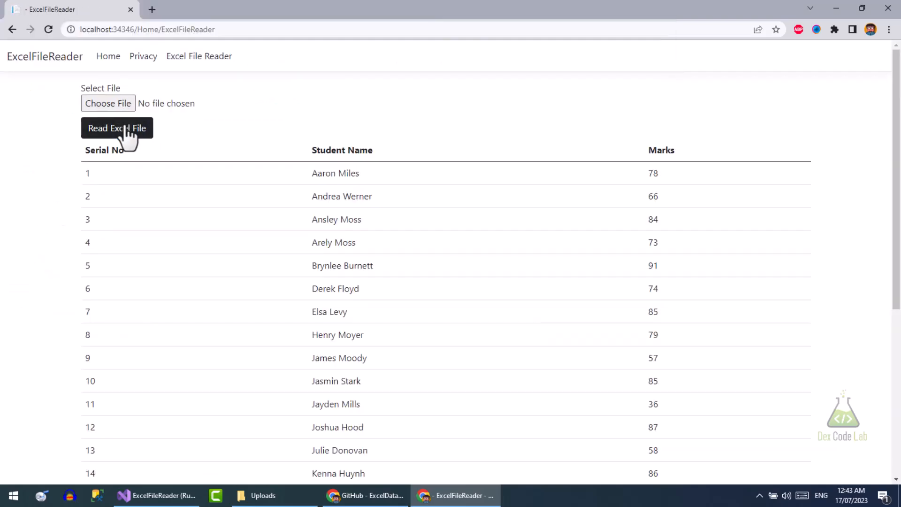
scroll("down", 3)
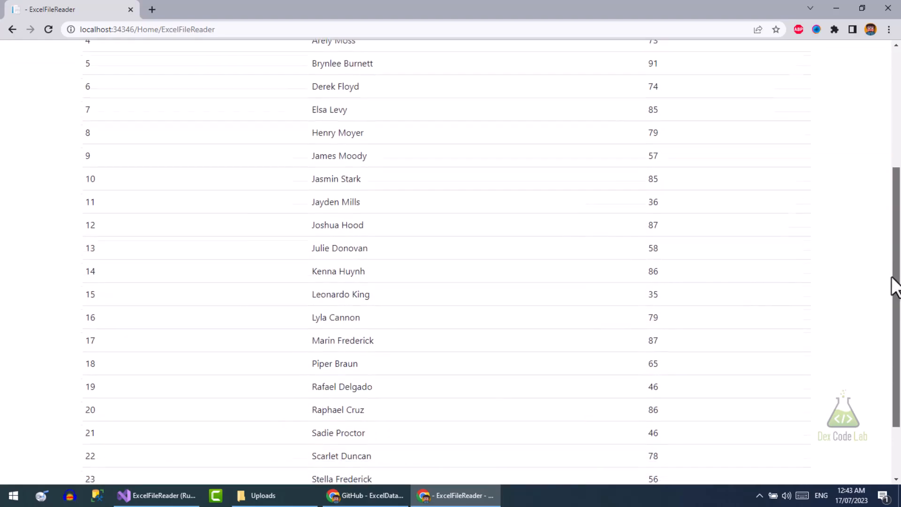
scroll("up", 3)
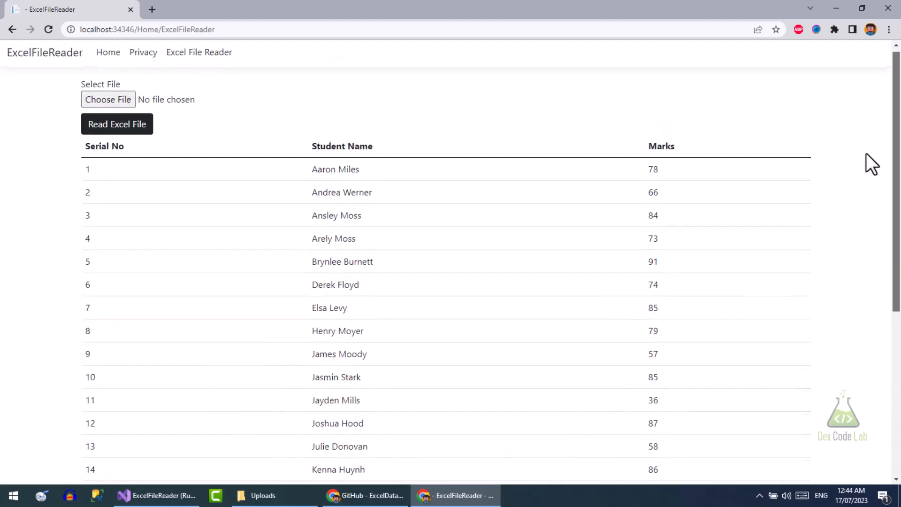
left_click(239, 495)
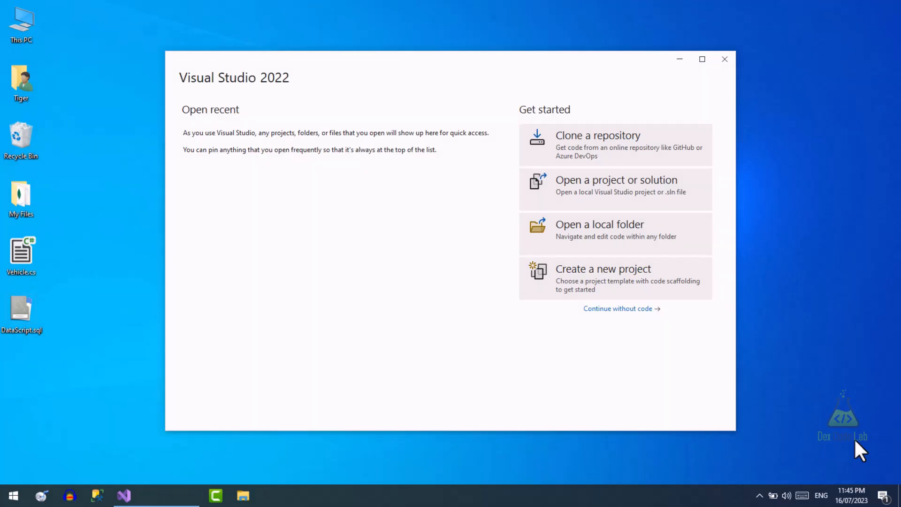
mouse_move(615, 278)
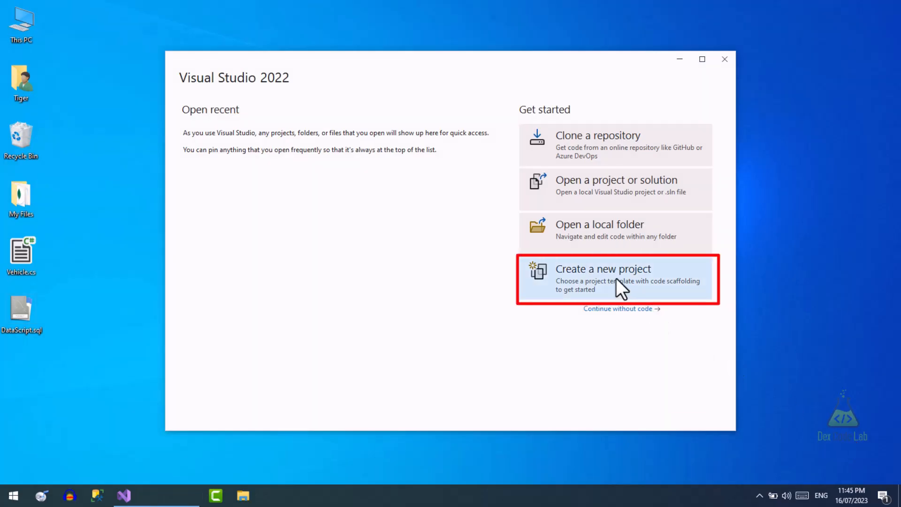
Step: Start a new project and search the templates for 'asp.net core web app'
left_click(615, 279)
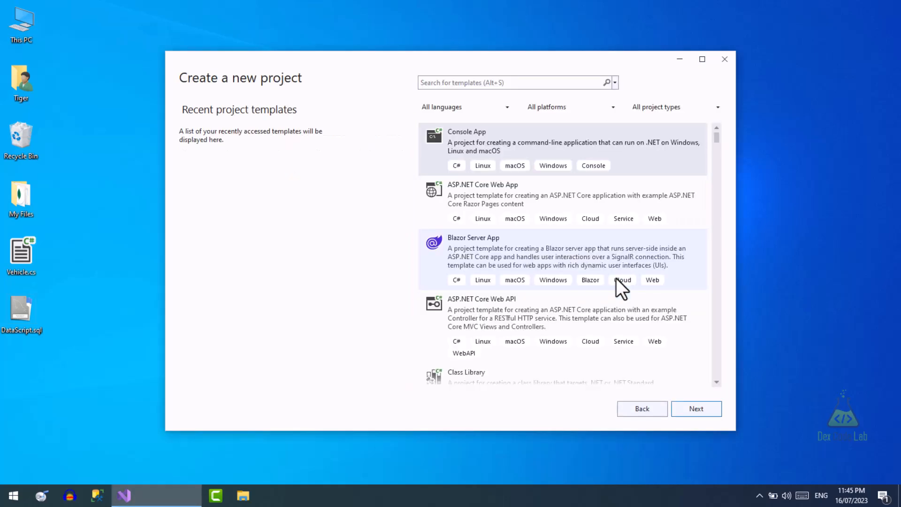
left_click(511, 82)
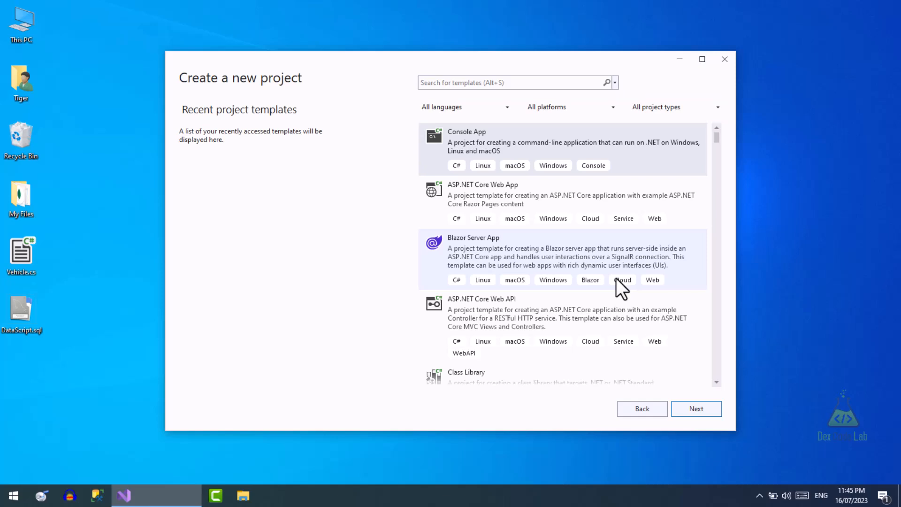
type("asp.net core web app")
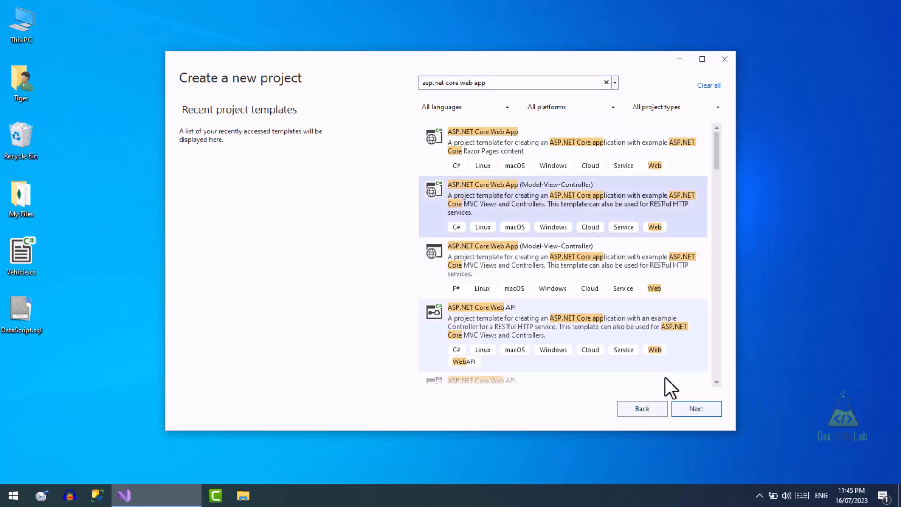
Step: Create the MVC template project 'ExcelFileReader' on .NET 7.0 with HTTPS disabled
left_click(696, 409)
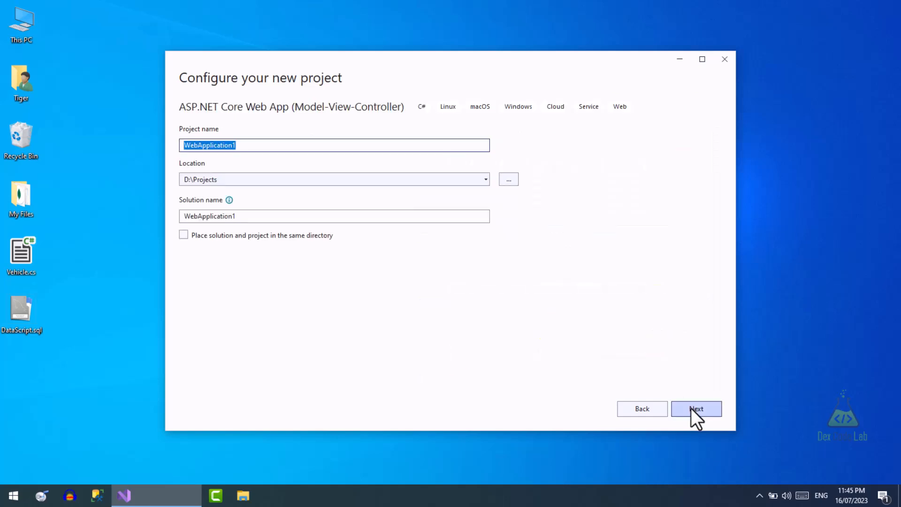
type("Excel")
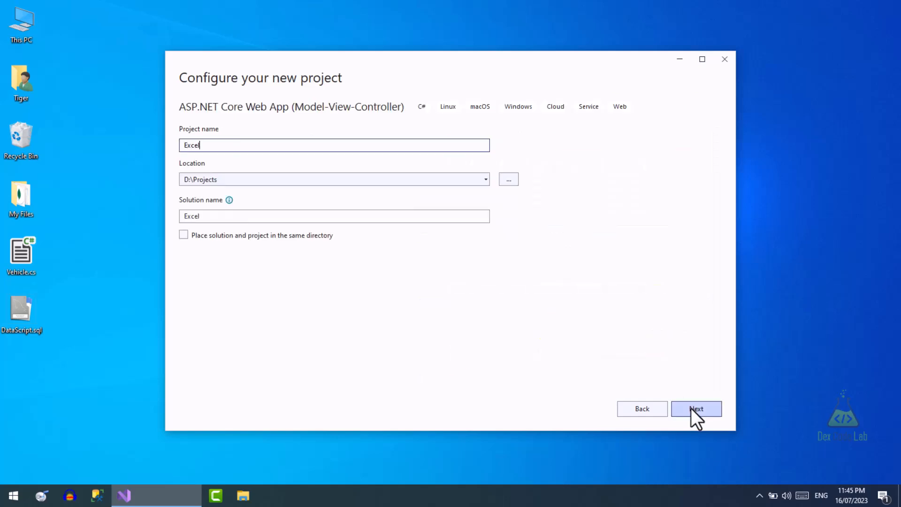
type("Reader")
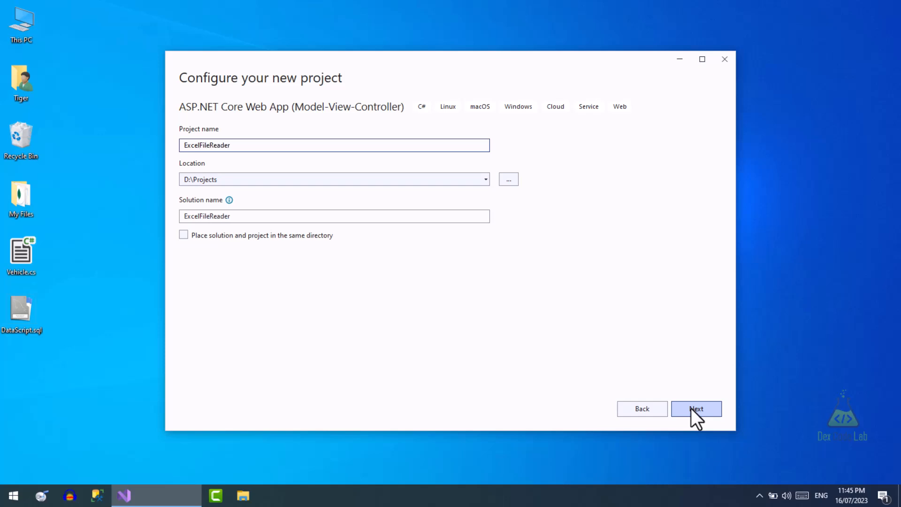
left_click(696, 409)
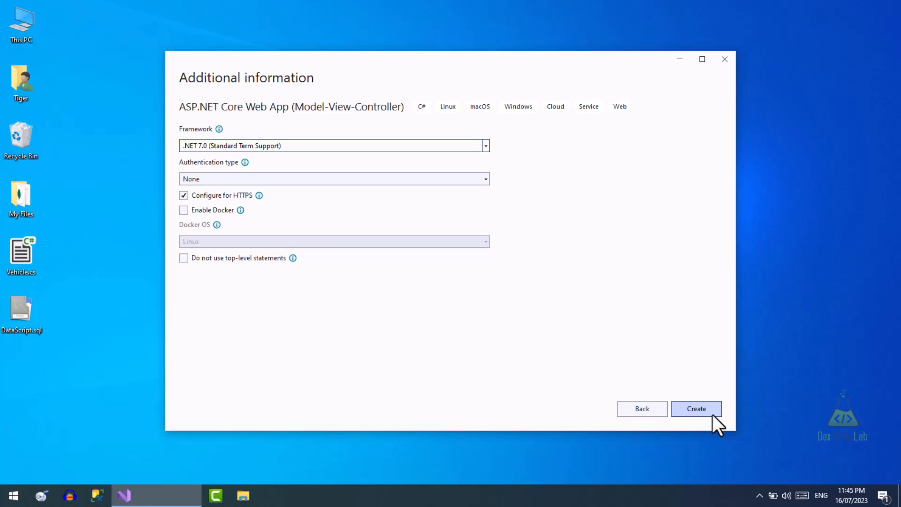
left_click(184, 195)
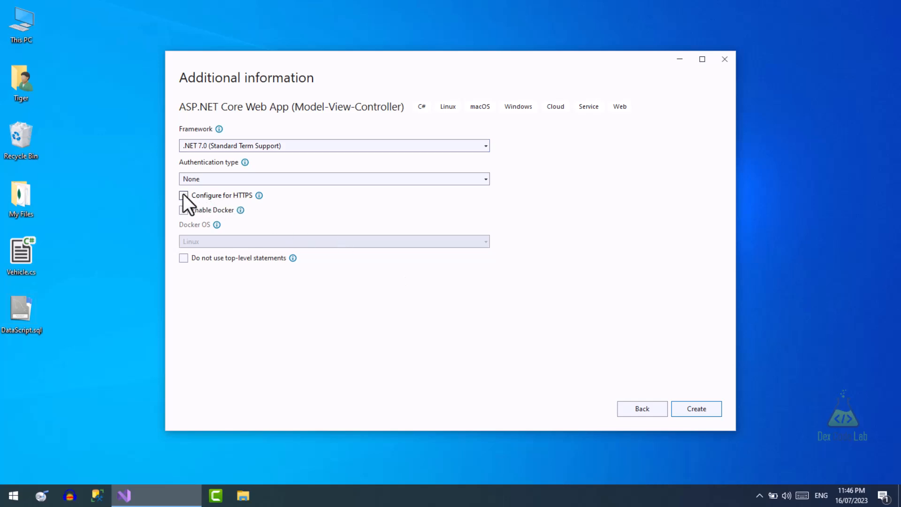
mouse_move(676, 361)
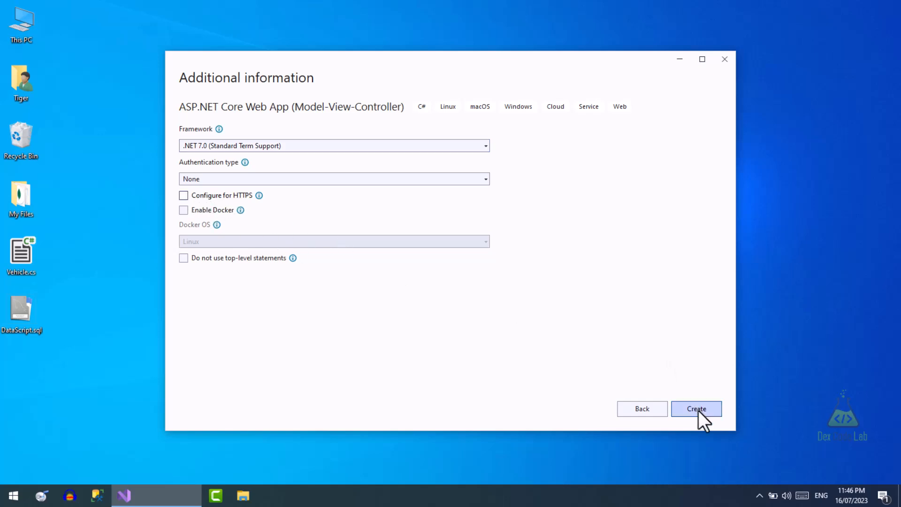
left_click(696, 408)
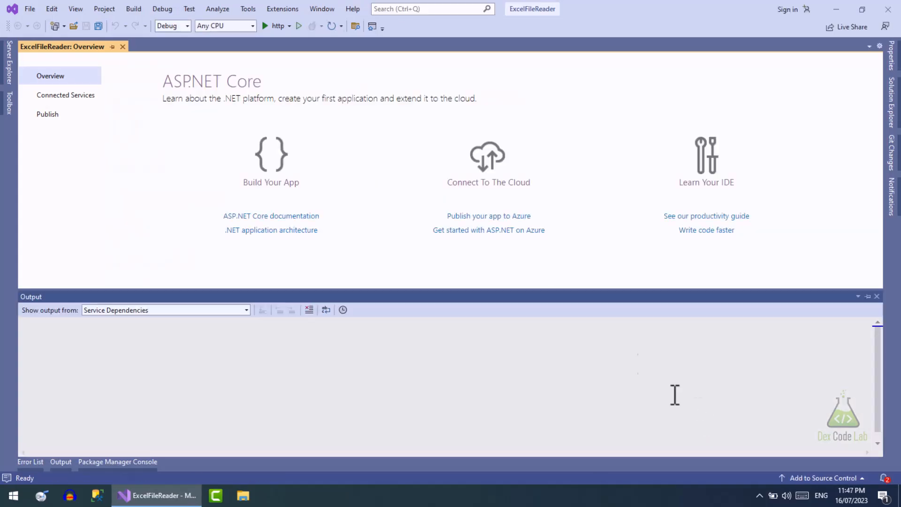
Step: Switch the launch profile to IIS Express, run the app once, then stop debugging
left_click(288, 26)
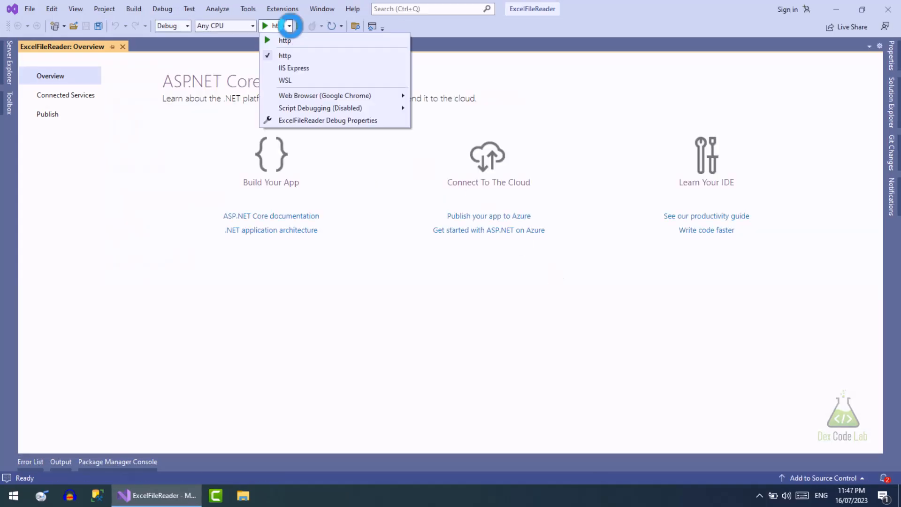
left_click(294, 67)
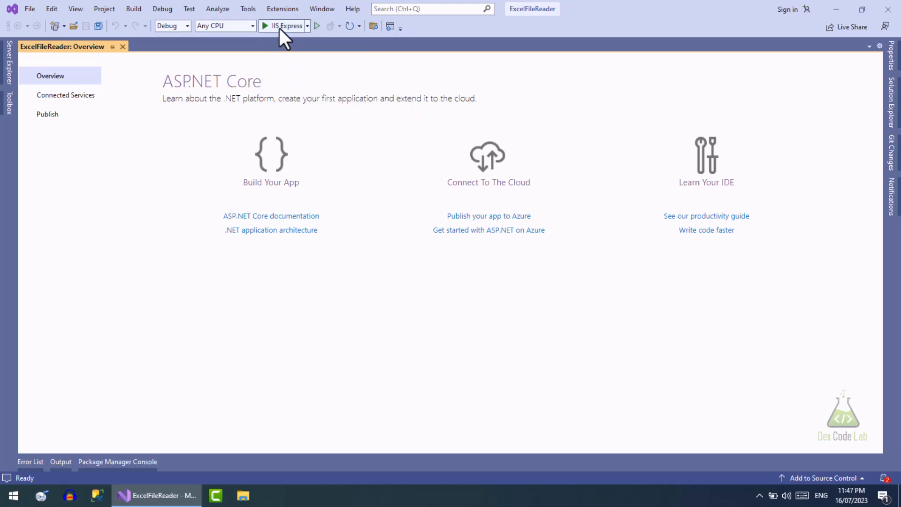
left_click(267, 25)
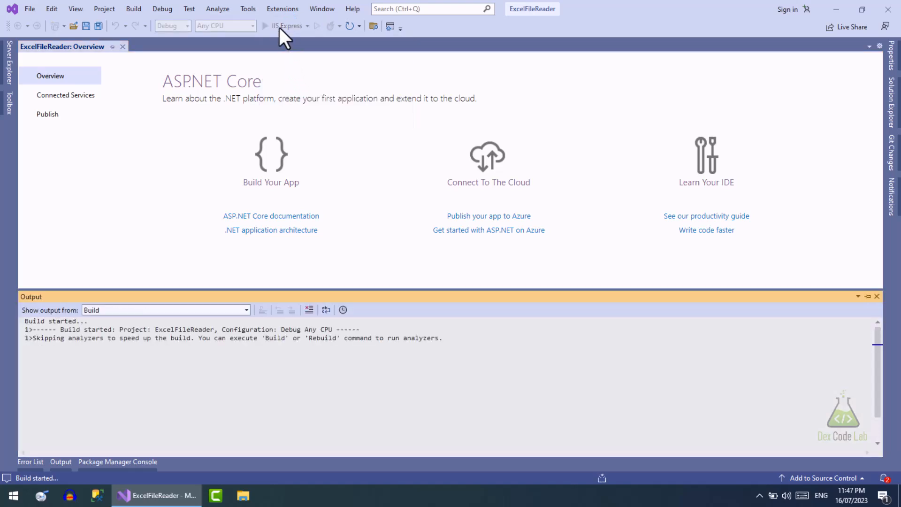
left_click(264, 26)
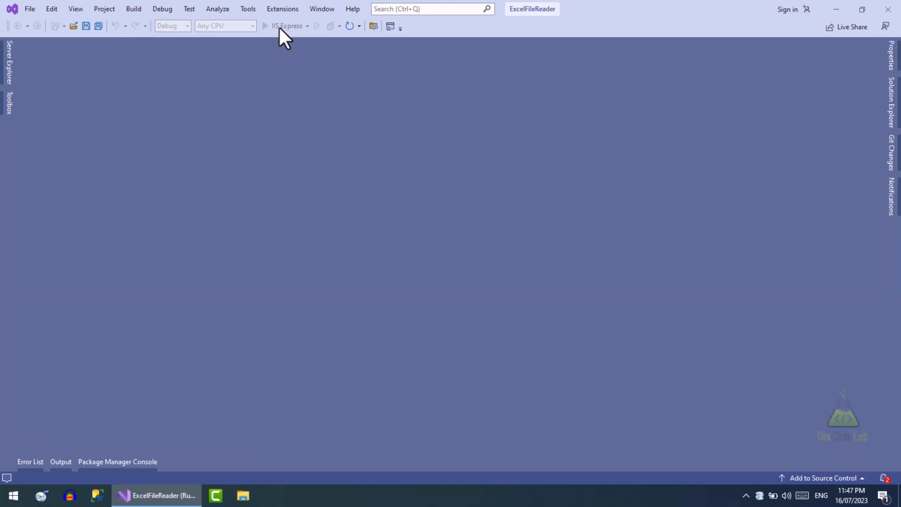
left_click(264, 26)
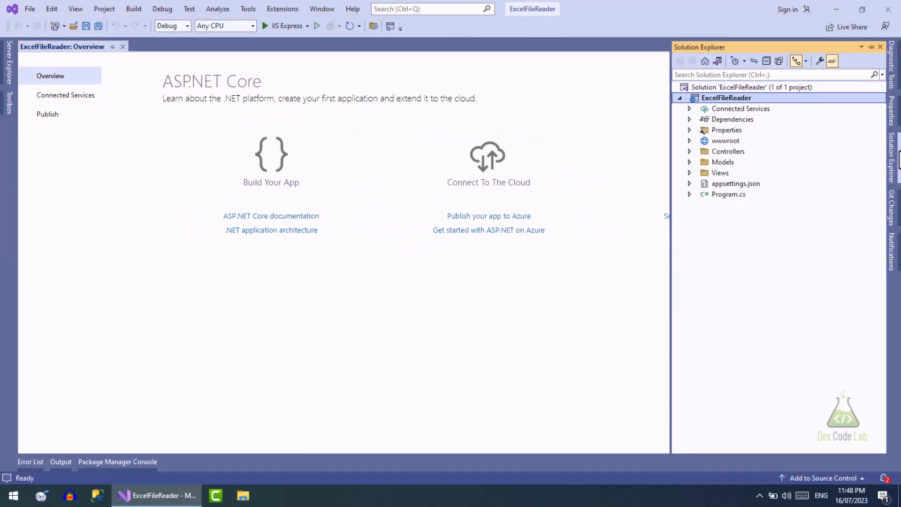
Step: Add 'public IActionResult ExcelFileReader() { return View(); }' after Error() in HomeController.cs and save
double_click(750, 161)
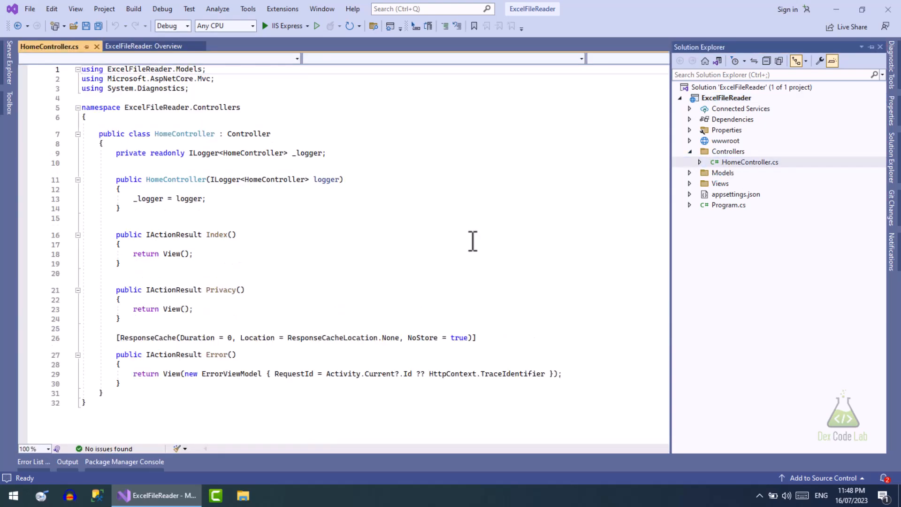
left_click(121, 384)
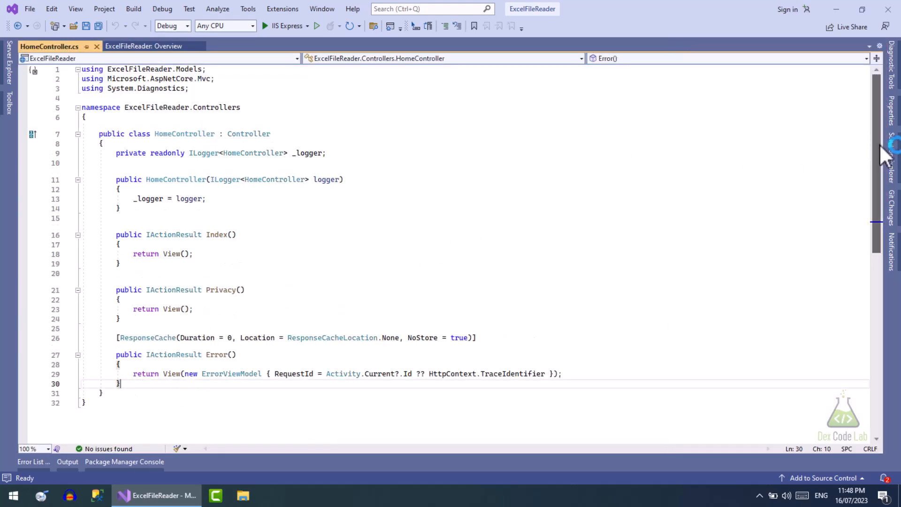
scroll("down", 3)
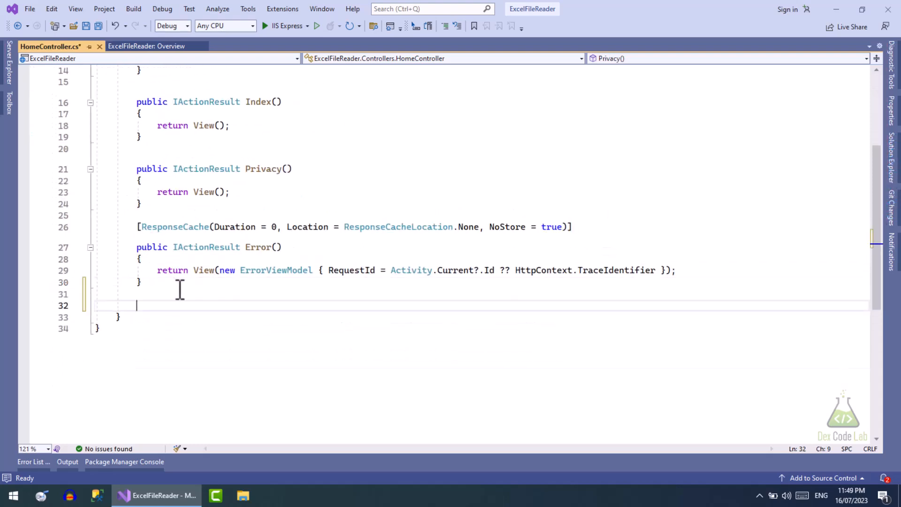
type("public IA")
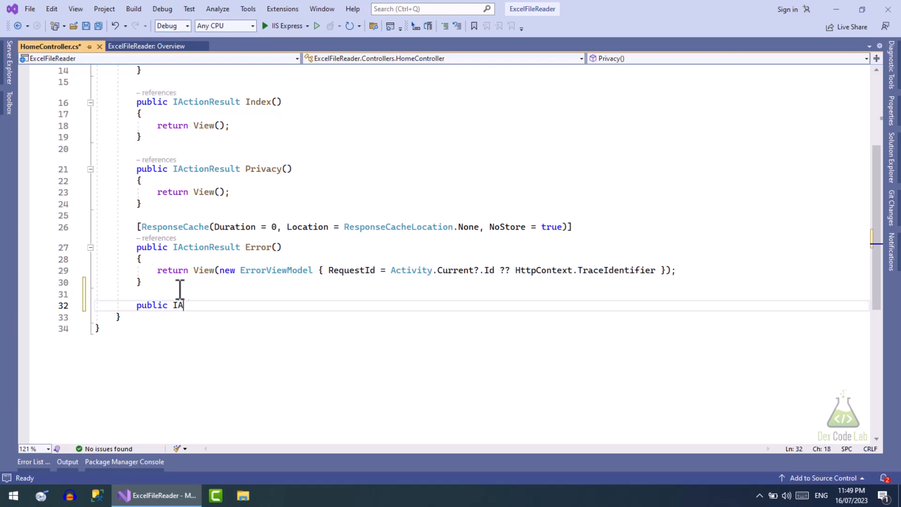
type("ActionResult")
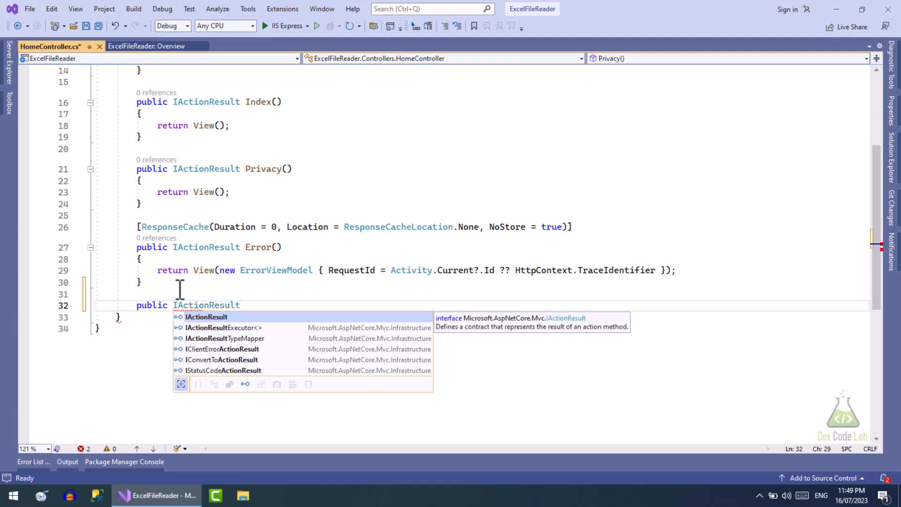
type("ExcelFileReader(")
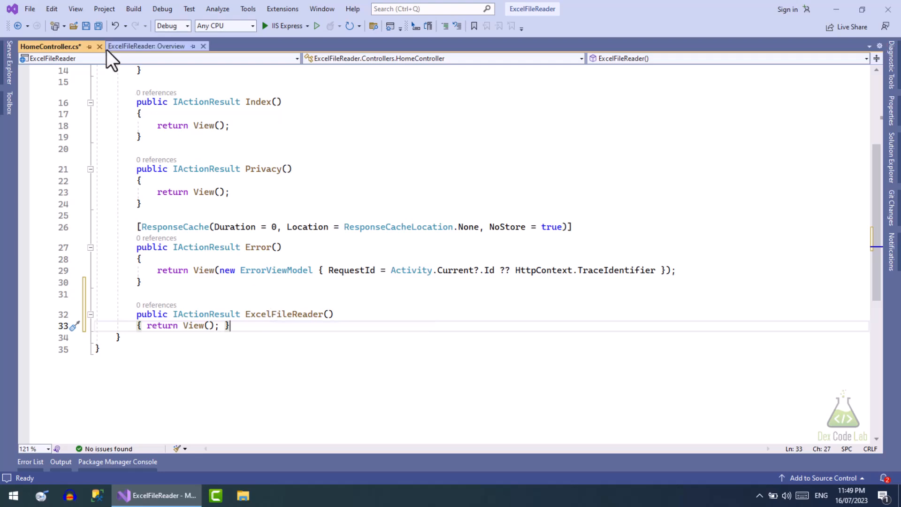
left_click(85, 26)
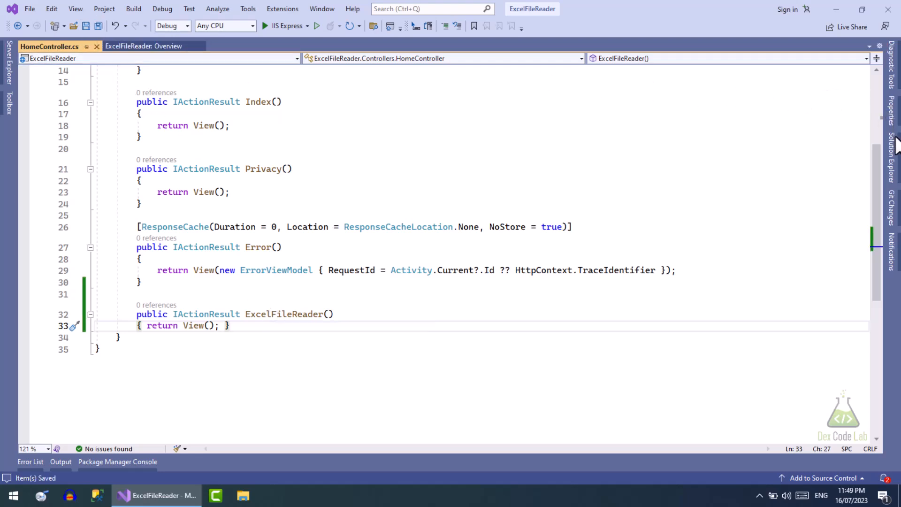
Step: Open Views/Shared/_Layout.cshtml from the project's file tree
left_click(892, 155)
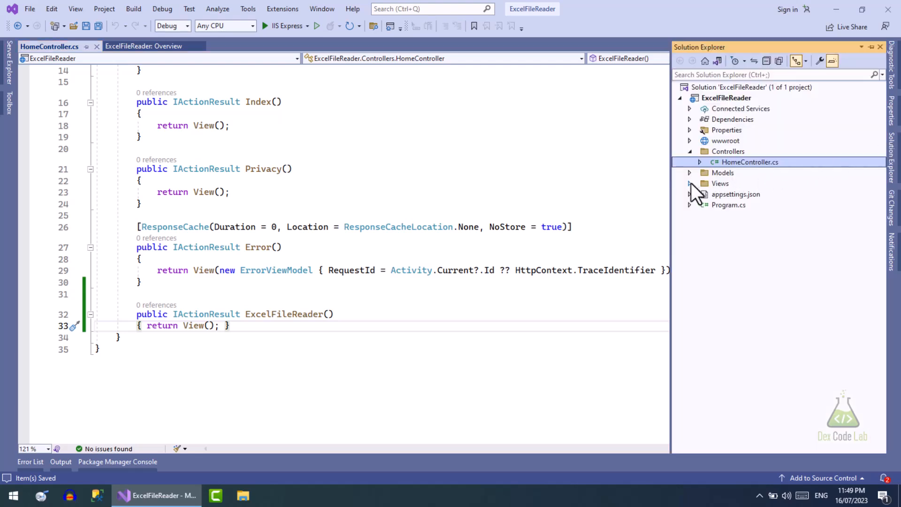
left_click(689, 183)
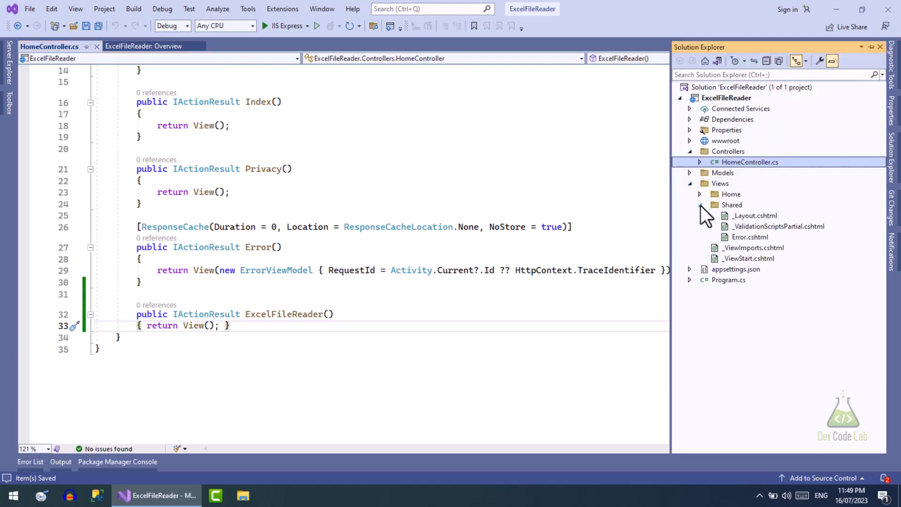
left_click(752, 215)
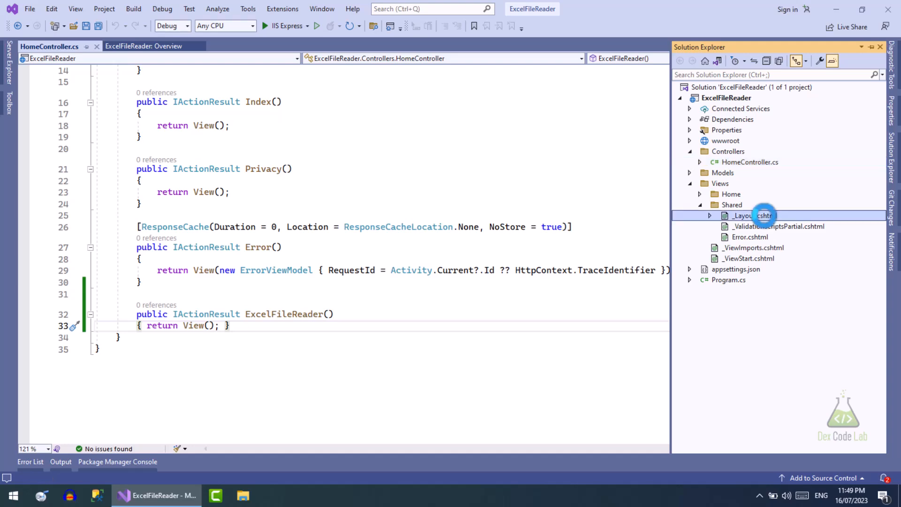
double_click(740, 215)
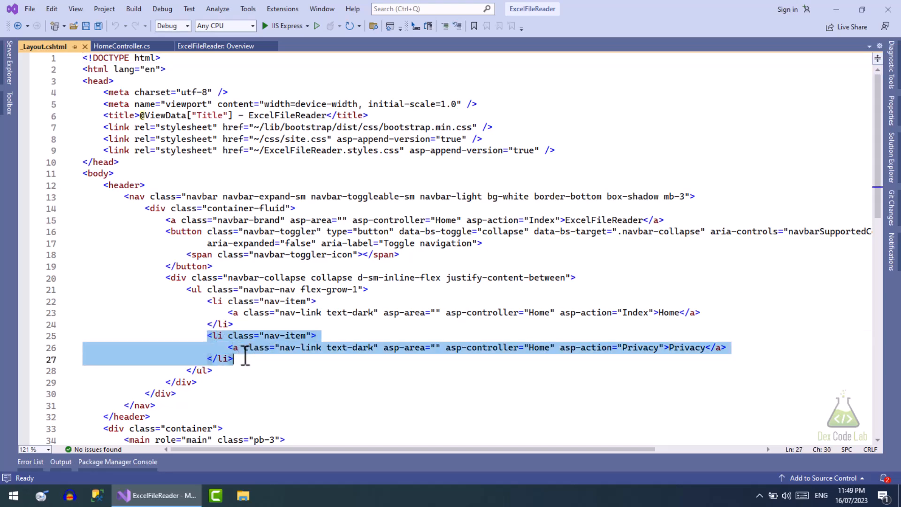
Step: Paste a copy of the Privacy nav item, point it at asp-action 'ExcelFileReader', save and close
left_click(235, 358)
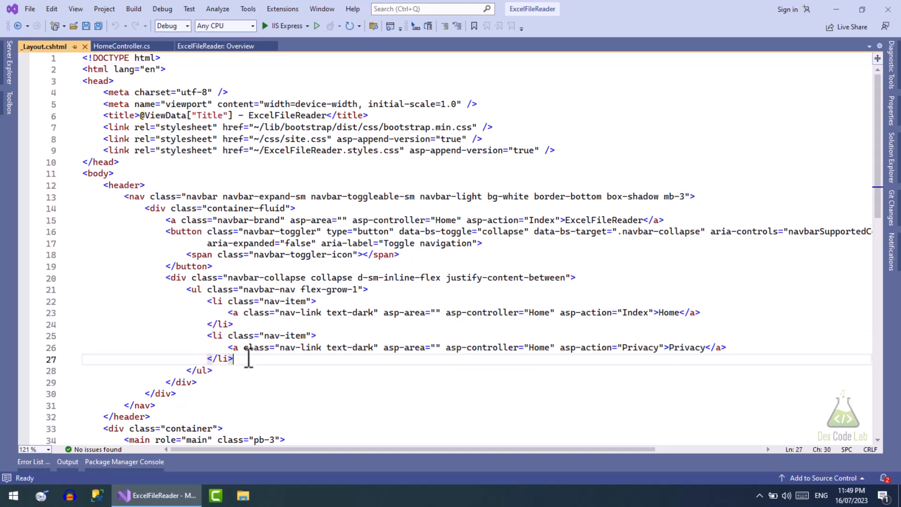
key("ctrl+v")
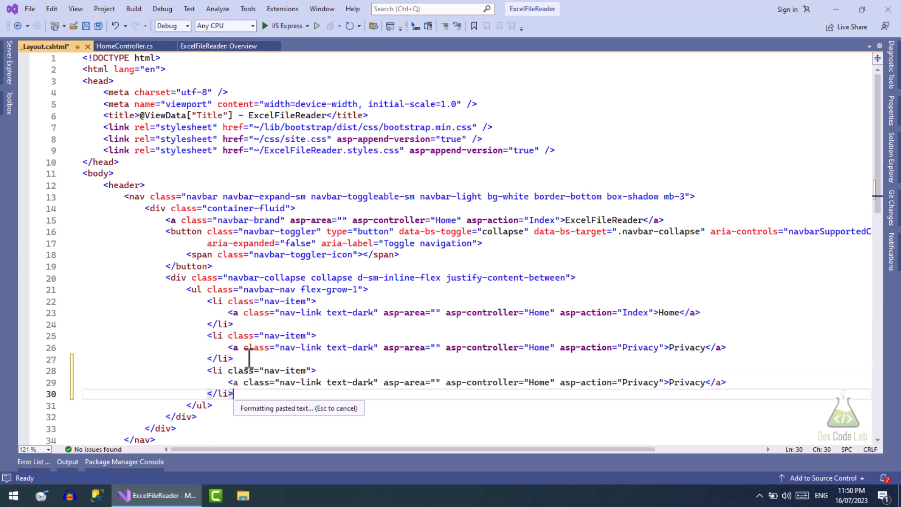
mouse_move(595, 320)
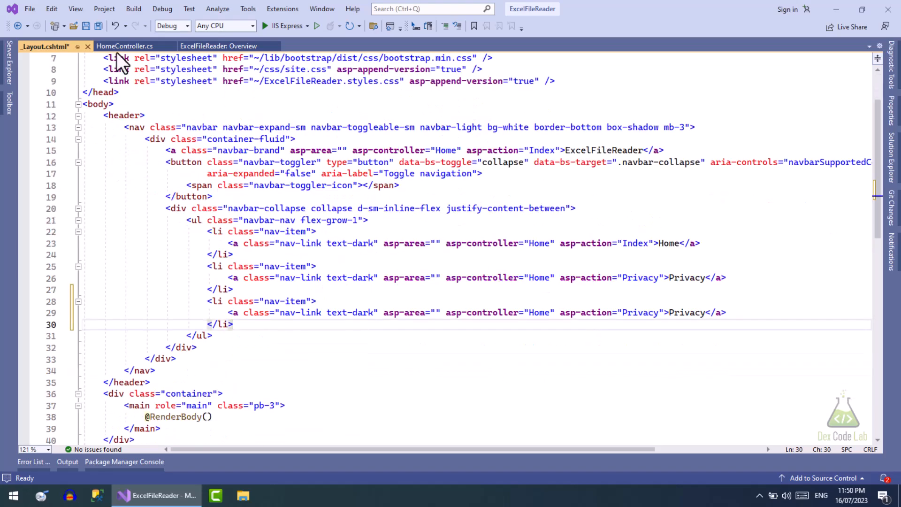
left_click(124, 46)
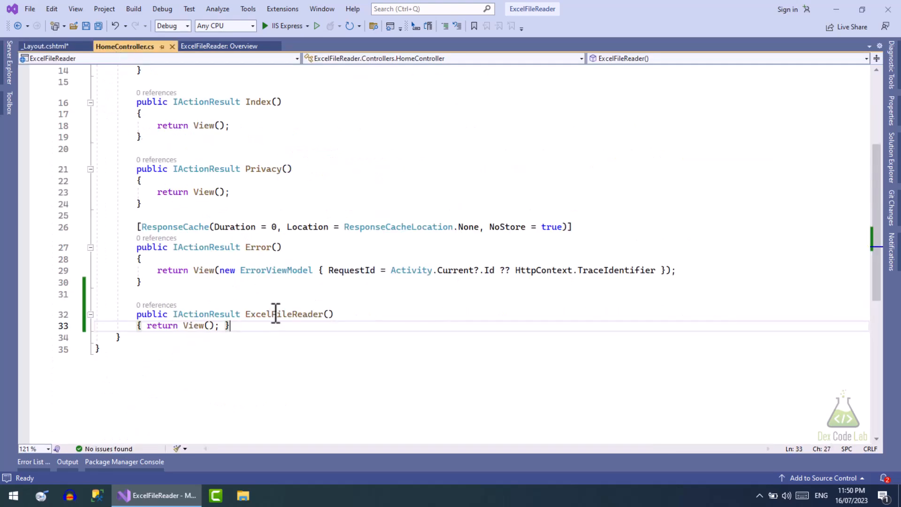
double_click(284, 314)
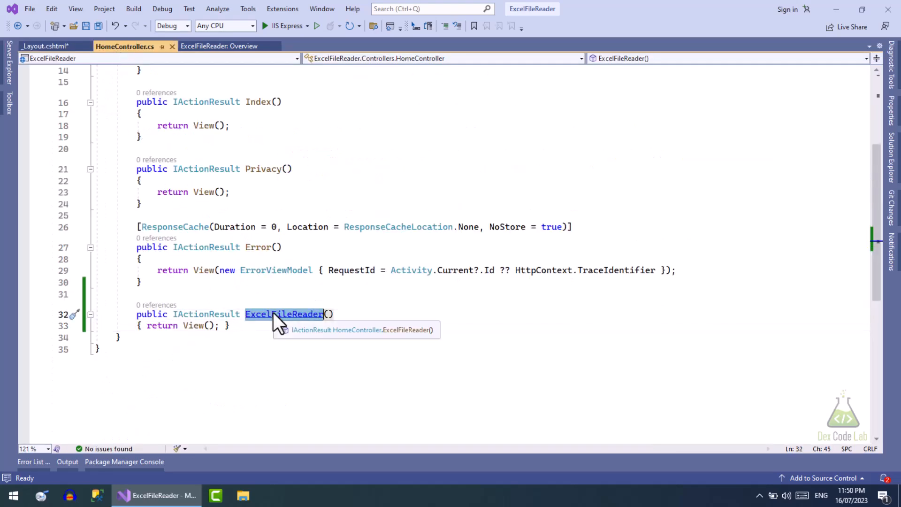
left_click(46, 46)
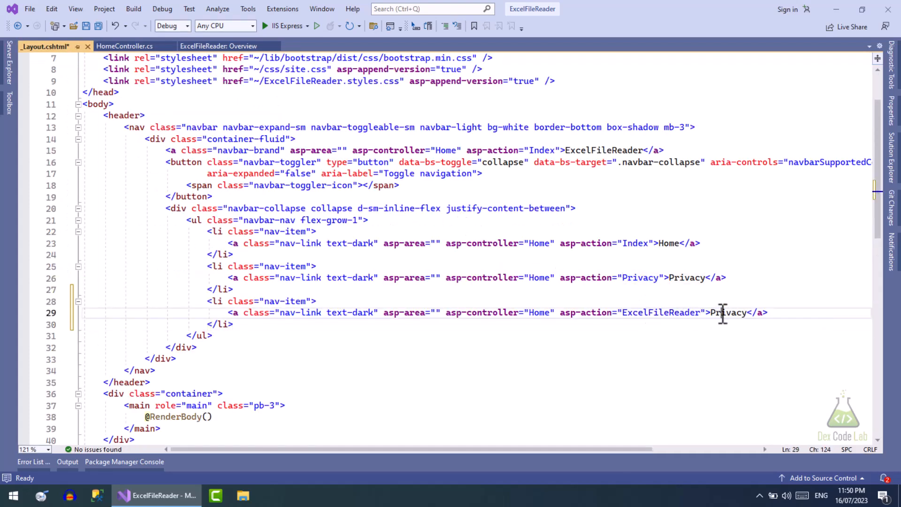
type("ExcelFileReader")
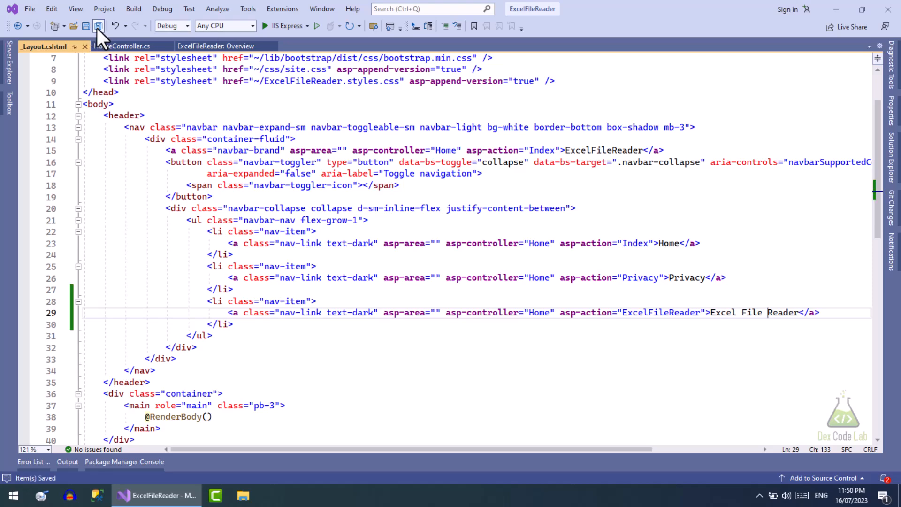
left_click(98, 26)
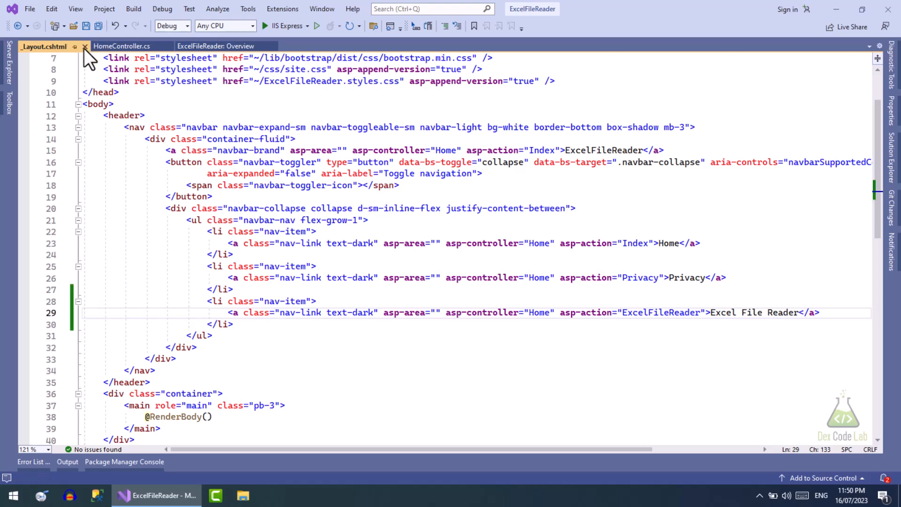
left_click(85, 47)
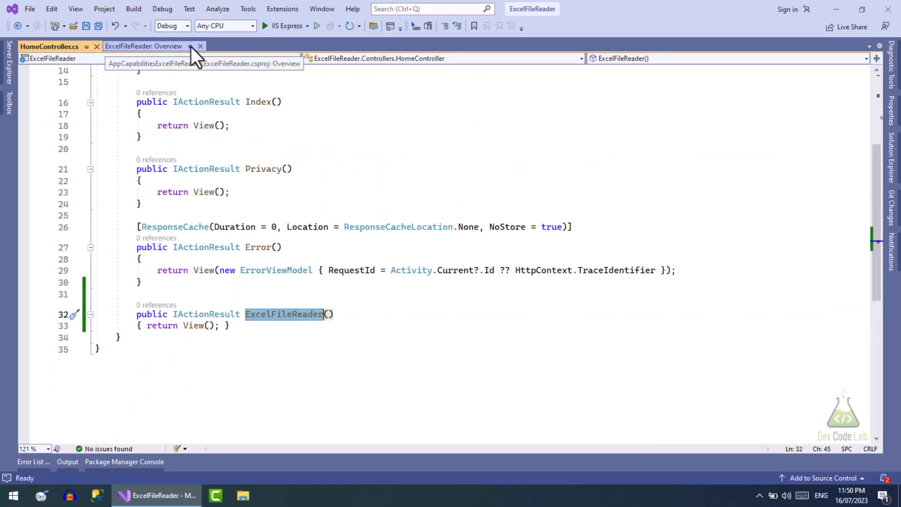
left_click(200, 46)
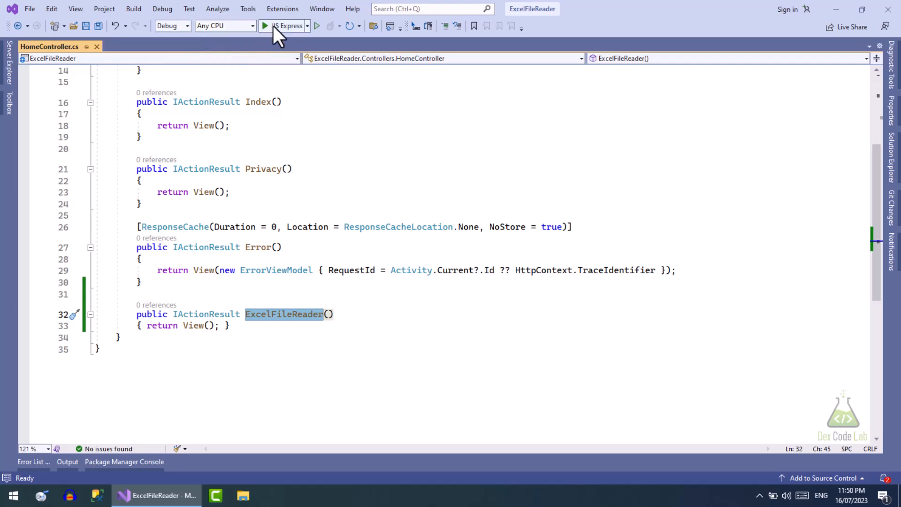
left_click(265, 26)
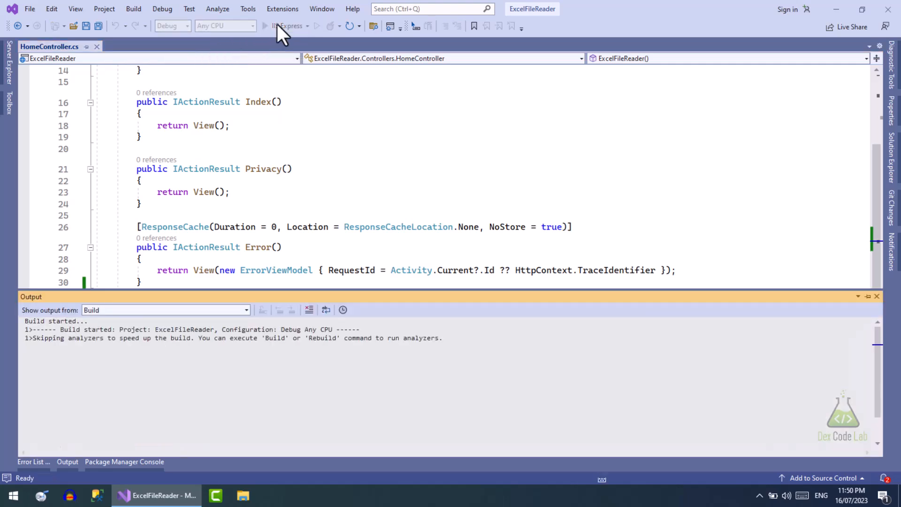
left_click(264, 26)
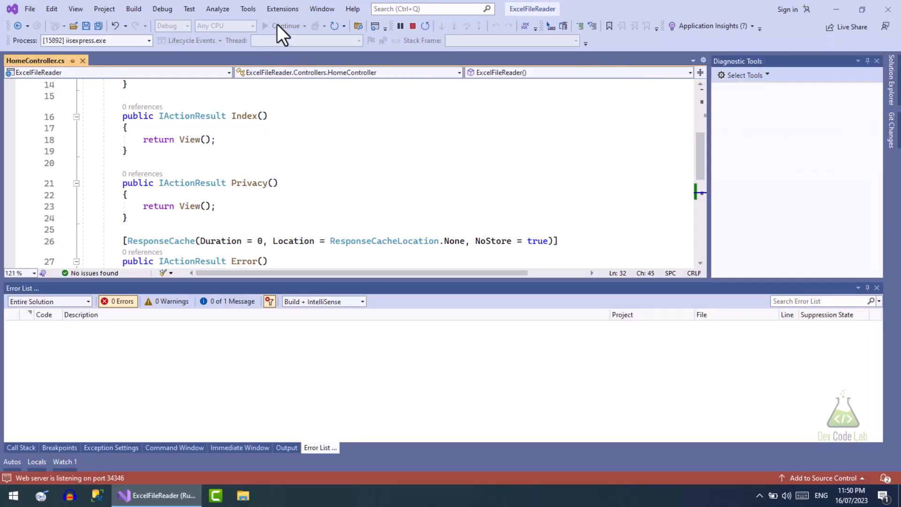
left_click(264, 26)
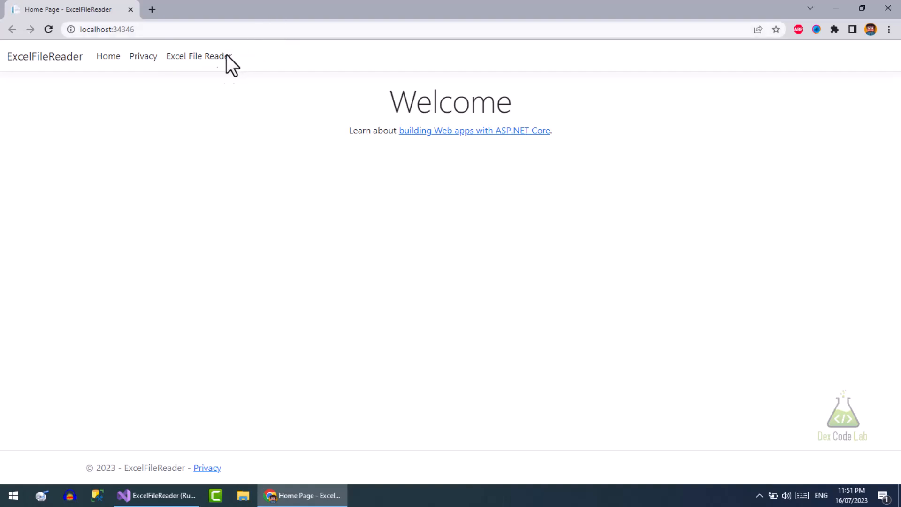
mouse_move(199, 56)
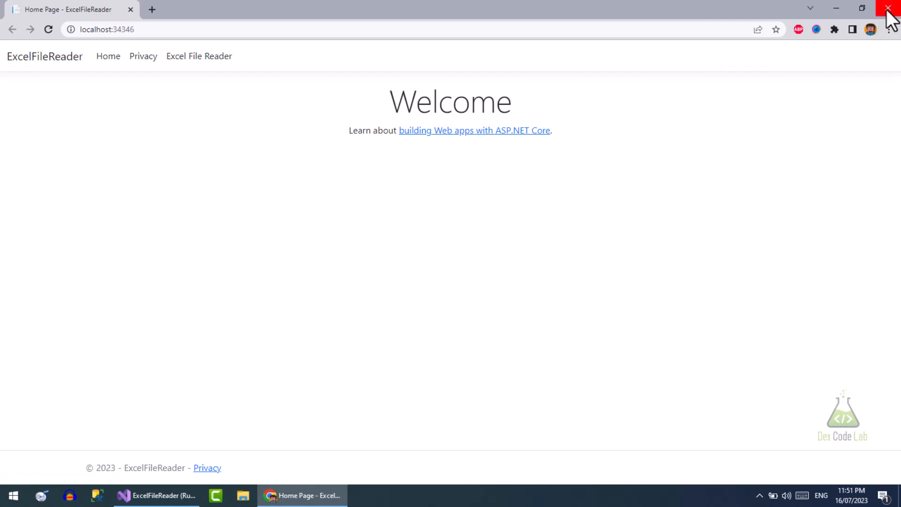
left_click(890, 9)
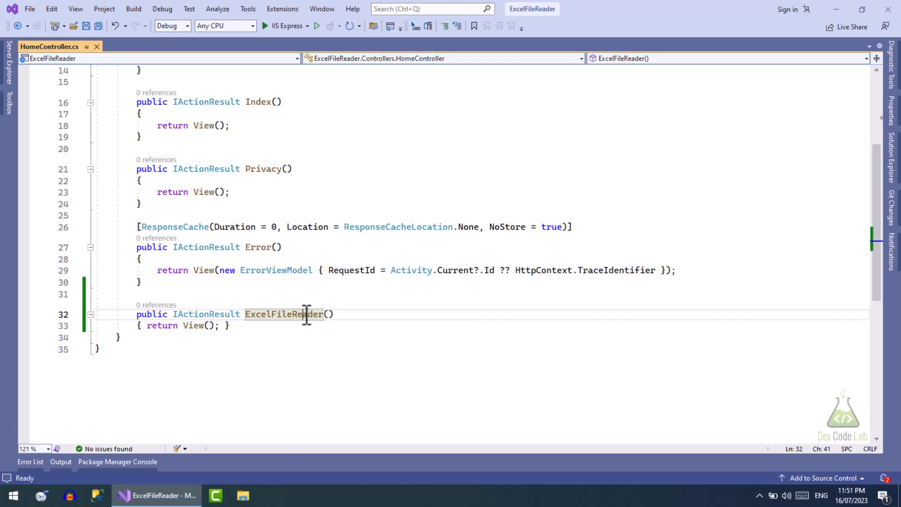
Step: Add an empty Razor view named ExcelFileReader.cshtml from the ExcelFileReader action's context menu
right_click(306, 314)
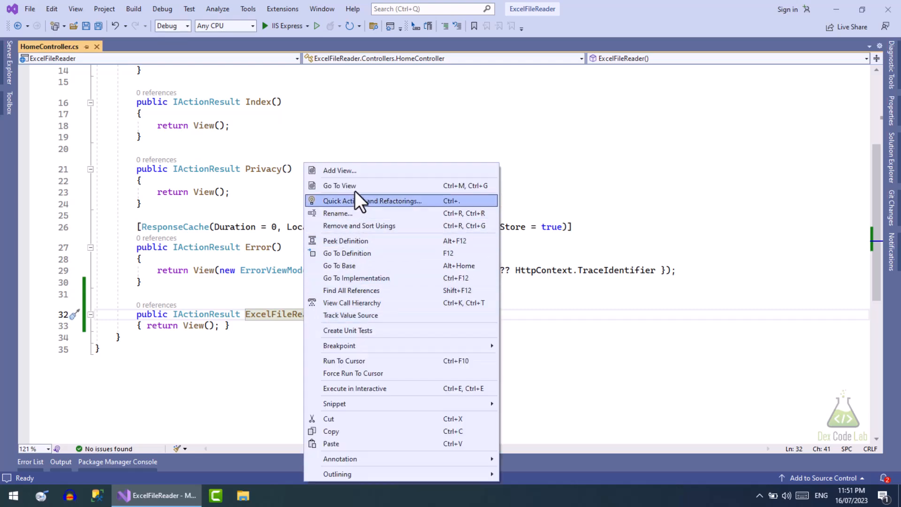
left_click(340, 170)
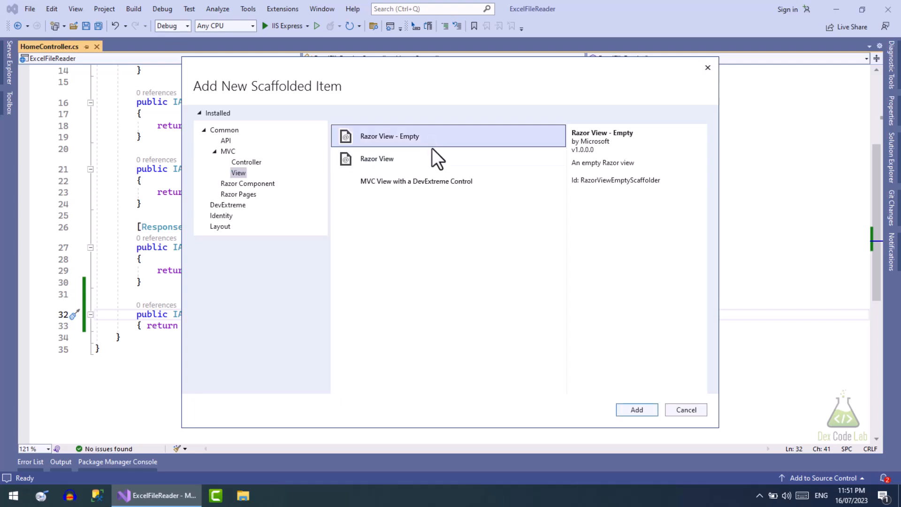
left_click(637, 410)
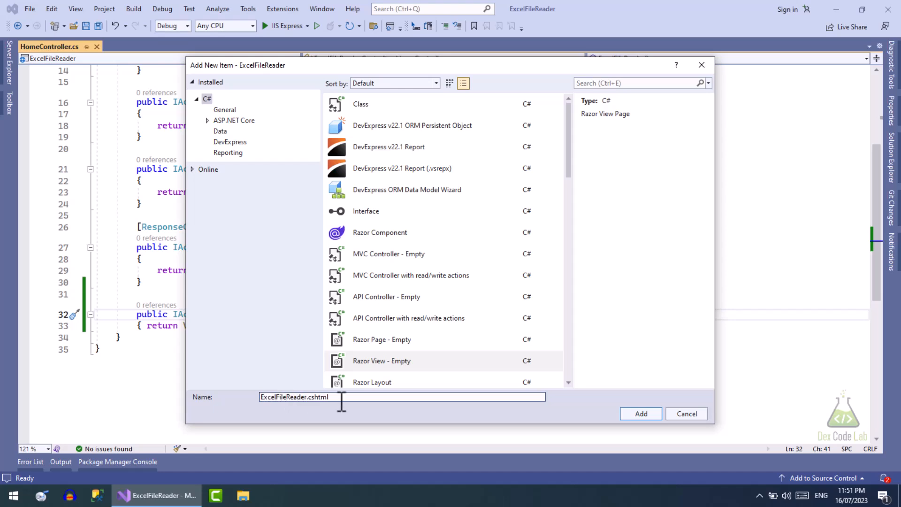
left_click(640, 413)
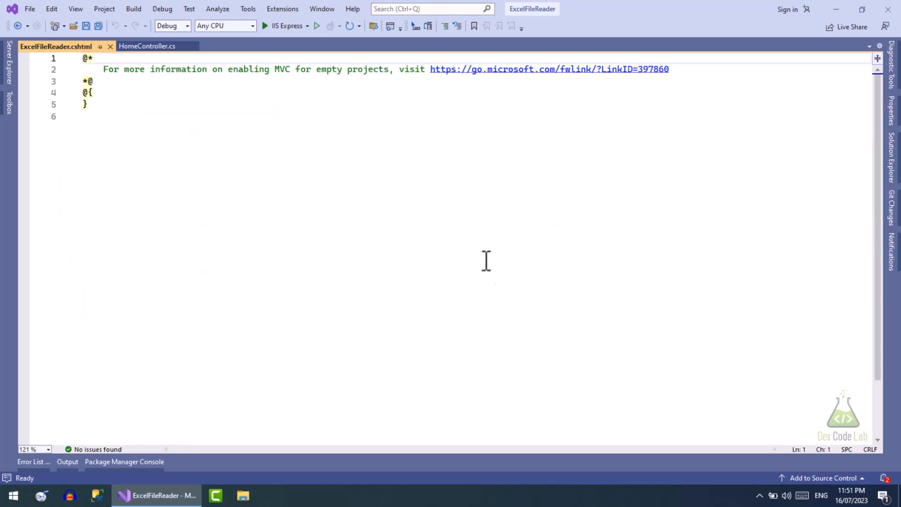
Step: Replace the template with a form using method="post" and enctype multipart/form-data
key("ctrl+a")
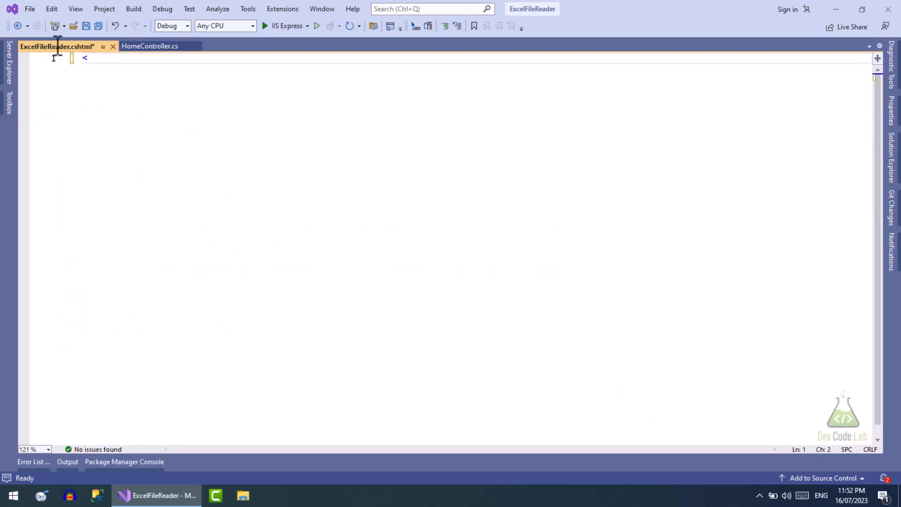
type("form")
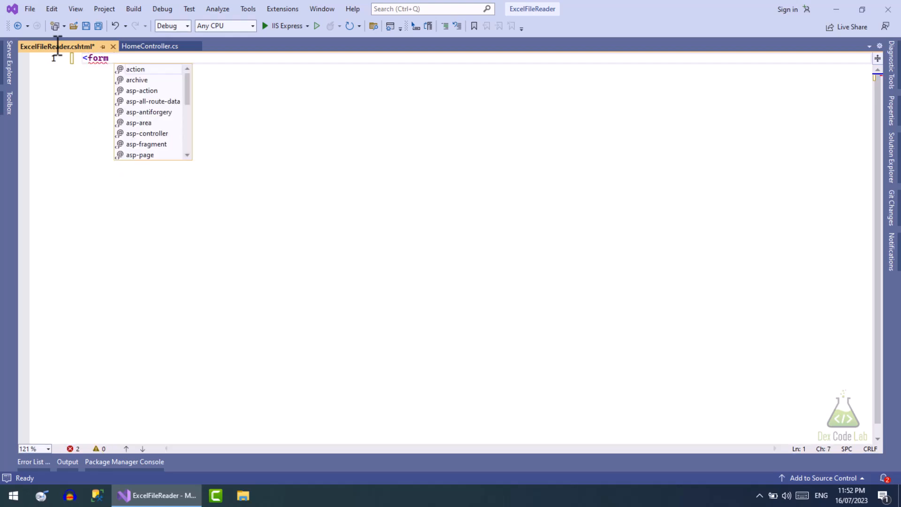
type("method")
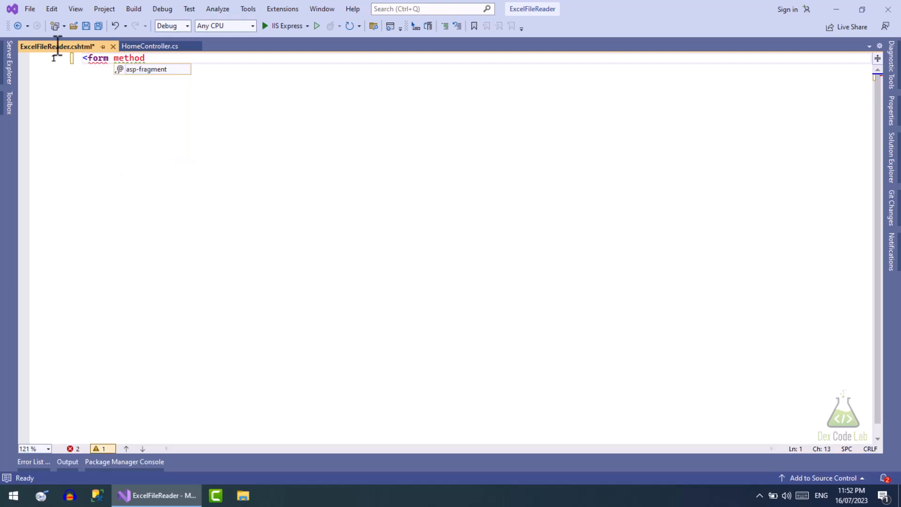
type("=\"post\"")
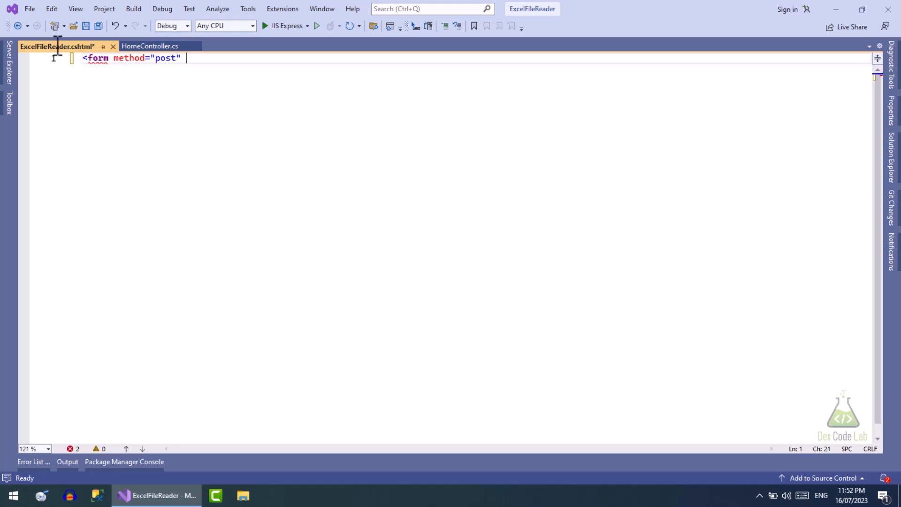
type("enctype=\"multipart/form-data\"></form>")
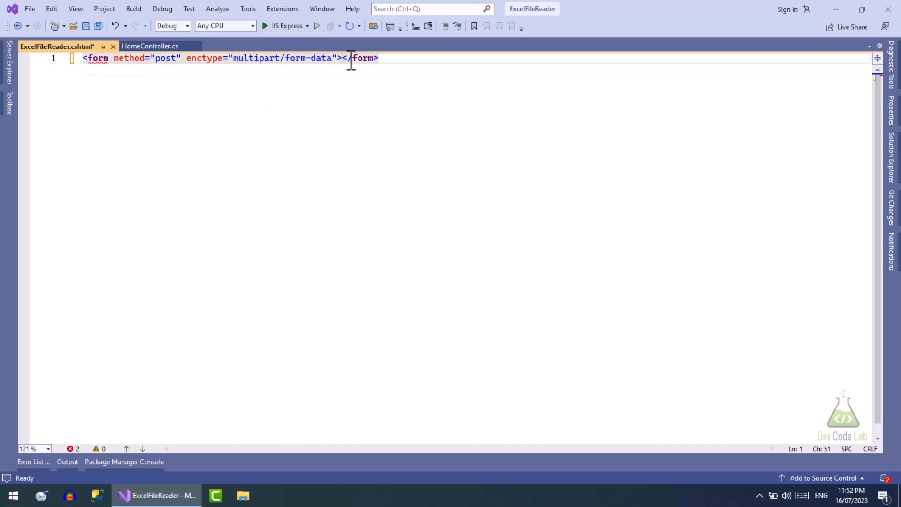
Step: Inside the form add a row div with a 'Select File' label and <input type="file" name="file" />
type("<de")
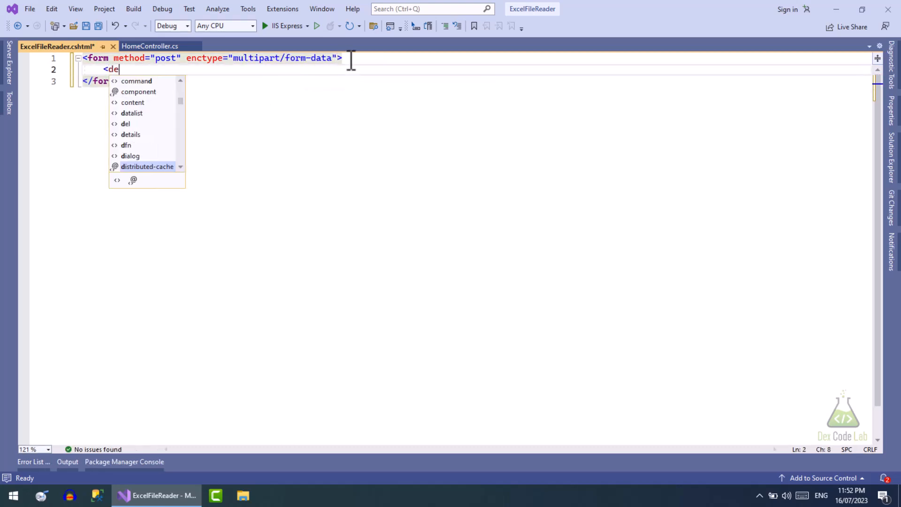
type("iv class=\"row")
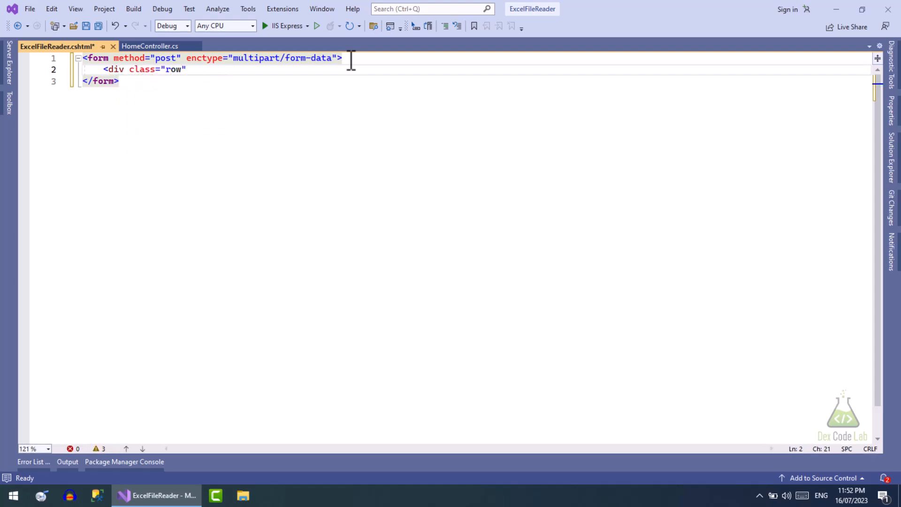
type("<label>Select File</label>")
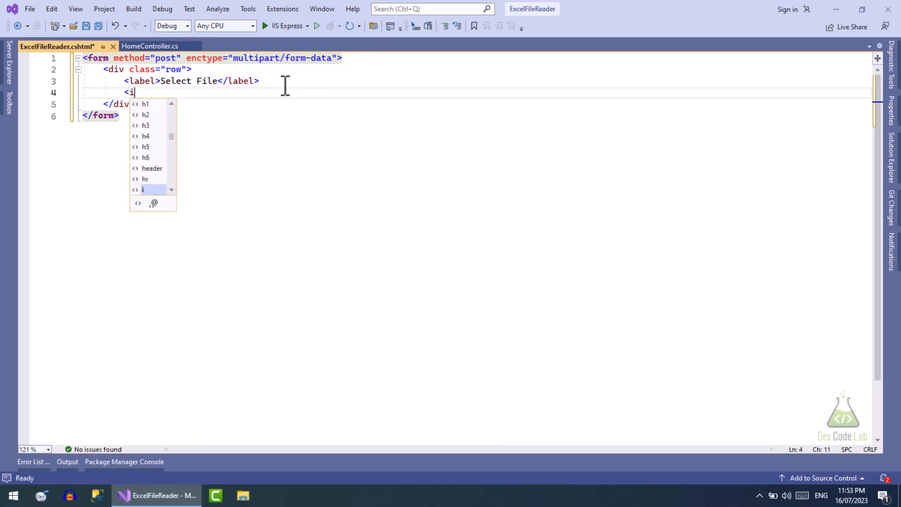
type("nput type=\"file\" name")
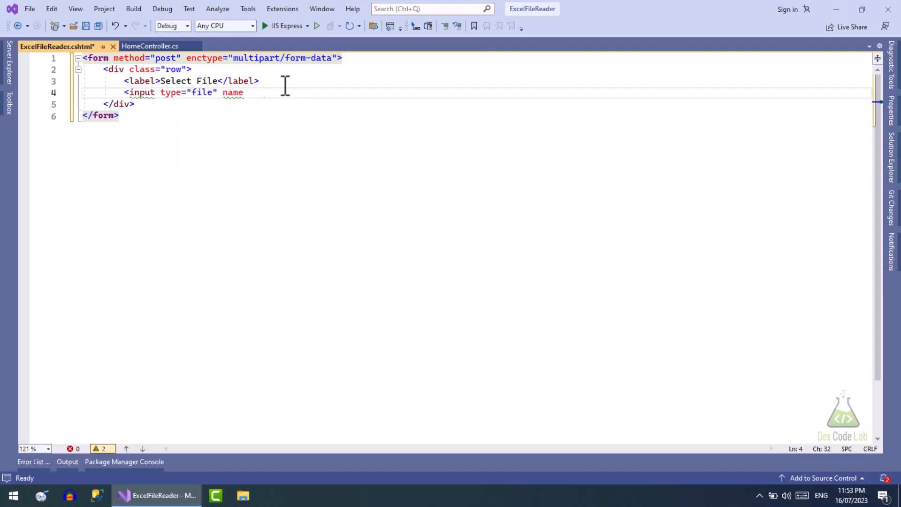
type("=\"file\" />")
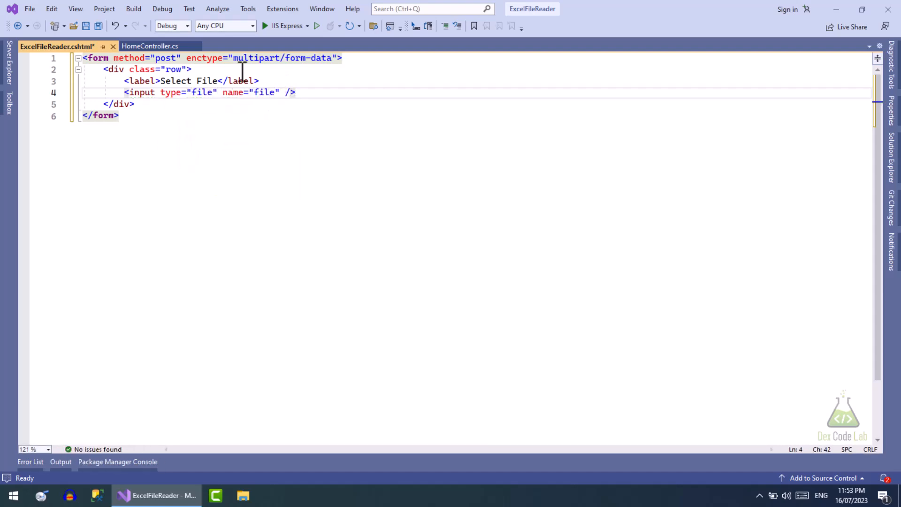
type("<")
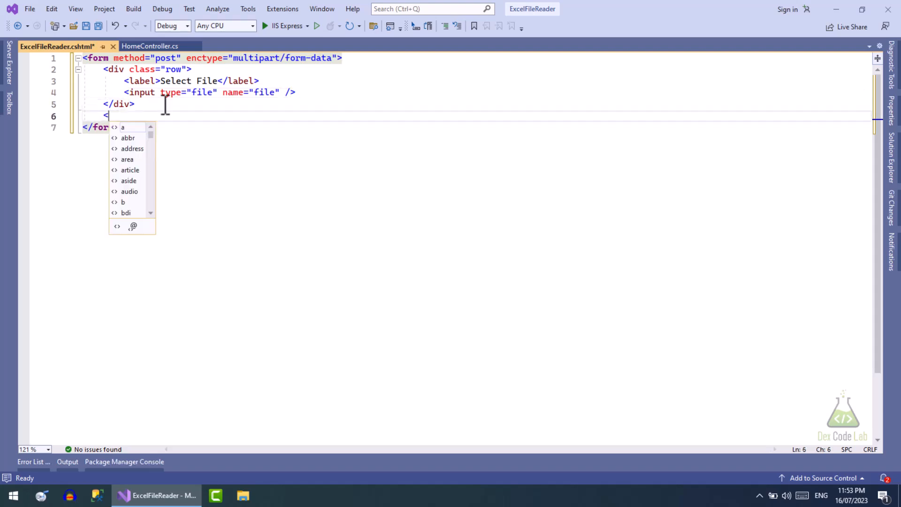
Step: Add a second row with a col-3 div holding a submit input posting to Home/ExcelFileReader
type("div class=\"row\"")
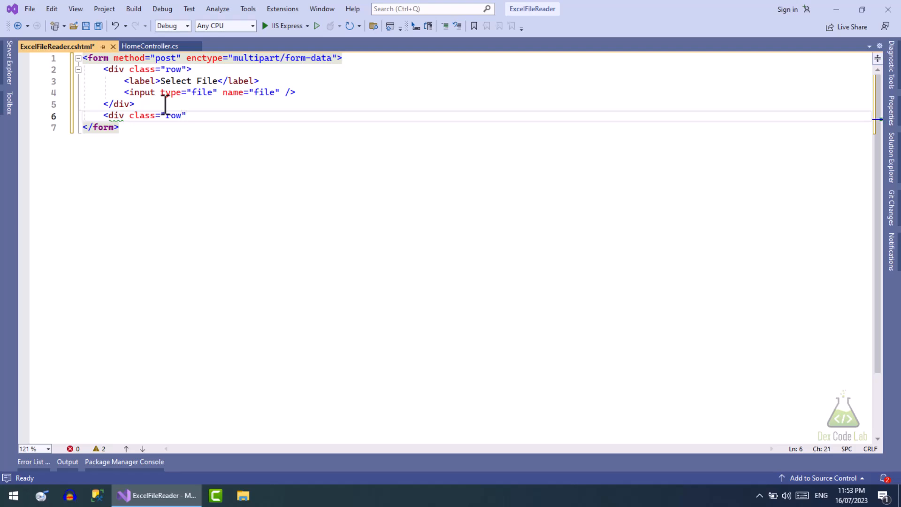
type("<div cl")
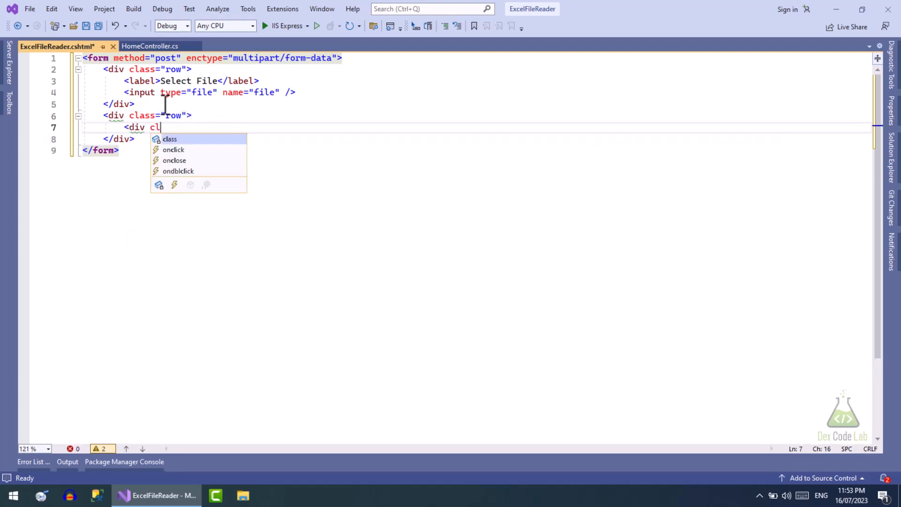
type("ass=\"col-3\">")
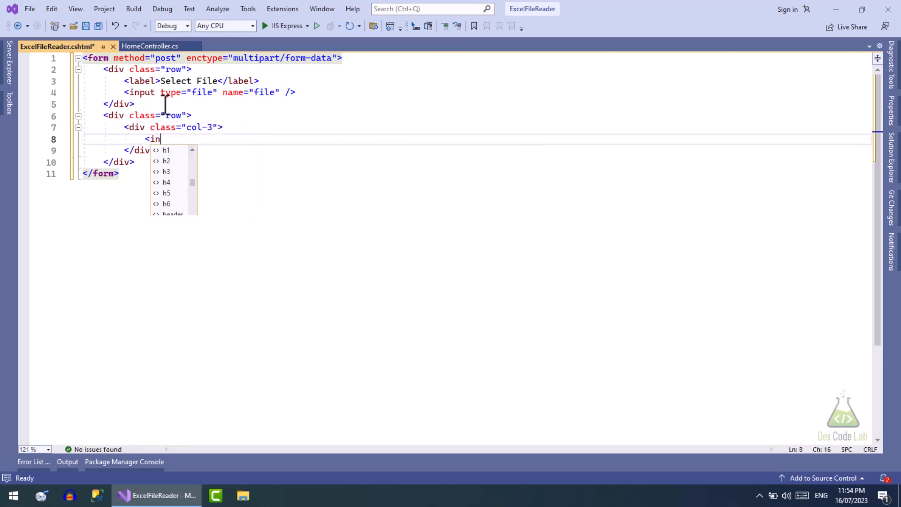
type("put t")
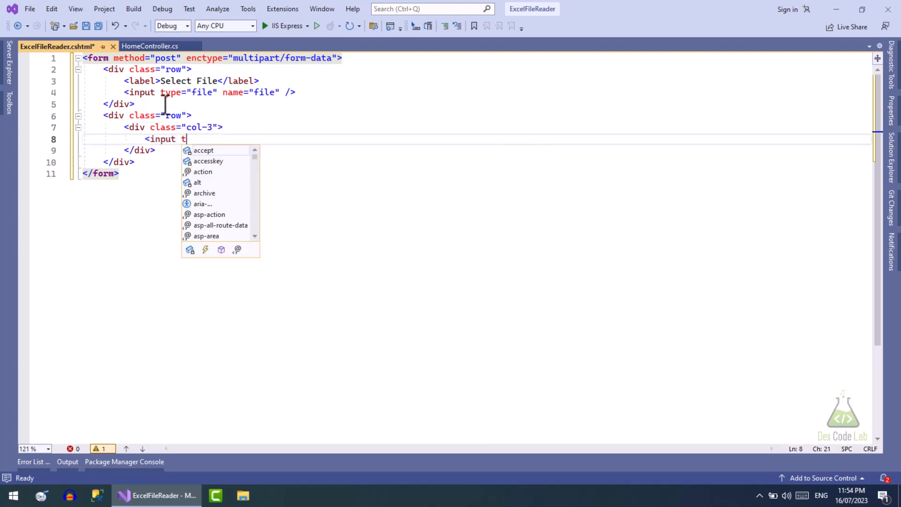
type("ype=\"submit\"")
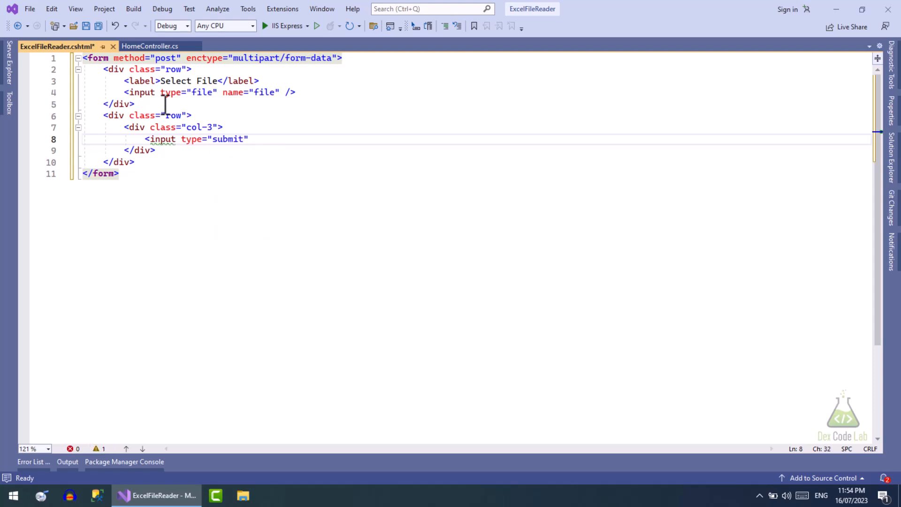
type("asp-controller=\"\"")
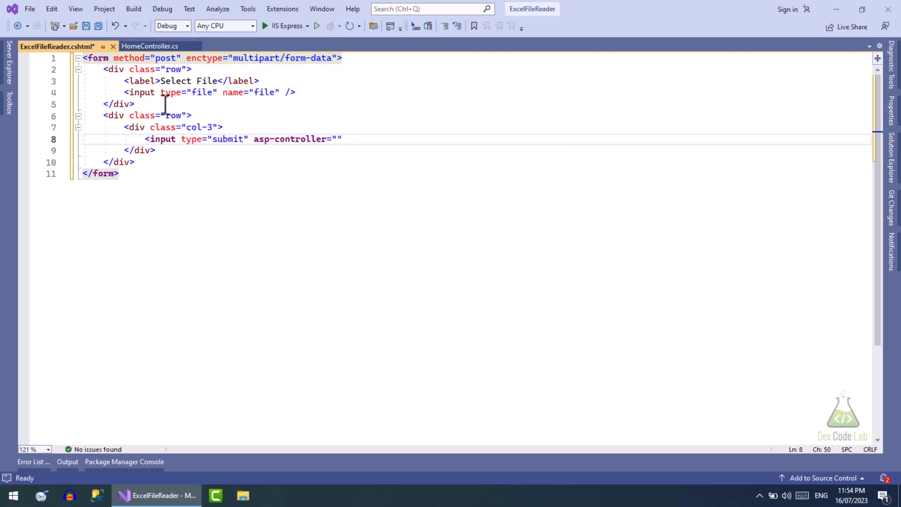
type("Home")
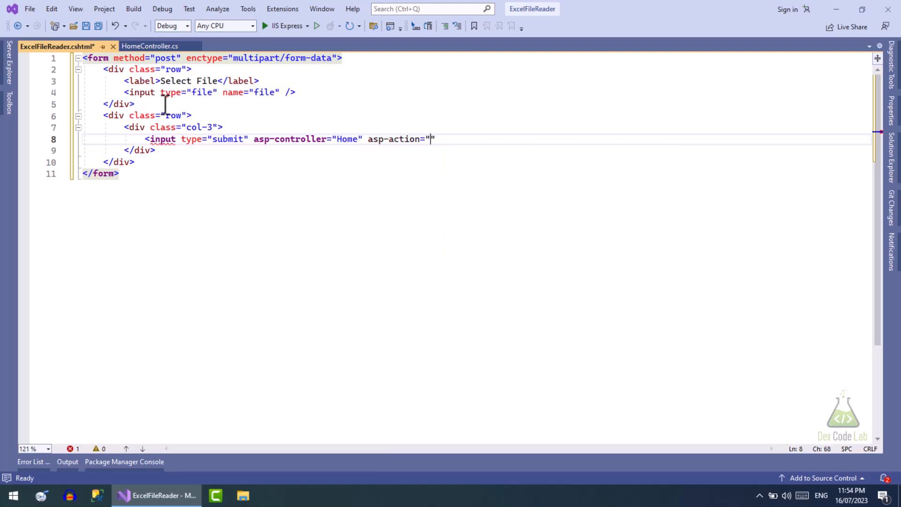
type("Ex")
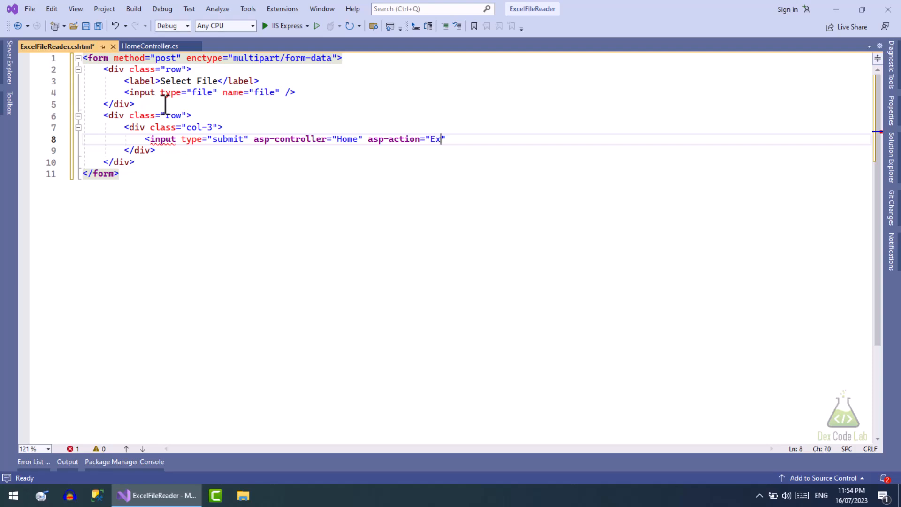
type("celFileReader")
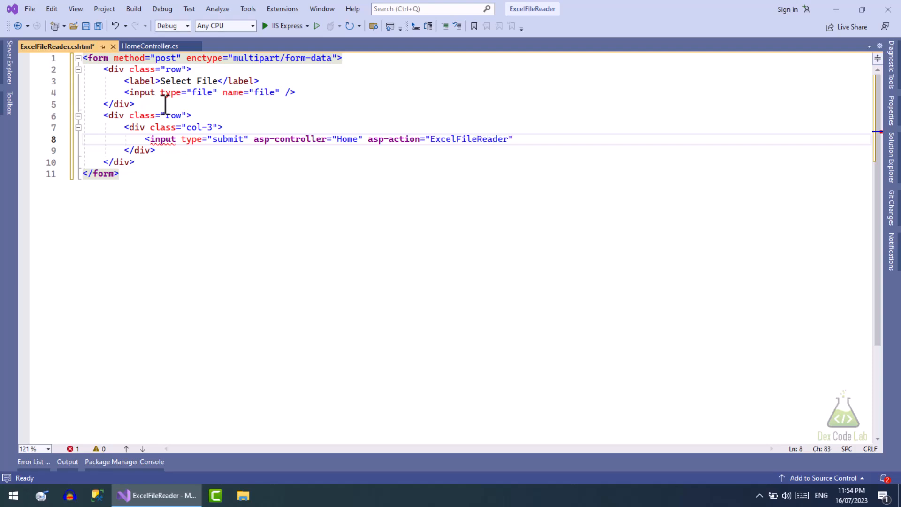
Step: Give the button class 'btn btn-dark' and value 'Read Excel File', then start top padding on the row
type("class=\"\"")
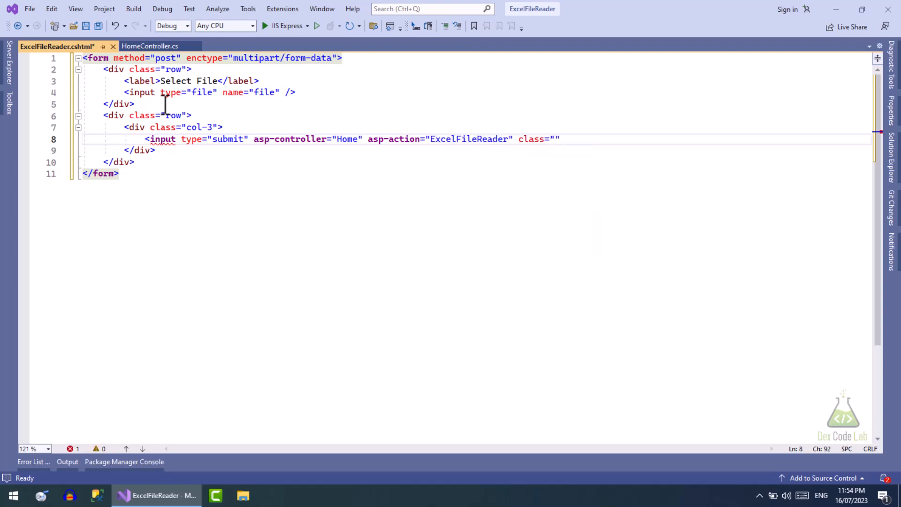
type("btn btn")
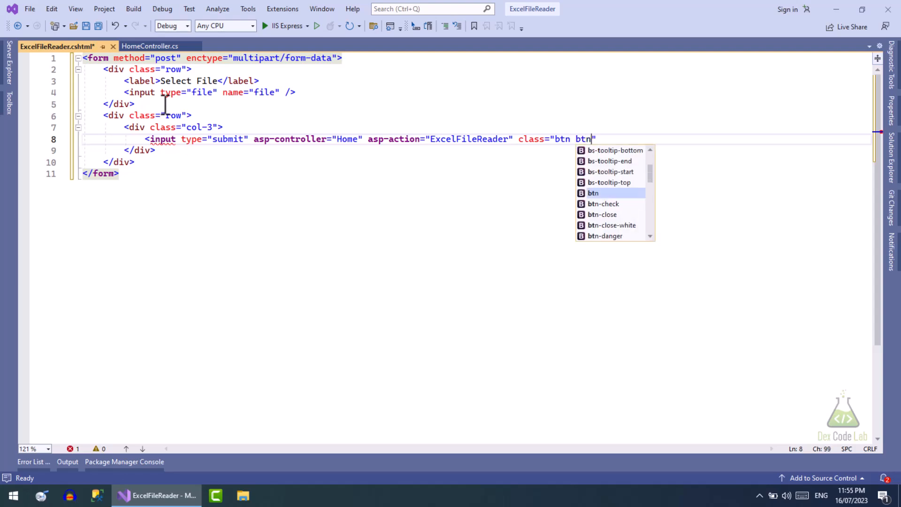
type("-dark")
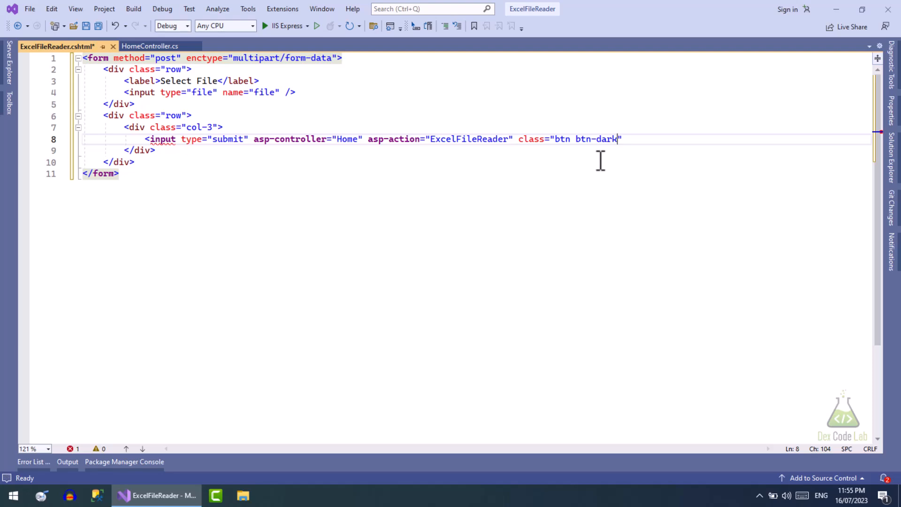
type("value=\"Read E\"")
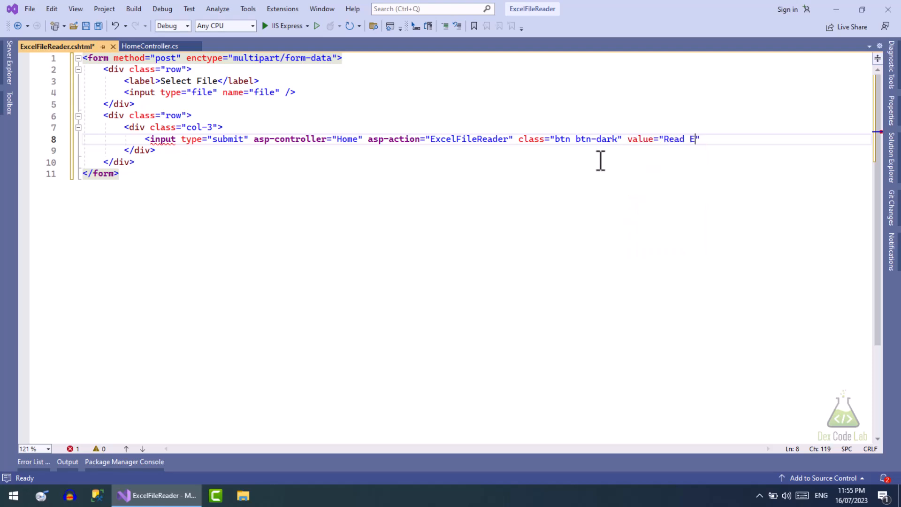
type("xcel File")
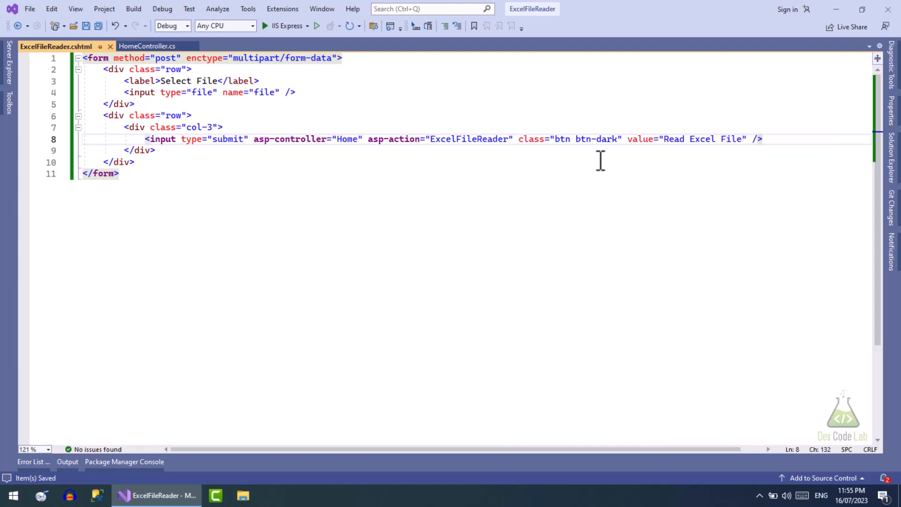
left_click(135, 104)
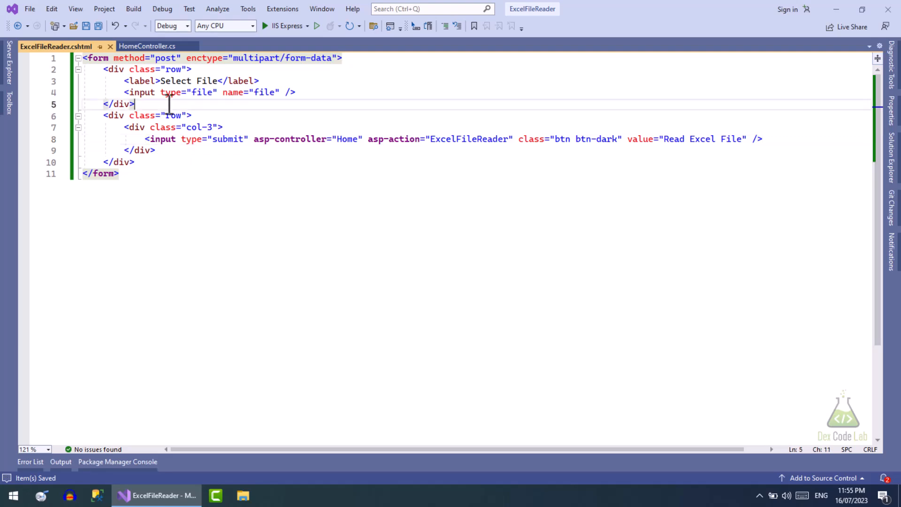
left_click(190, 115)
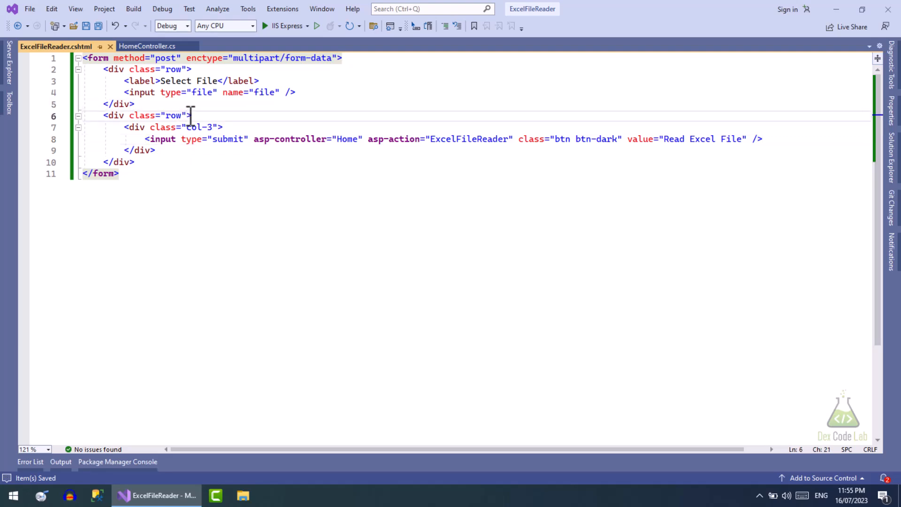
type("style=\"padding-top: 10px;")
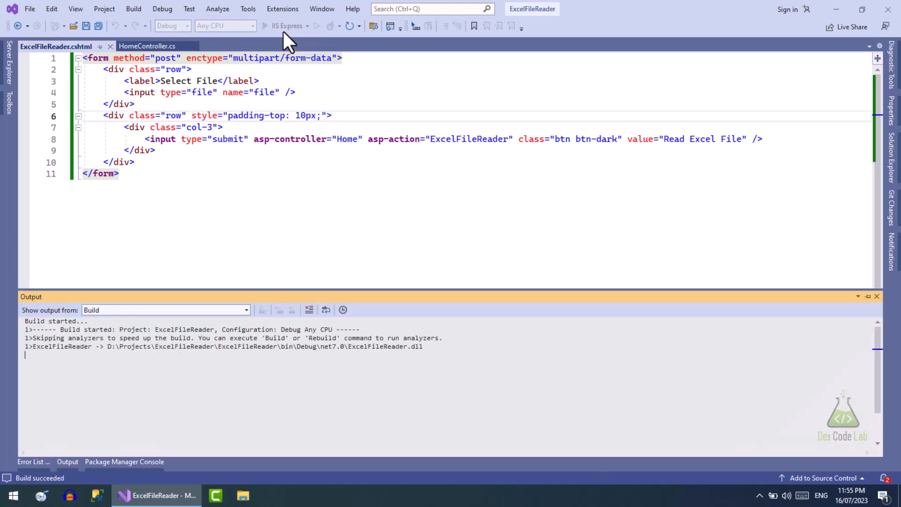
Step: Run the app under IIS Express, check the Excel File Reader page in Chrome, then close it
left_click(285, 26)
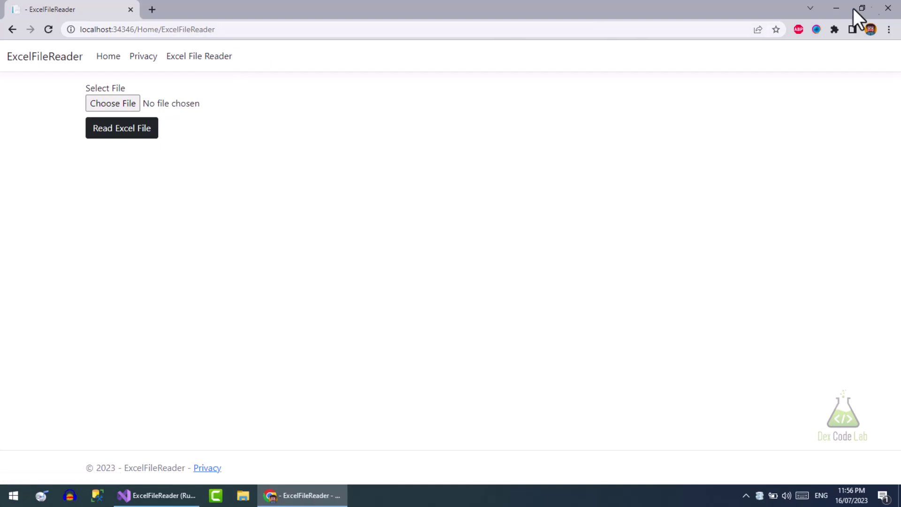
left_click(157, 494)
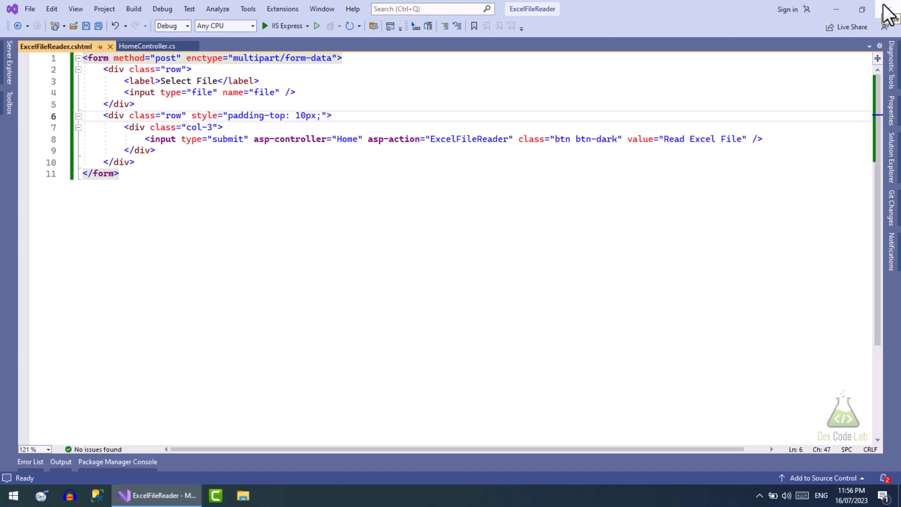
Step: In HomeController, add an [HttpPost] async IActionResult ExcelFileReader(IFormFile file) action
left_click(147, 46)
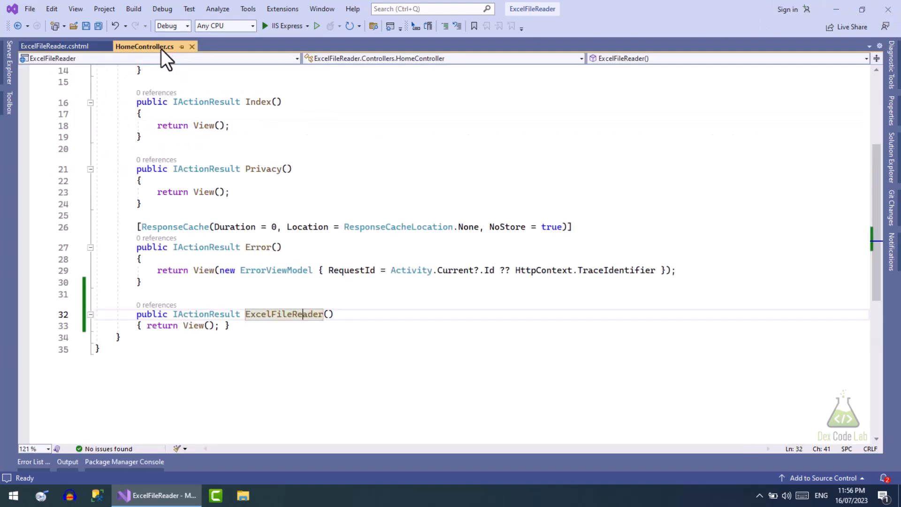
type("[]")
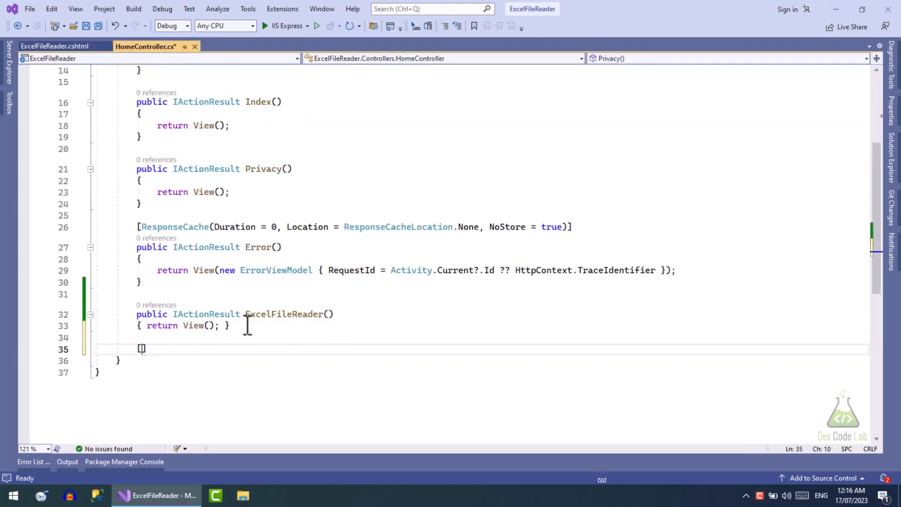
type("HttpPost")
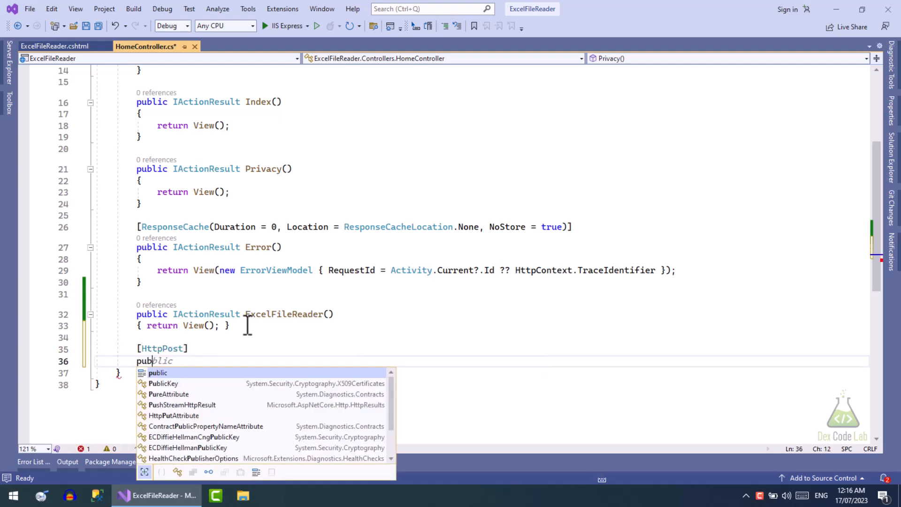
type("async Task<>")
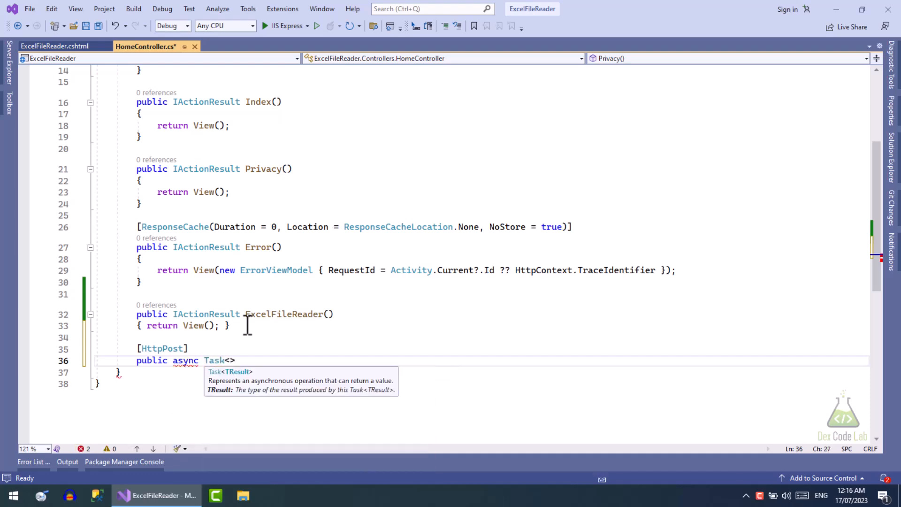
type("IactionResult")
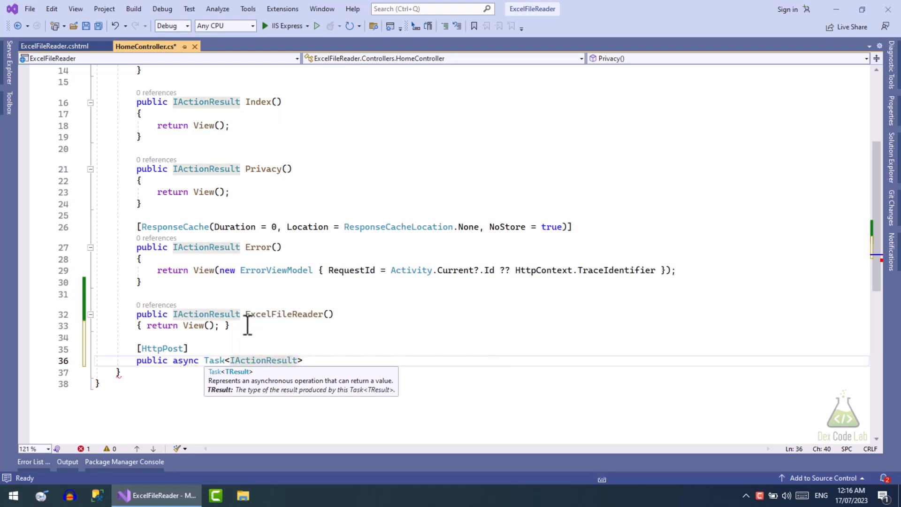
type("ExcelFileReader(")
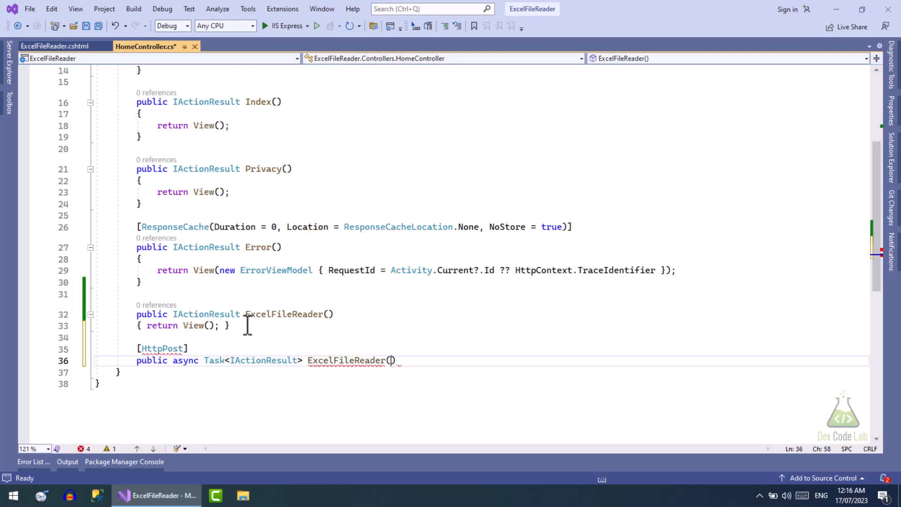
type("IFormFile")
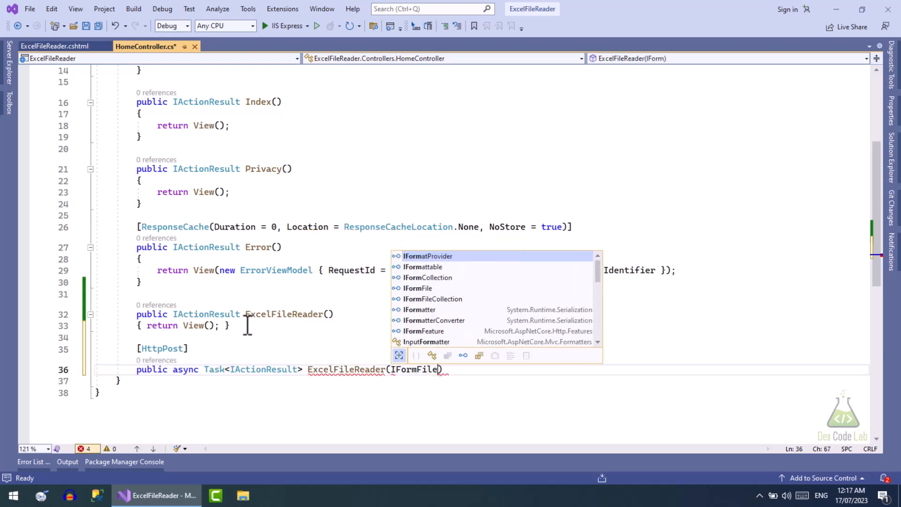
type("file")
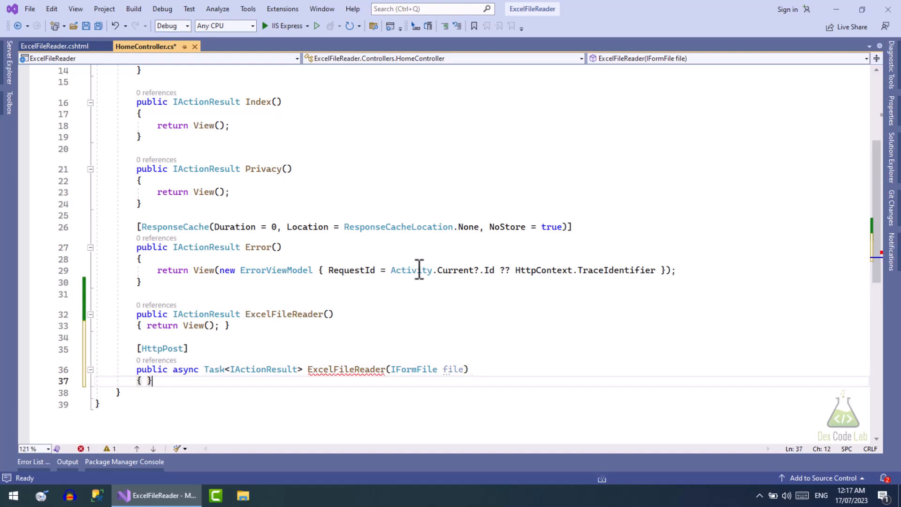
Step: Add an if check that the uploaded file is not null and has length
scroll("down", 3)
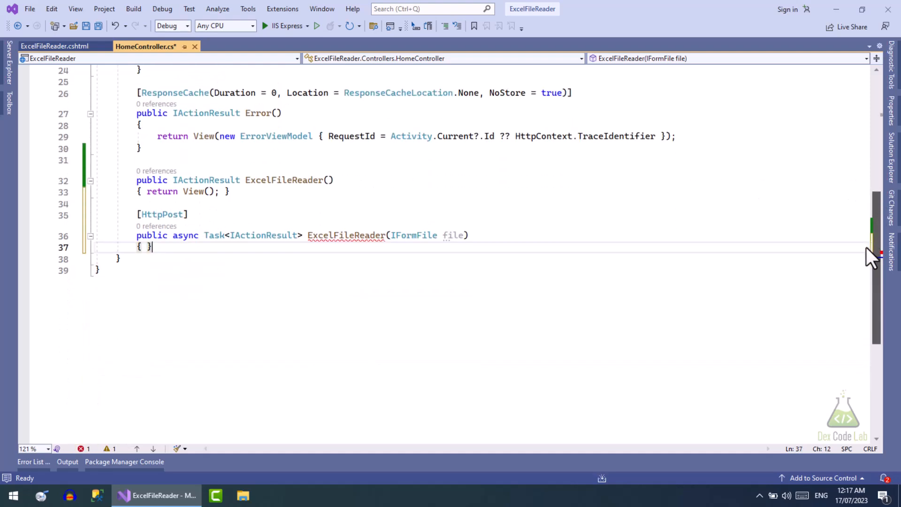
scroll("down", 3)
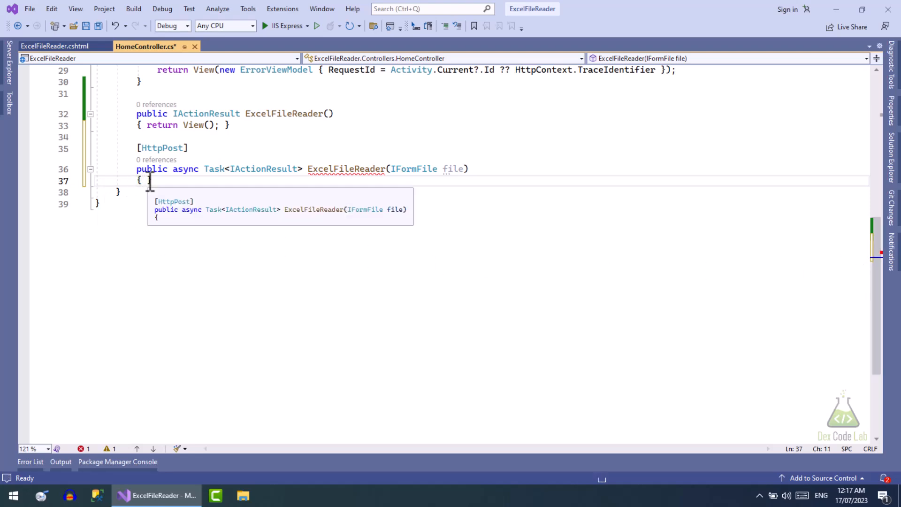
type("if")
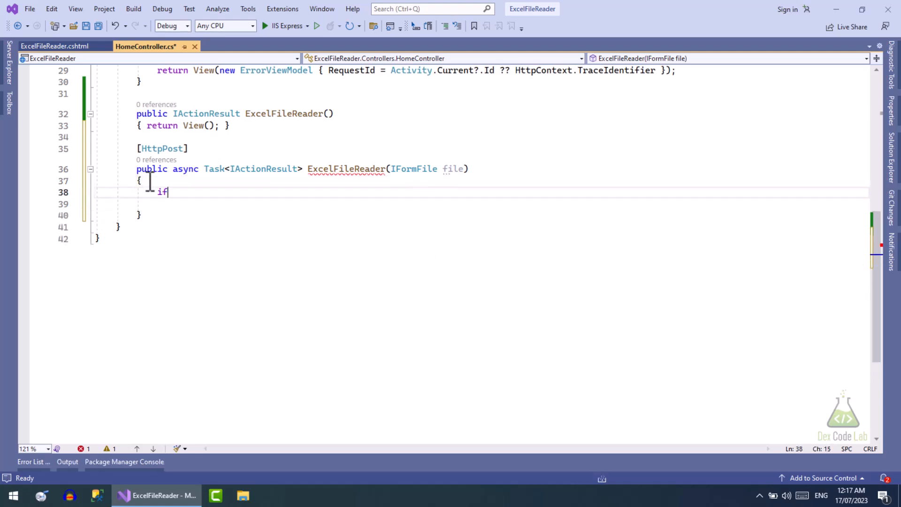
type("(file == null) {")
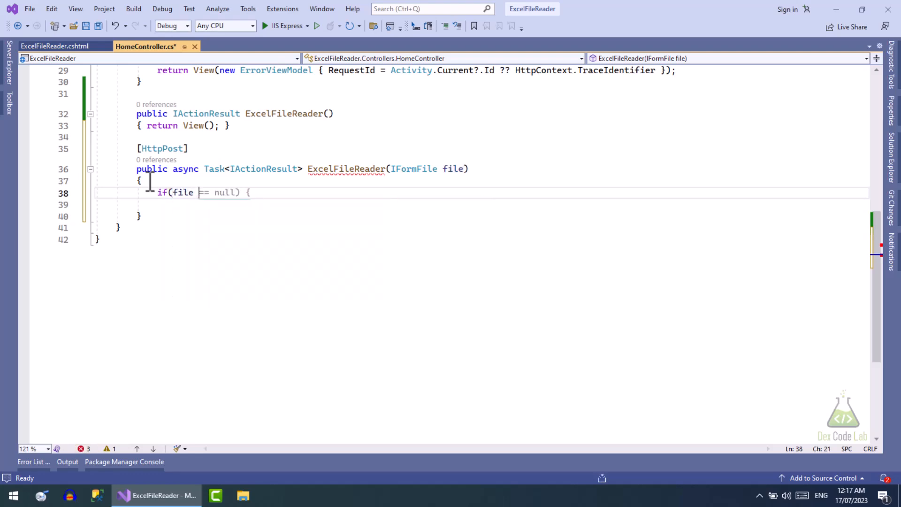
type("!=null")
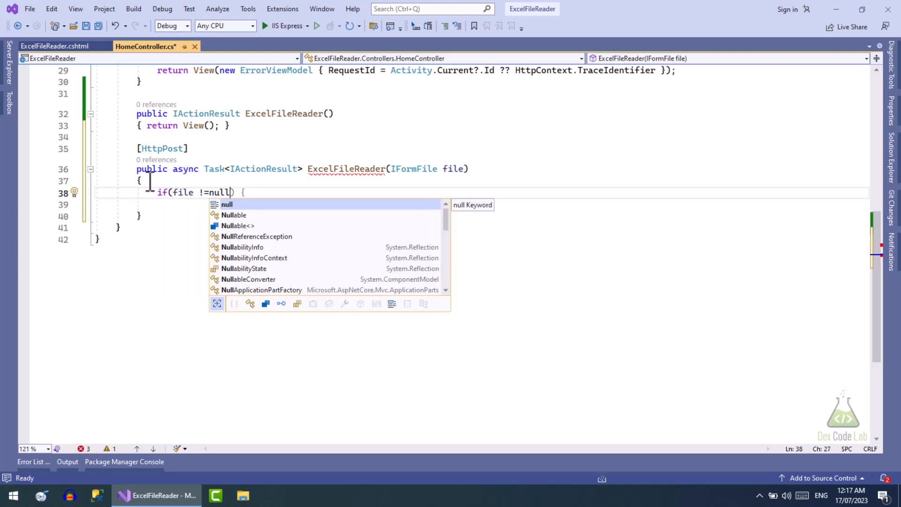
type("&& file.le")
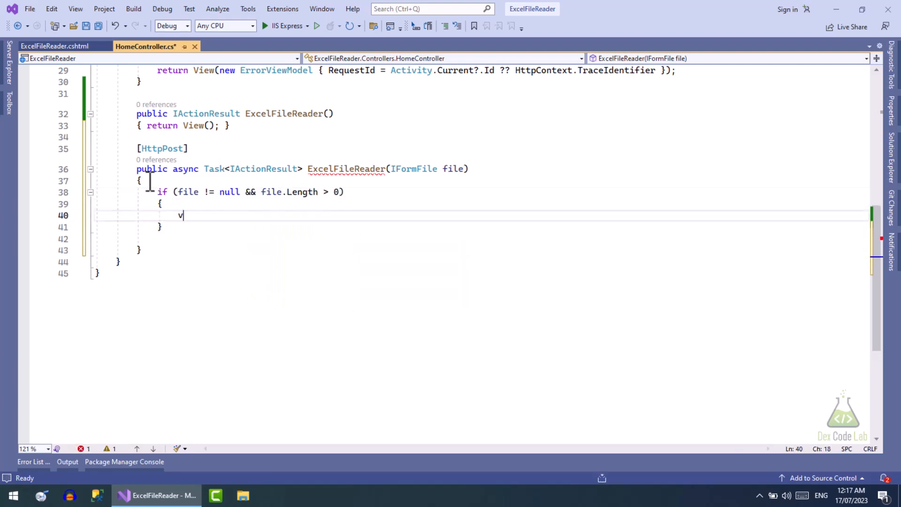
Step: Declare uploadDirectory as the current directory's wwwroot\Uploads path
type("ar uploadDirectory = $\"{Directory.GetCurrentDirectory(")
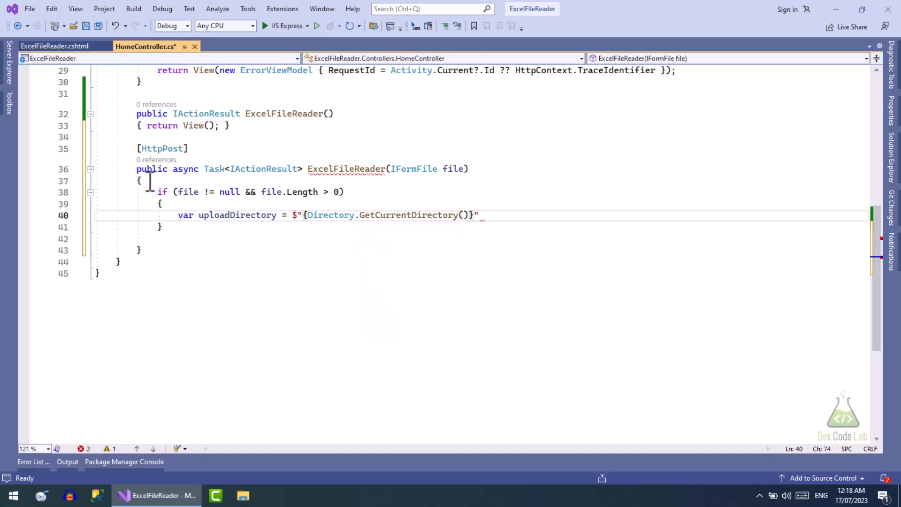
type("\\\\www")
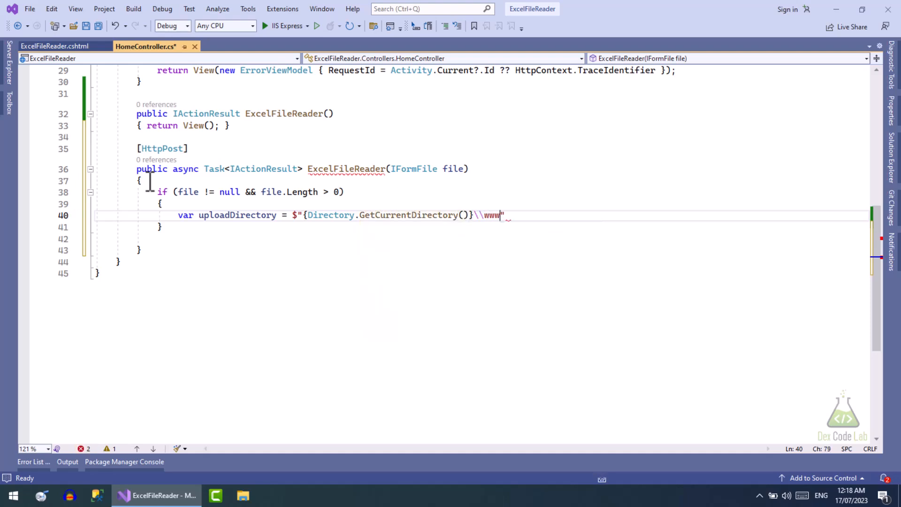
type("root")
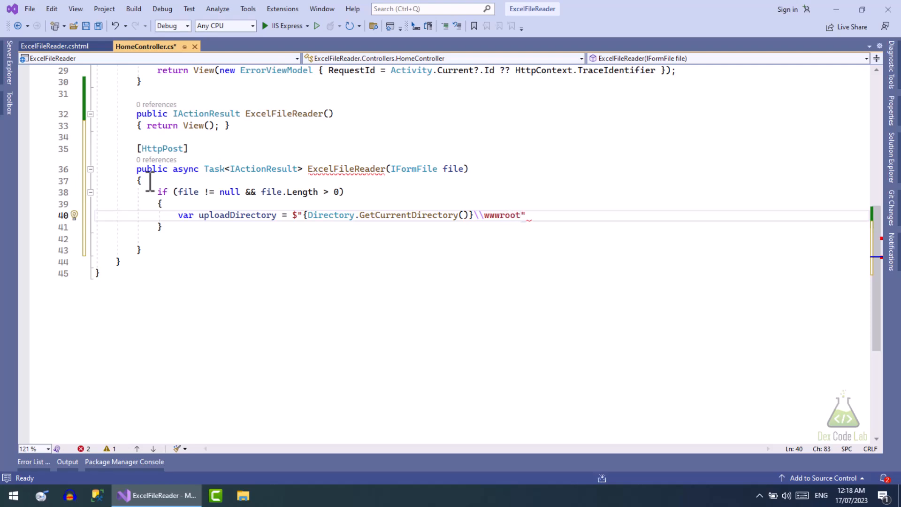
type("\\\\Uploads")
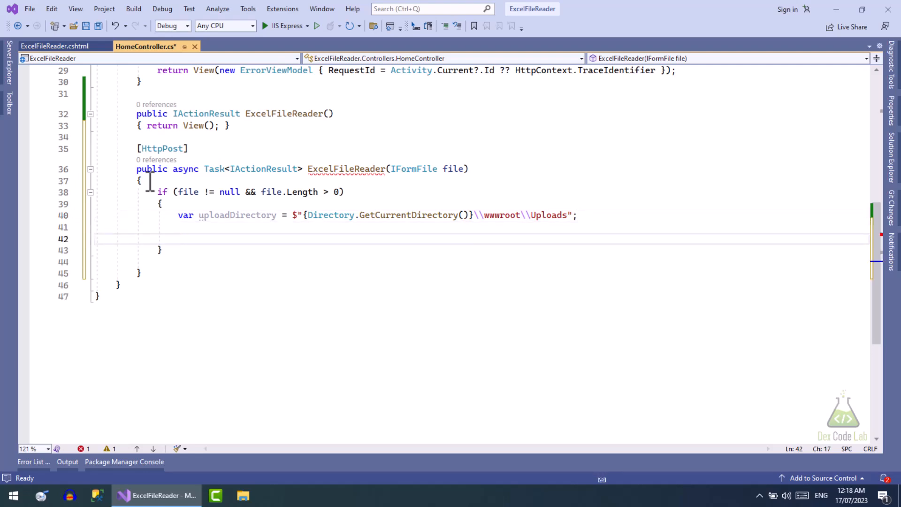
type("if(!Directory.Exists")
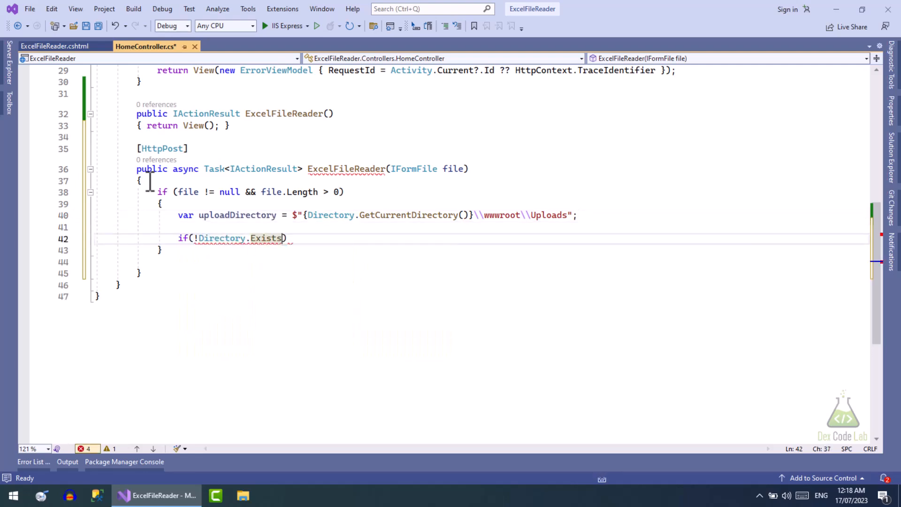
Step: Create uploadDirectory with Directory.CreateDirectory when it does not exist
type("uploadDirectory")
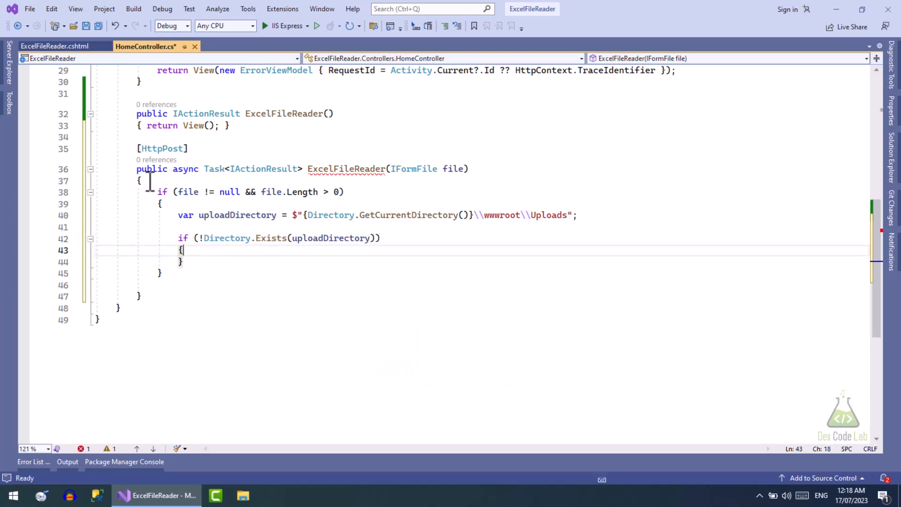
key("Return")
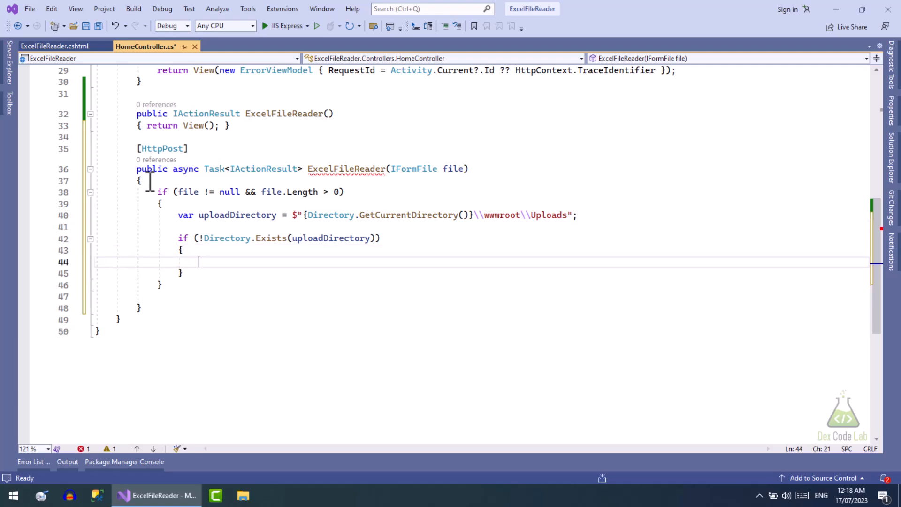
type("Directory.c")
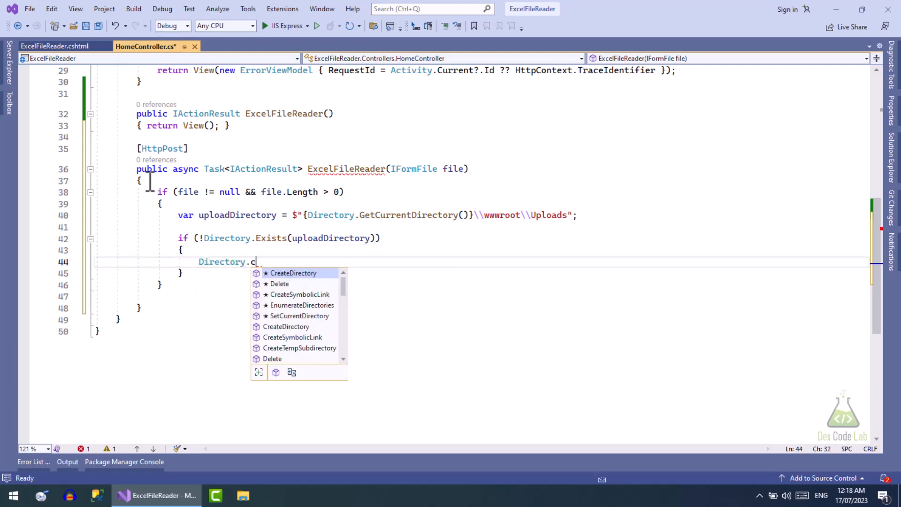
type("reateDirectory(uploadDirectory);")
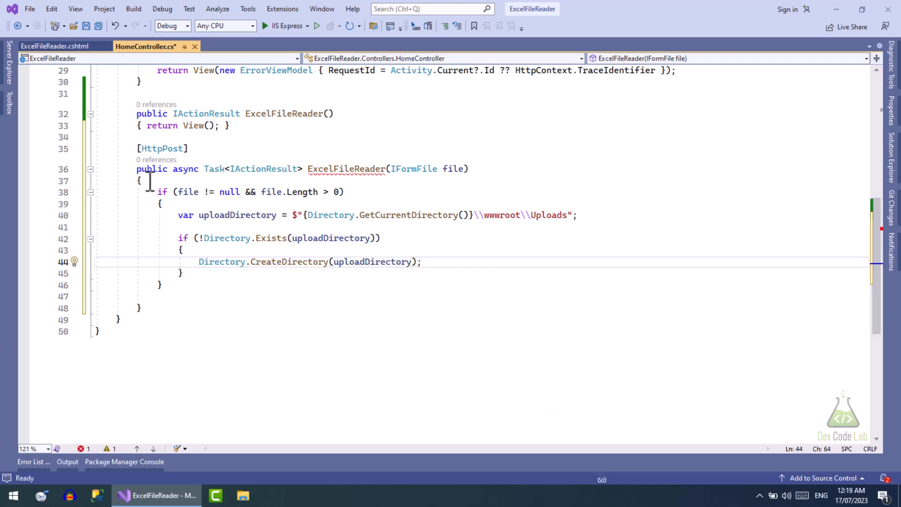
Step: Declare filePath as Path.Combine(uploadDirectory, file.FileName)
type("var")
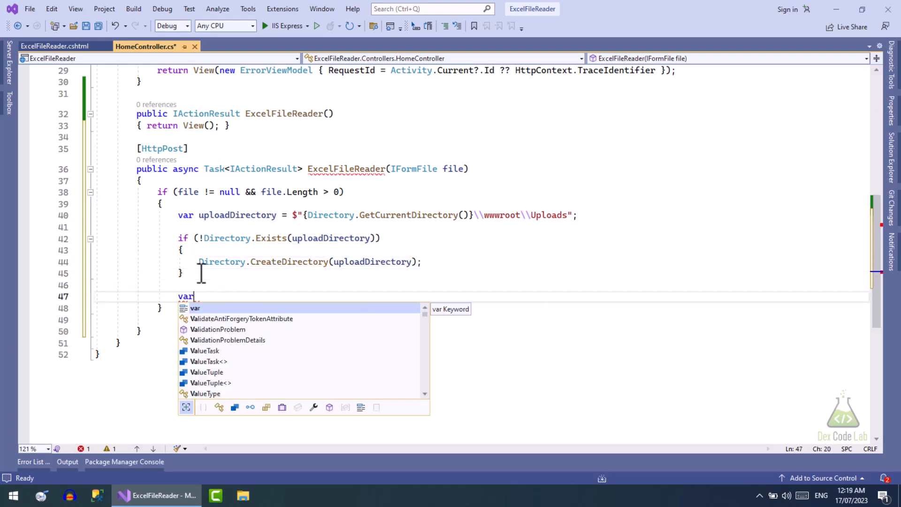
type("filePath")
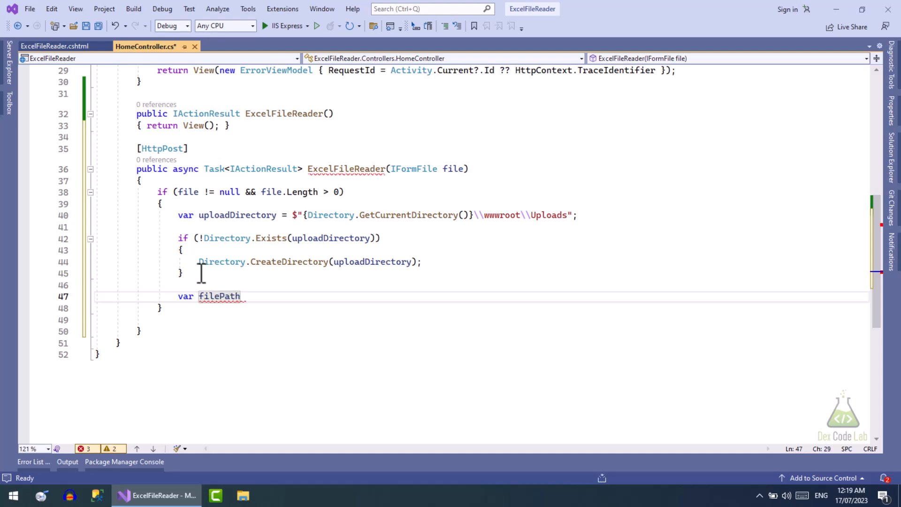
type("= Path.Combine(uploadDirectory, file.FileName);")
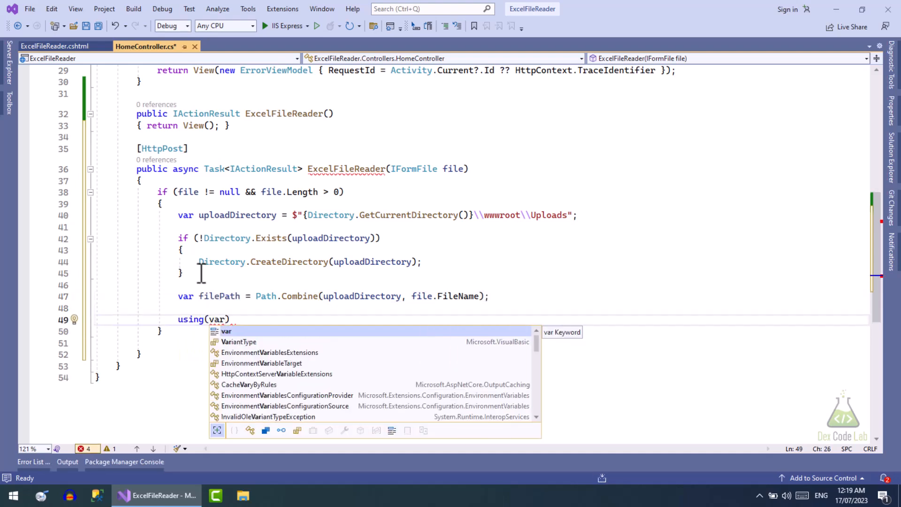
Step: Copy the file via CopyToAsync into a FileStream(filePath, FileMode.Create), then return View()
type("stream = new")
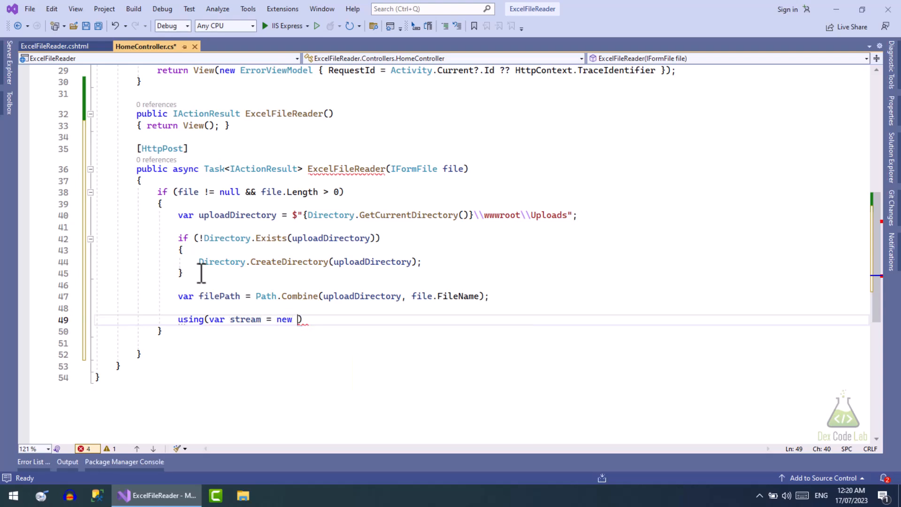
type("Files")
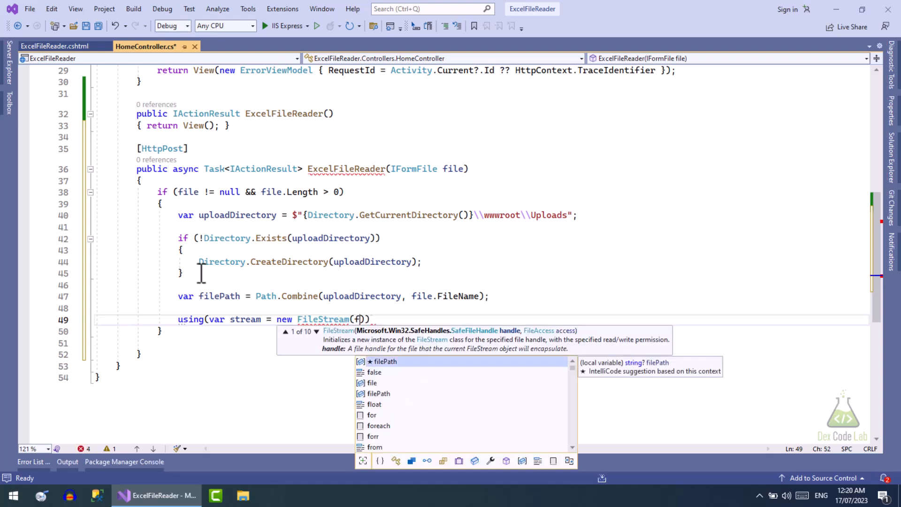
type("ilepa")
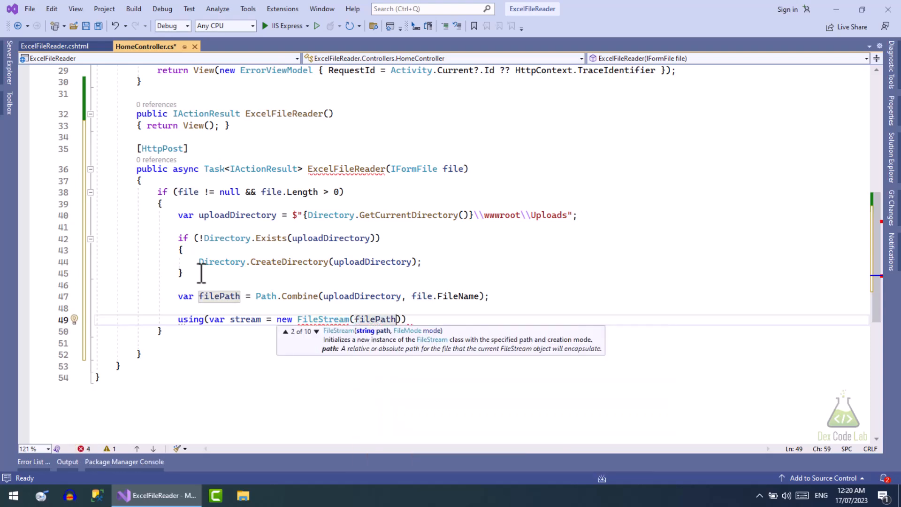
type(", FileMode.")
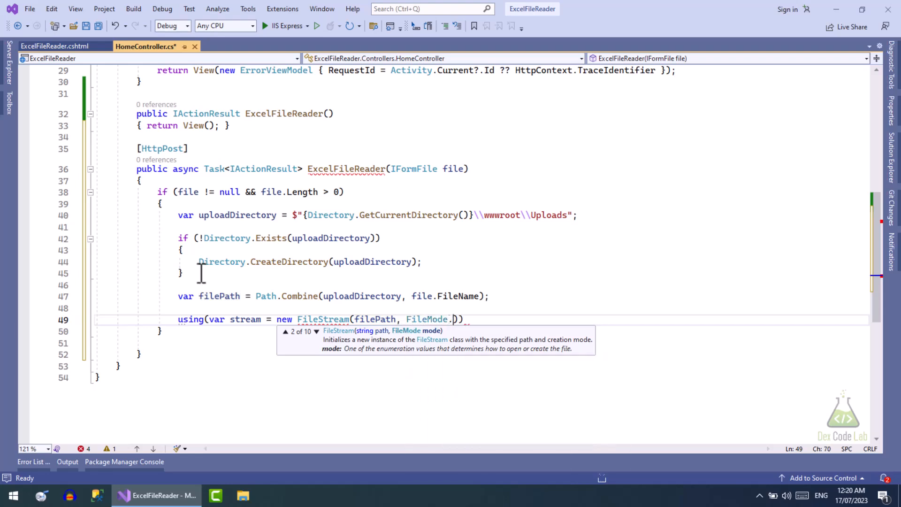
type("Create)")
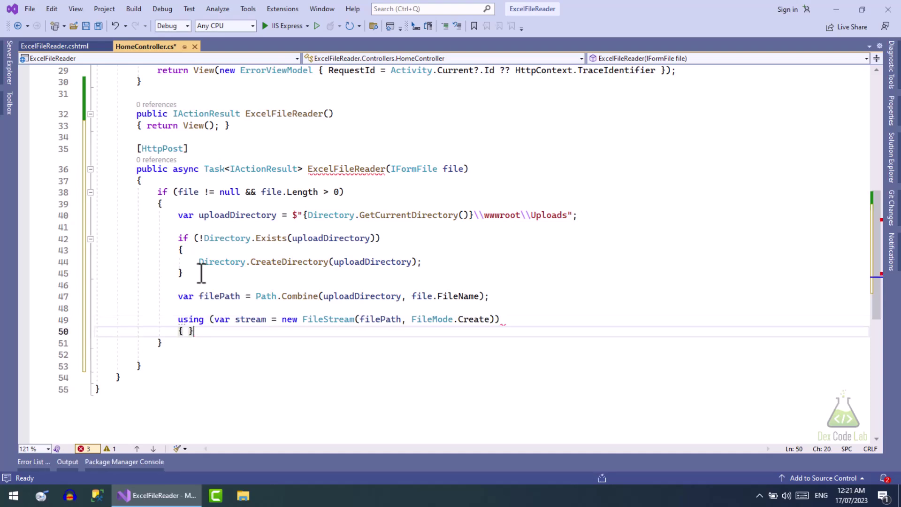
type("await file.")
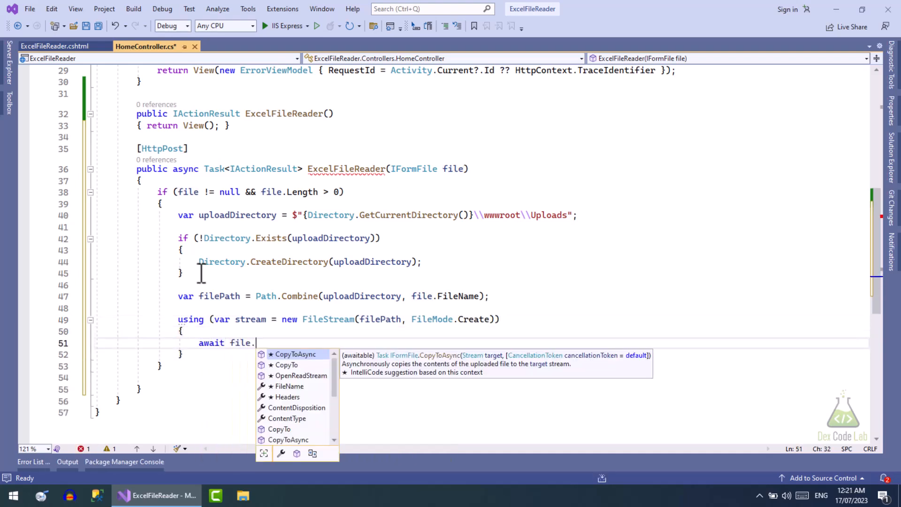
type("copytoa")
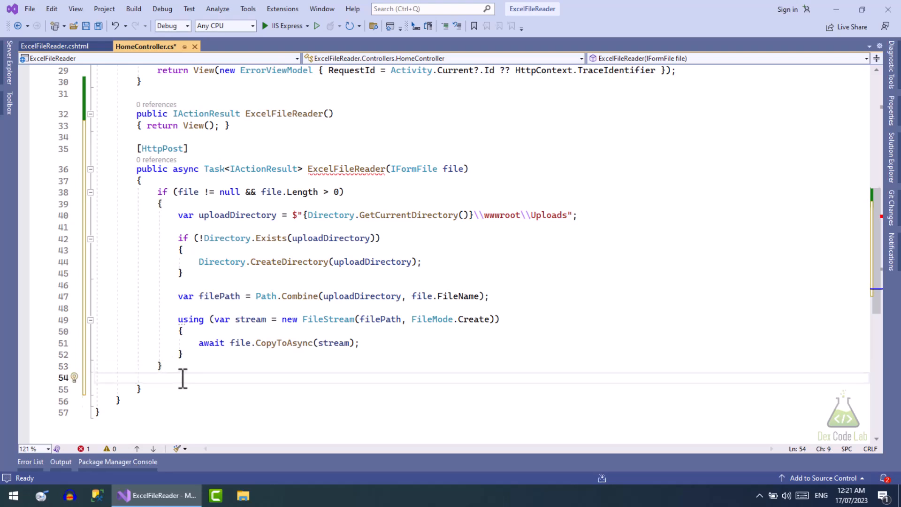
type("return View();")
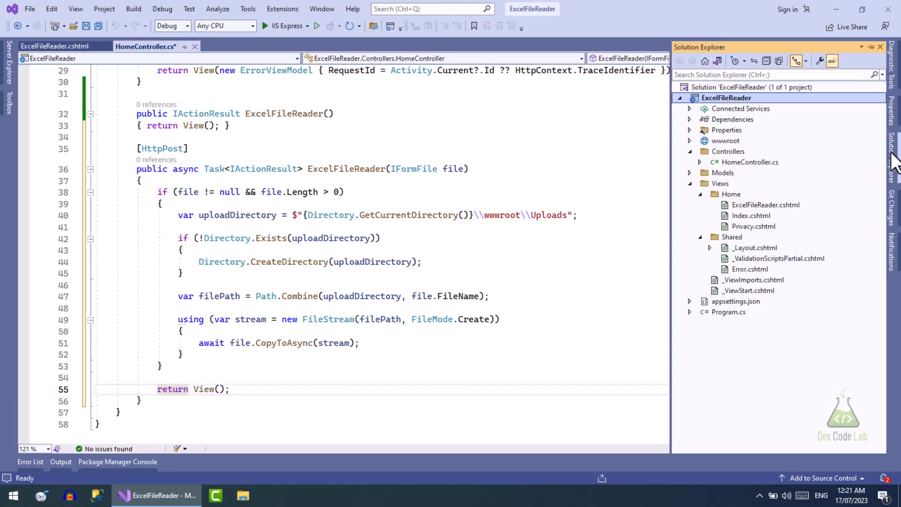
Step: Inspect wwwroot in Solution Explorer and on disk, then return to Visual Studio
left_click(690, 140)
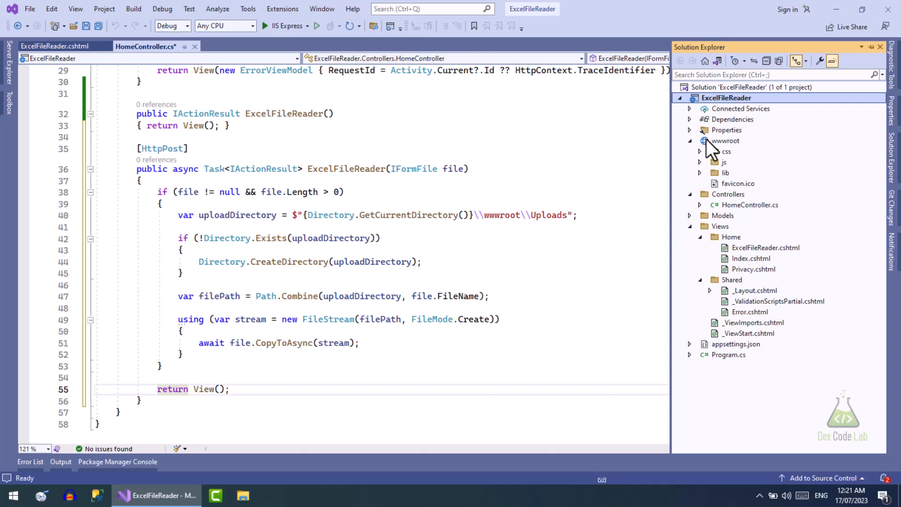
mouse_move(735, 103)
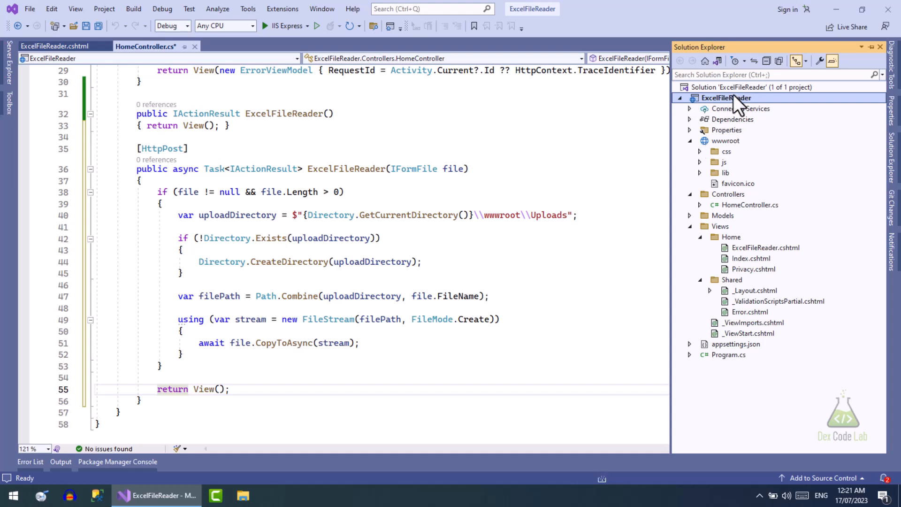
mouse_move(791, 460)
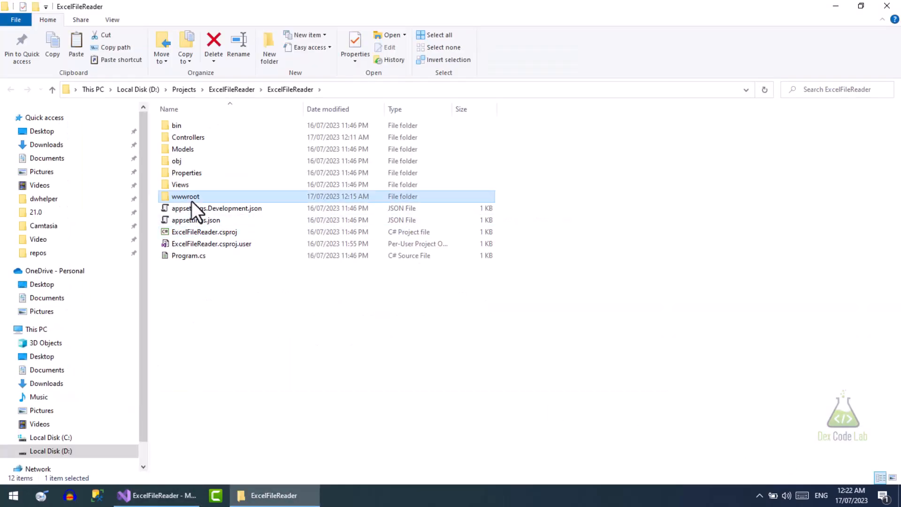
double_click(185, 196)
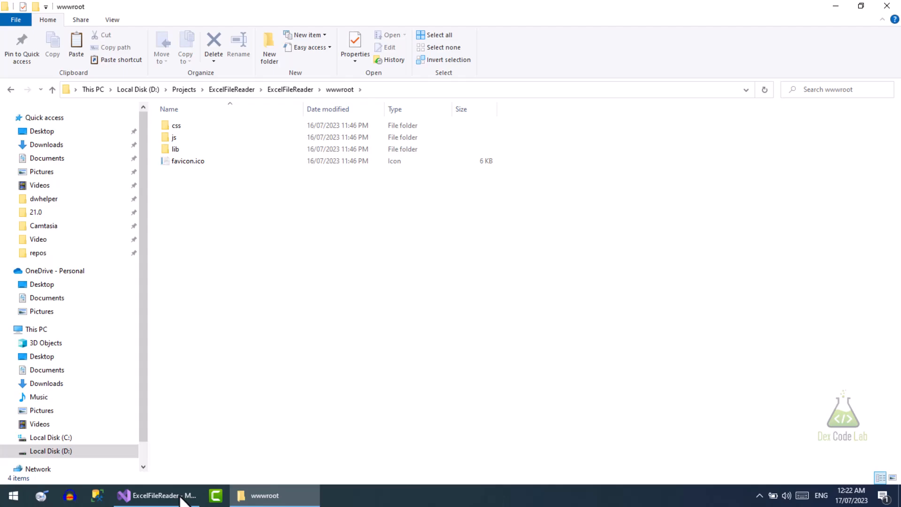
left_click(155, 495)
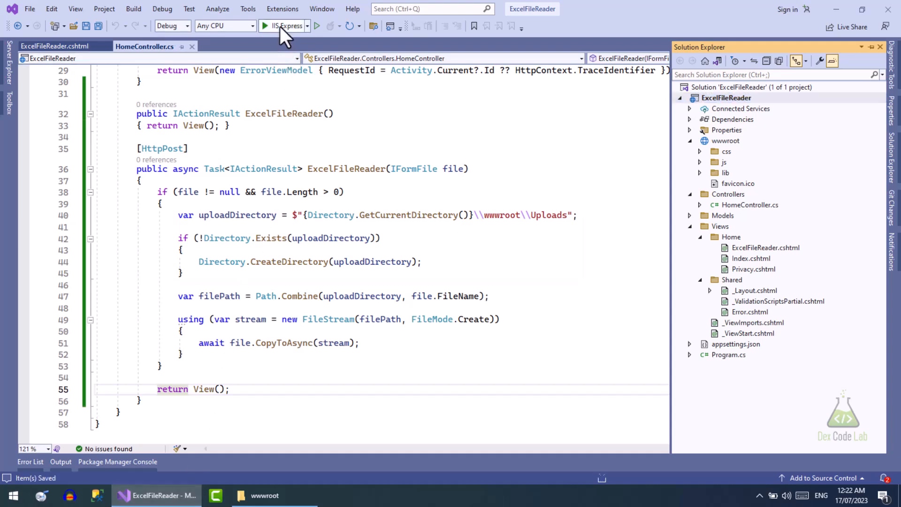
Step: Run the app with IIS Express and go to the Excel File Reader page
left_click(278, 26)
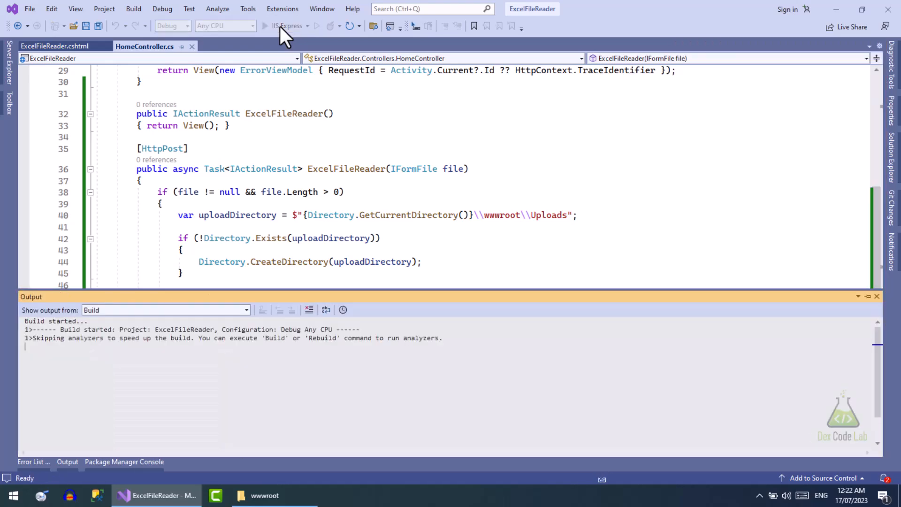
left_click(263, 27)
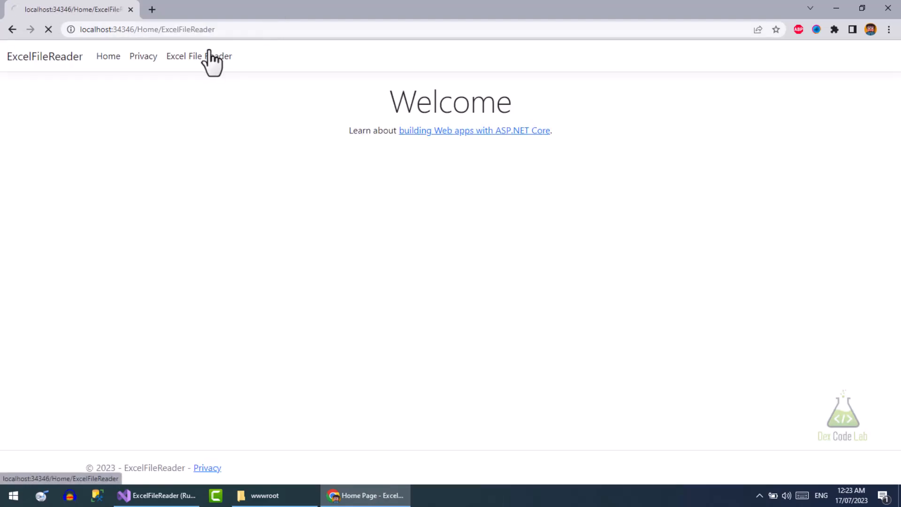
left_click(199, 56)
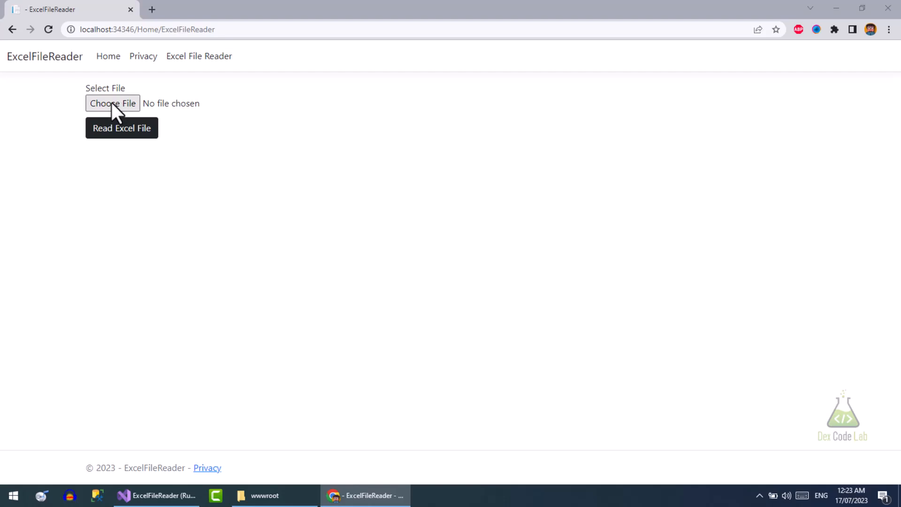
Step: Choose Marks.xlsx and submit it with Read Excel File
left_click(112, 103)
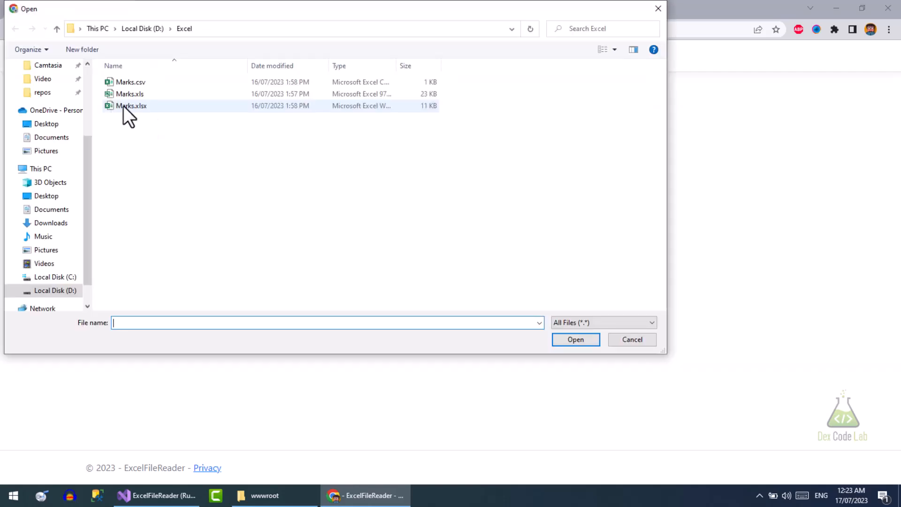
left_click(130, 106)
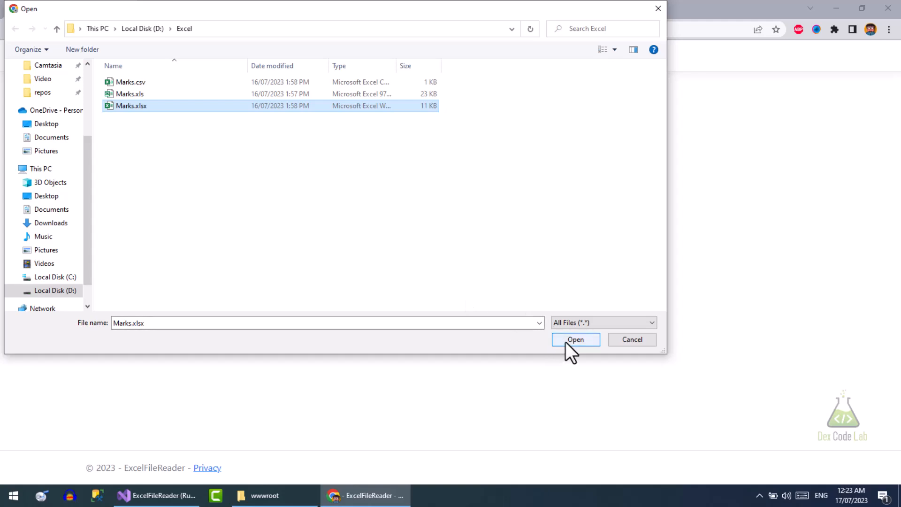
left_click(575, 339)
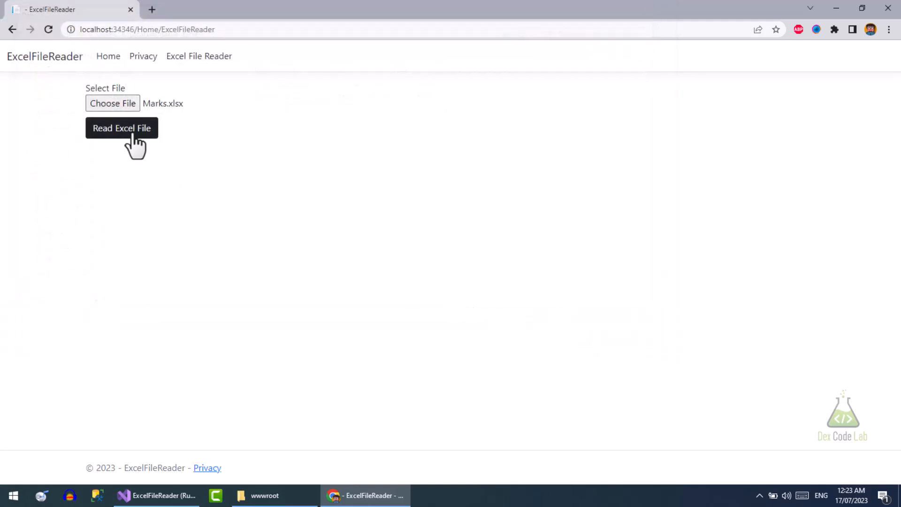
left_click(122, 127)
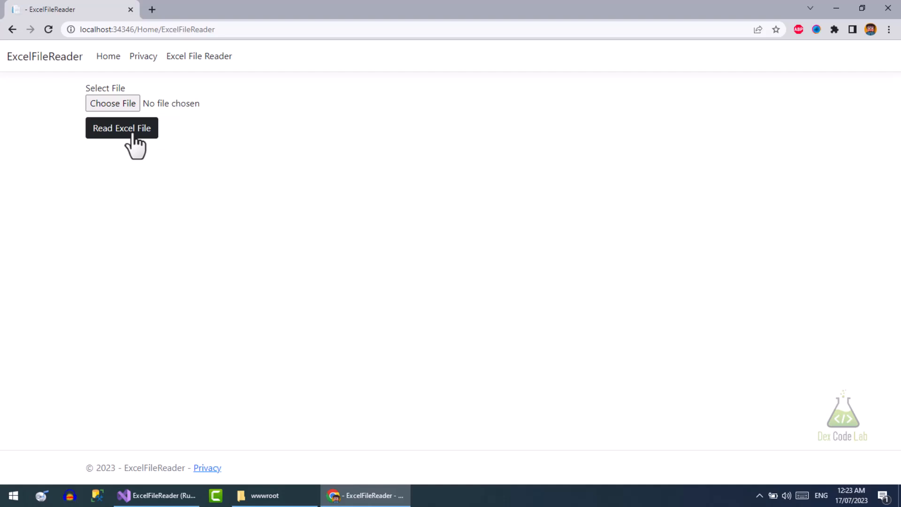
left_click(264, 495)
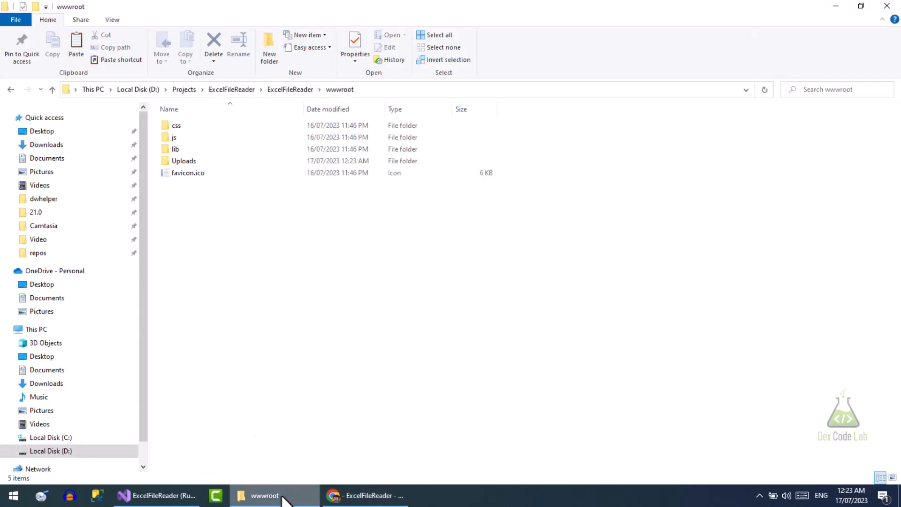
mouse_move(184, 187)
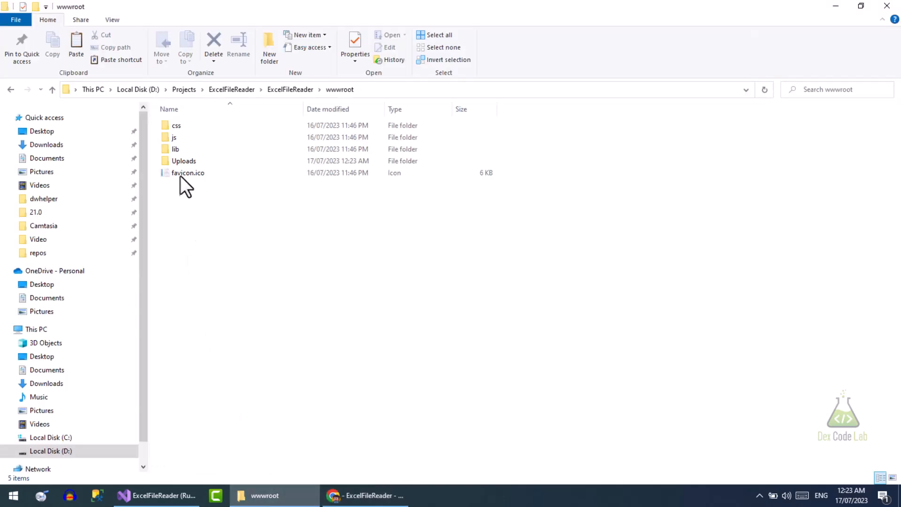
Step: Open wwwroot\Uploads to find Marks.xlsx, then stop the running app in Visual Studio
double_click(183, 160)
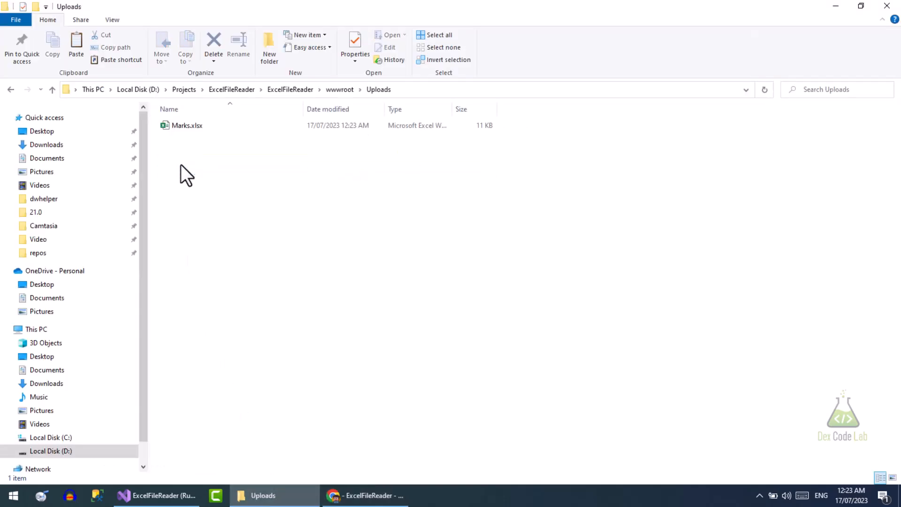
mouse_move(184, 437)
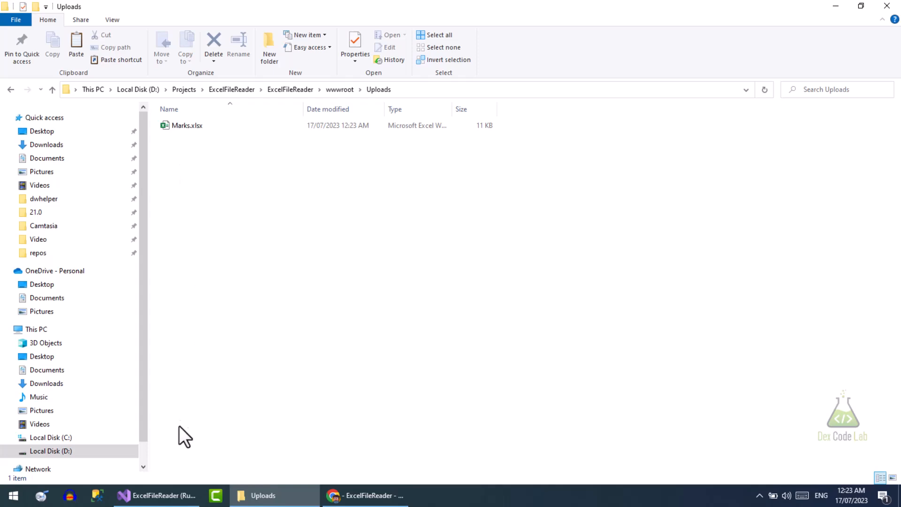
left_click(156, 495)
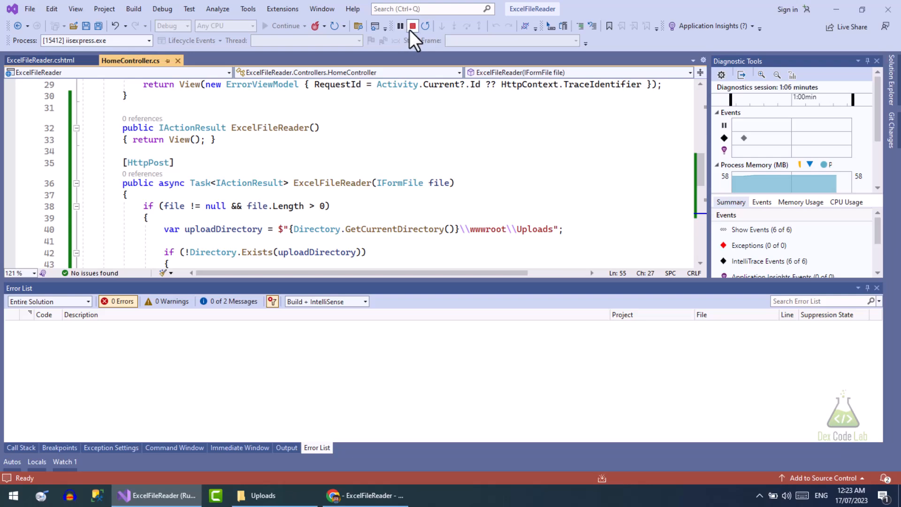
left_click(413, 26)
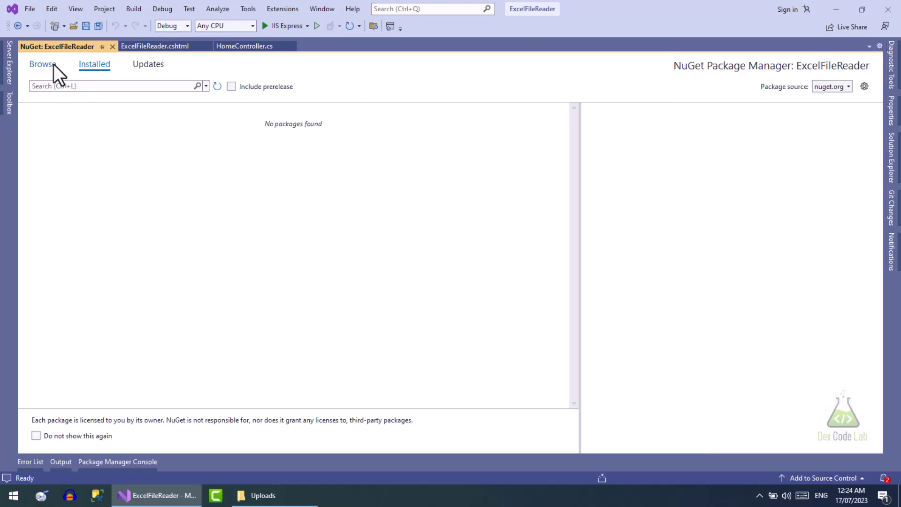
Step: Search 'exceldata', install ExcelDataReader 3.6.0, and open its GitHub project page
left_click(42, 64)
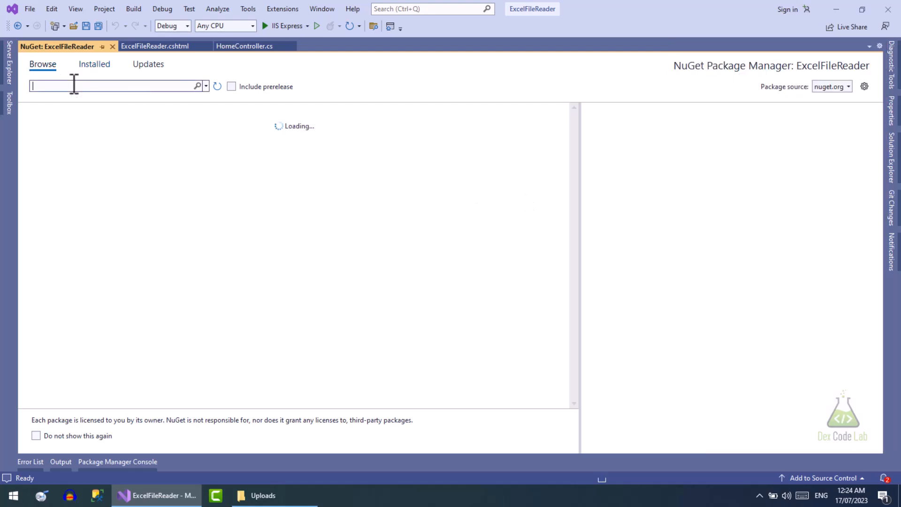
type("exceldata")
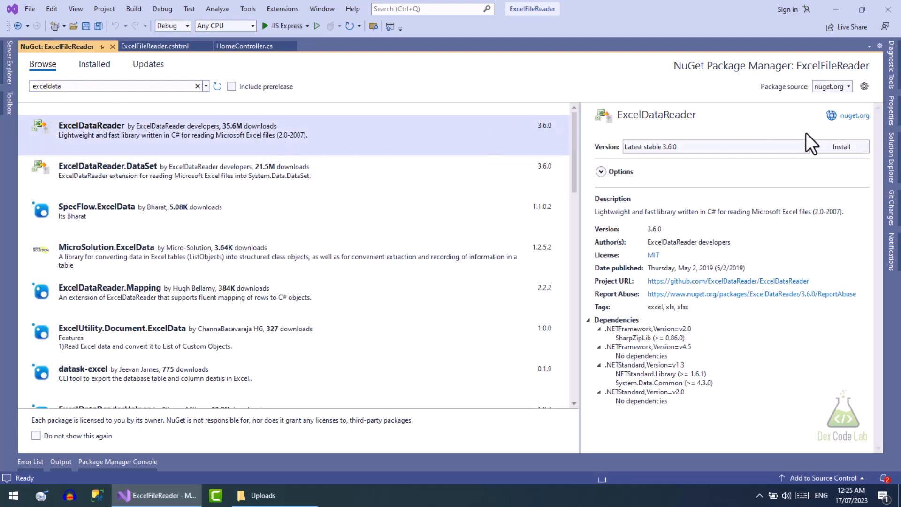
left_click(841, 146)
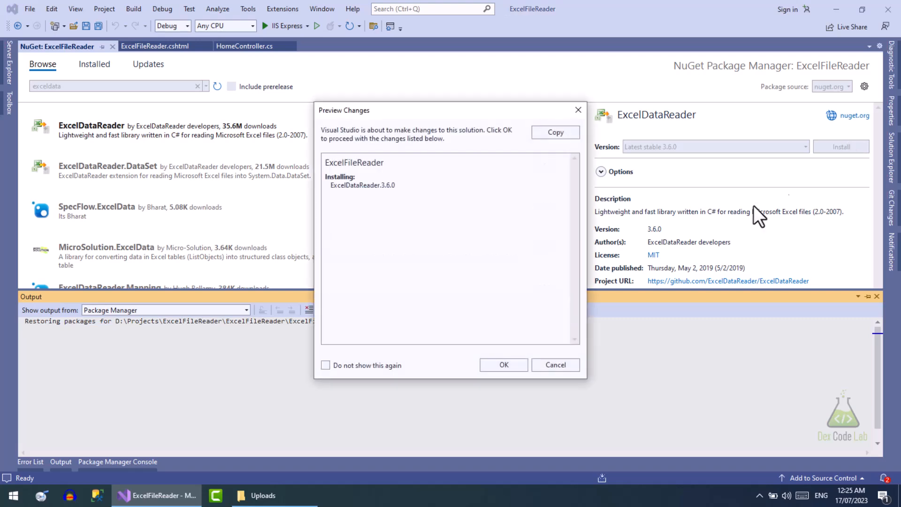
left_click(503, 365)
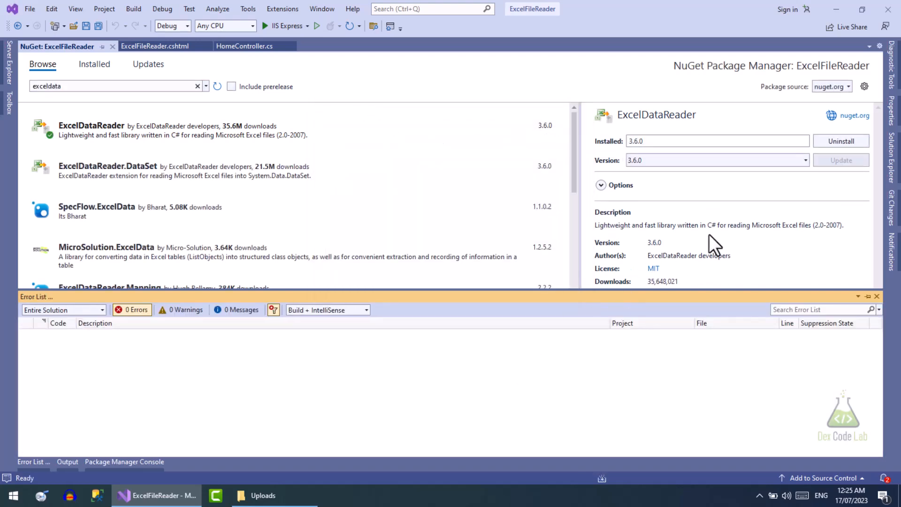
left_click(601, 184)
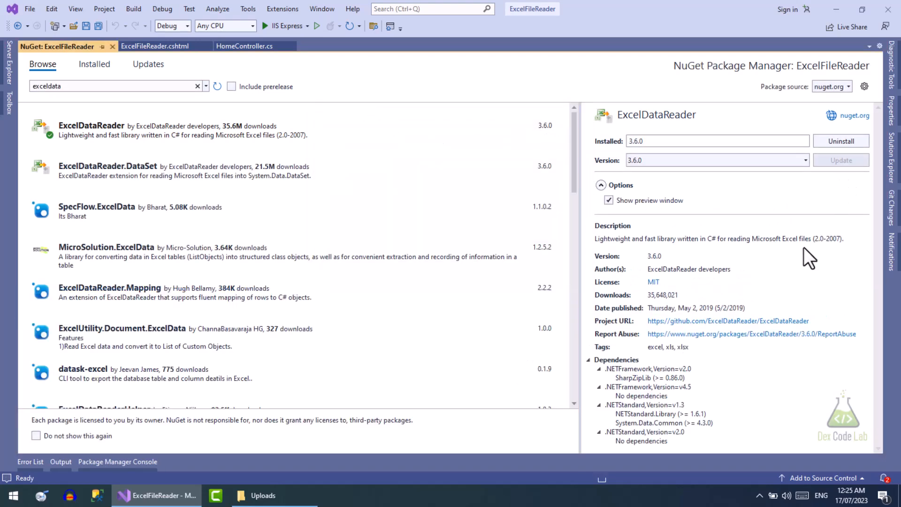
left_click(728, 321)
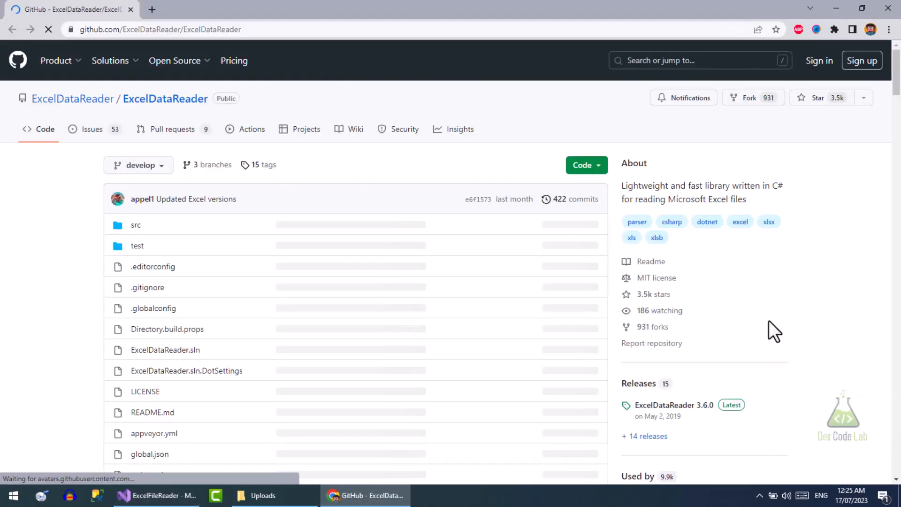
Step: Scroll the ExcelDataReader README to 'How to use' and select its code sample
scroll("down", 3)
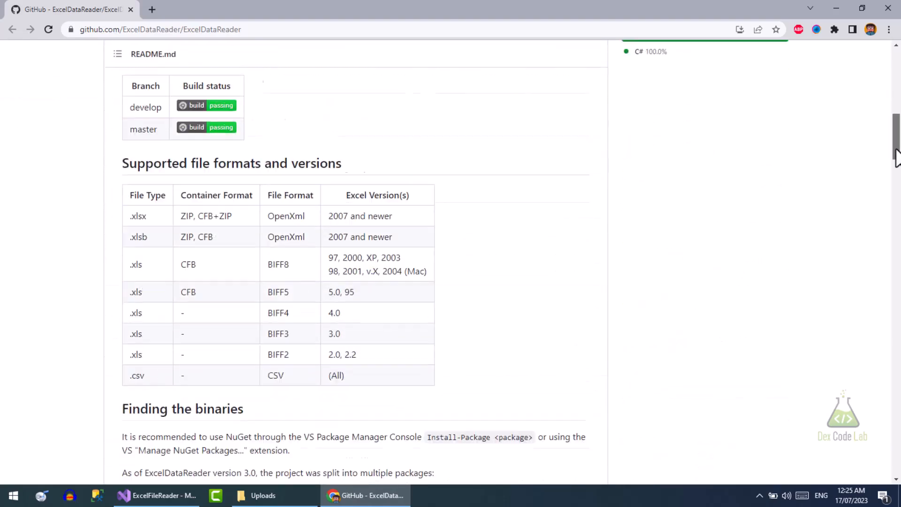
scroll("down", 3)
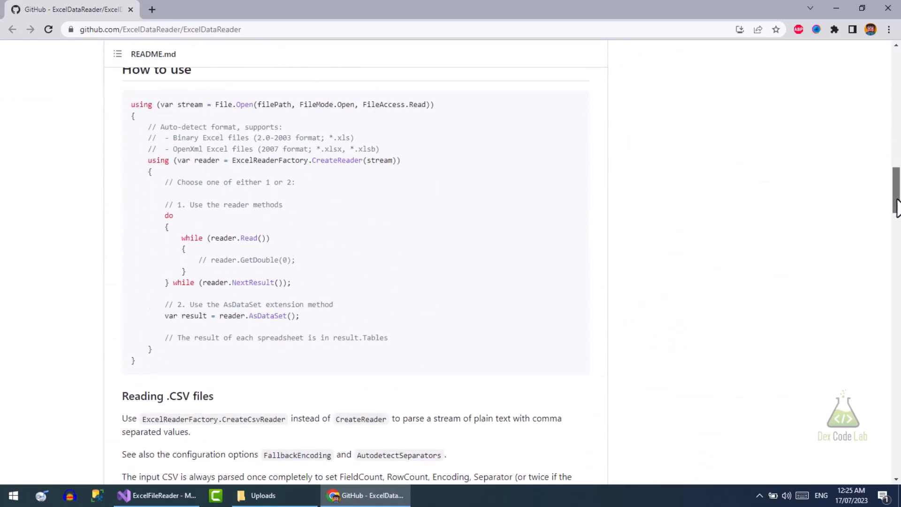
left_click_drag(131, 104, 167, 149)
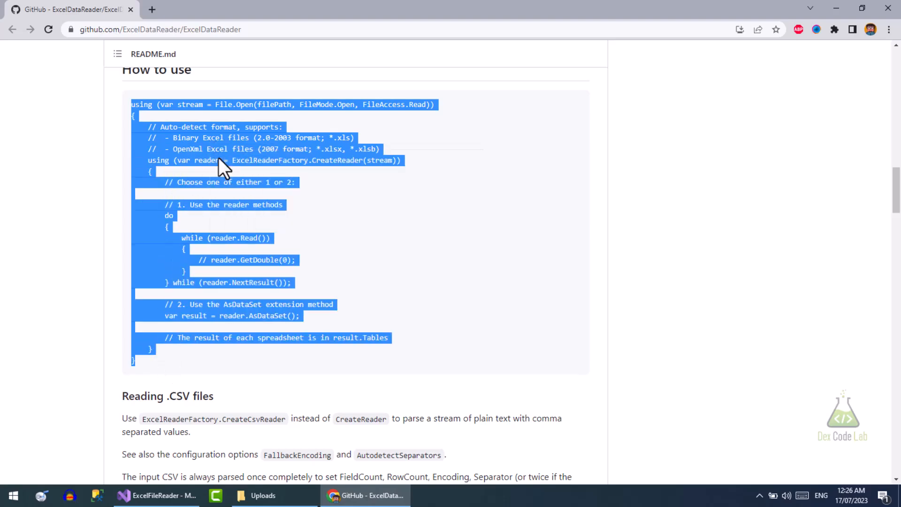
left_click(156, 495)
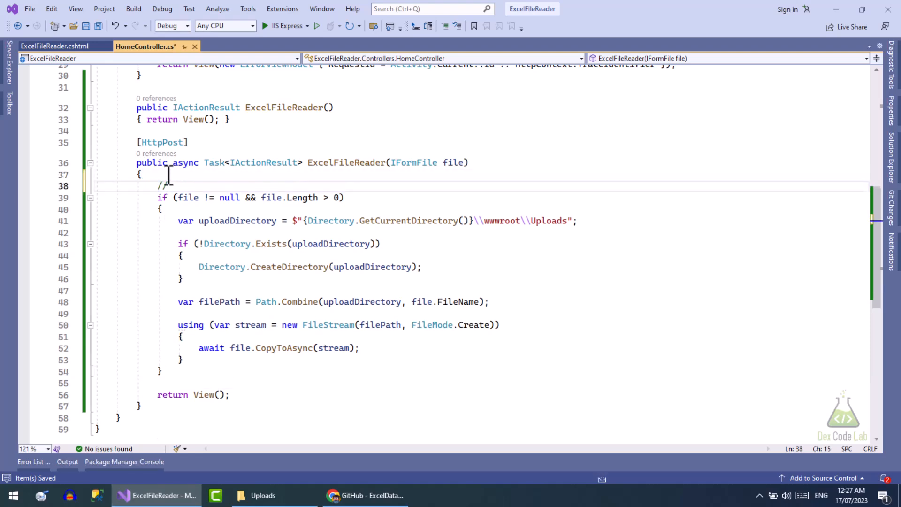
Step: Paste the README reader sample under a Read File comment and delete the AsDataSet lines
type("Upload")
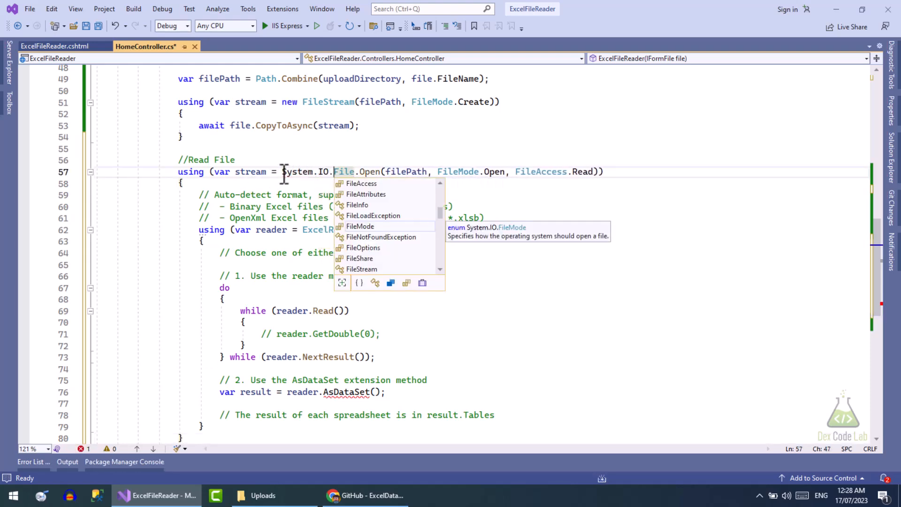
scroll("down", 3)
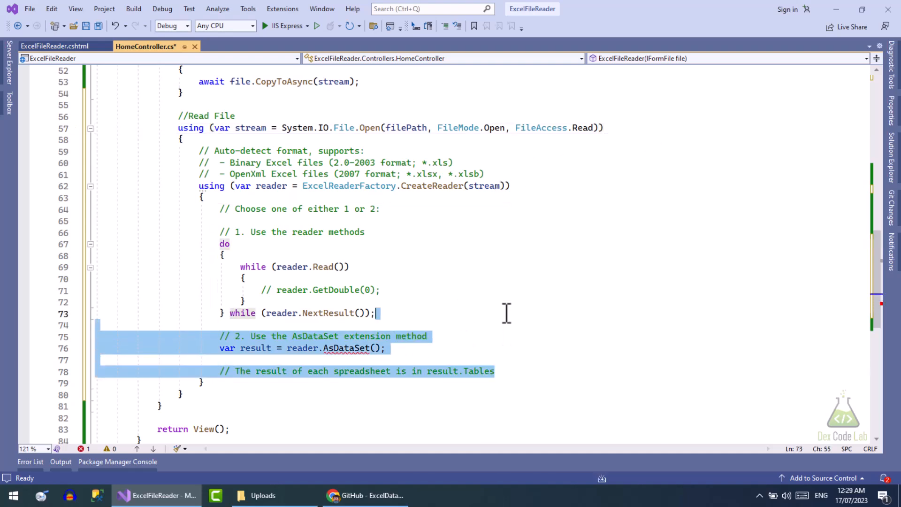
key("Delete")
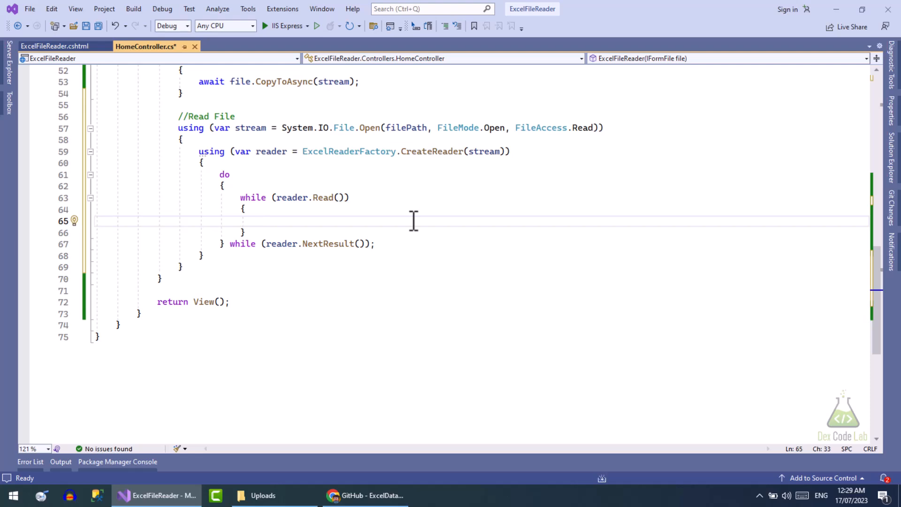
Step: Fill a rowData List<object> with reader.GetValue for each column up to FieldCount
type("var rowDat")
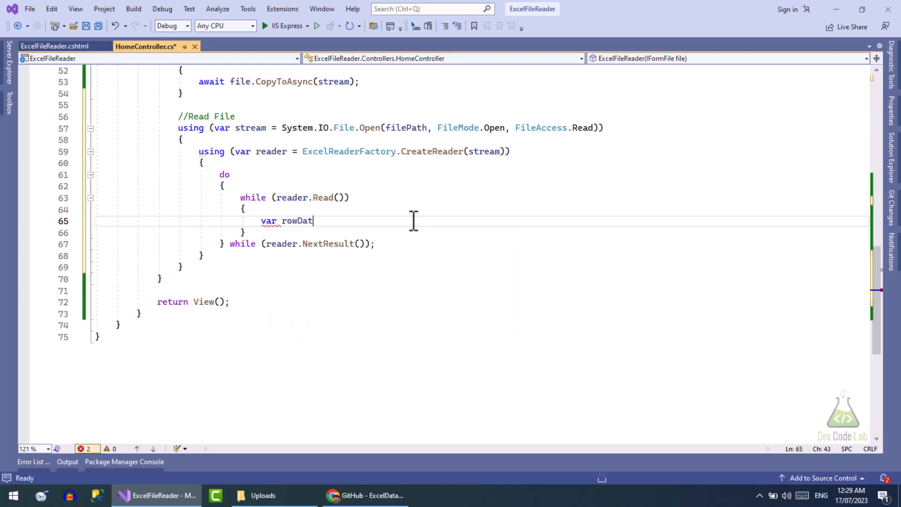
type("a = _new")
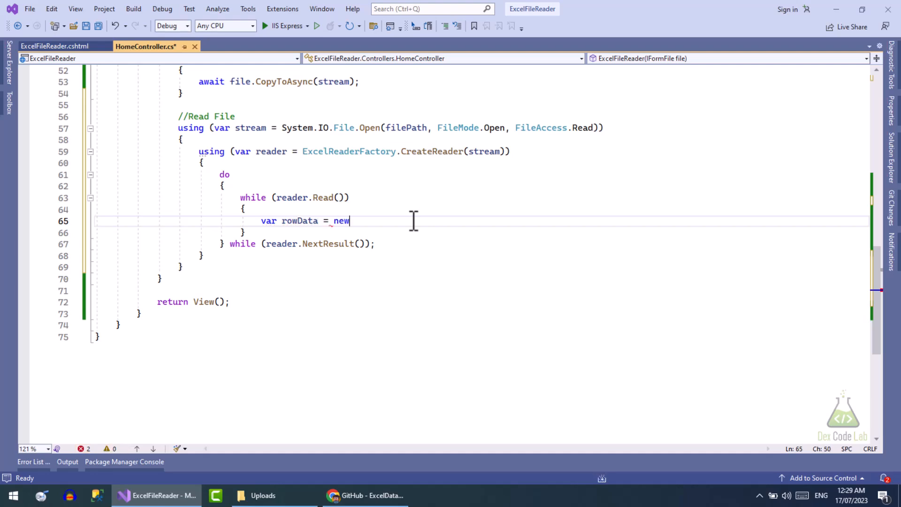
type("List<object>();")
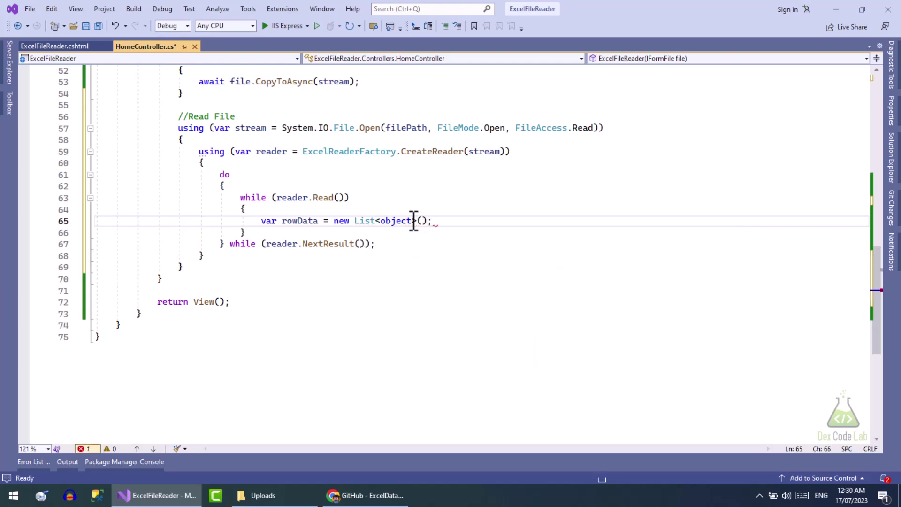
type("for(")
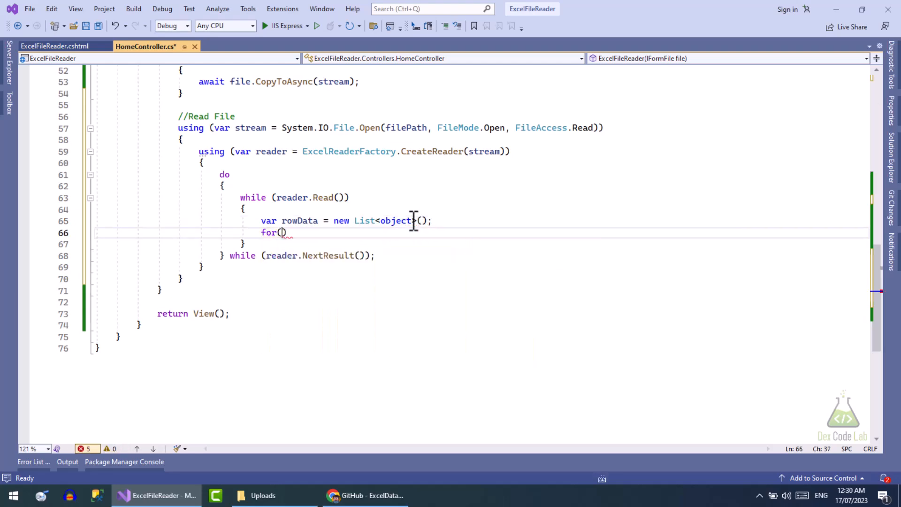
type("int column; column < reader")
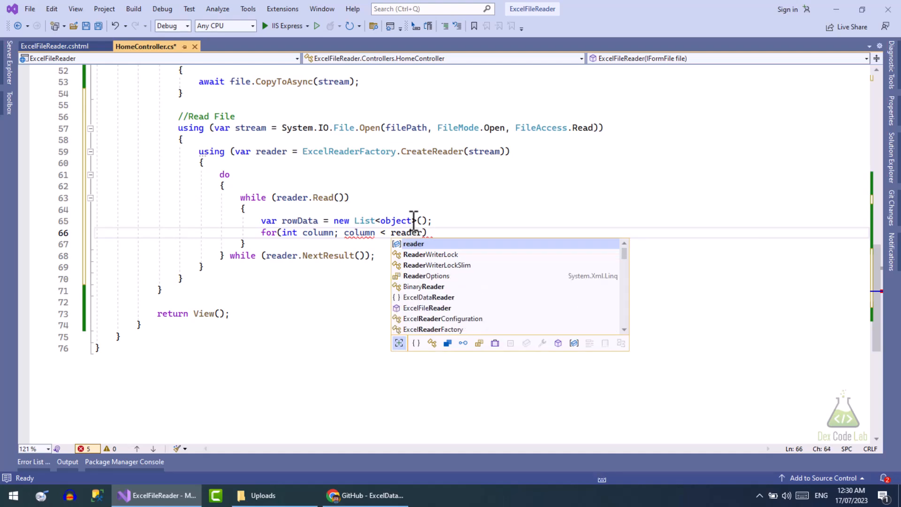
type(".fieldCount; column++")
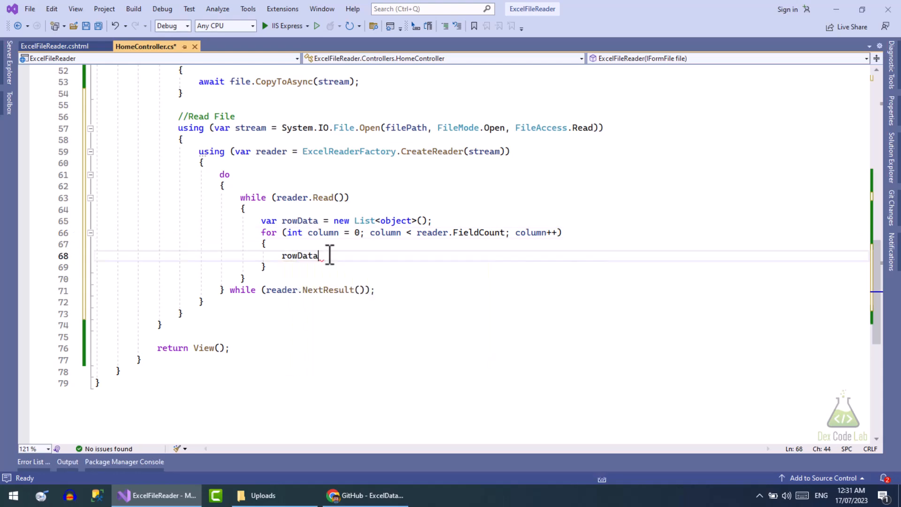
type(".Add")
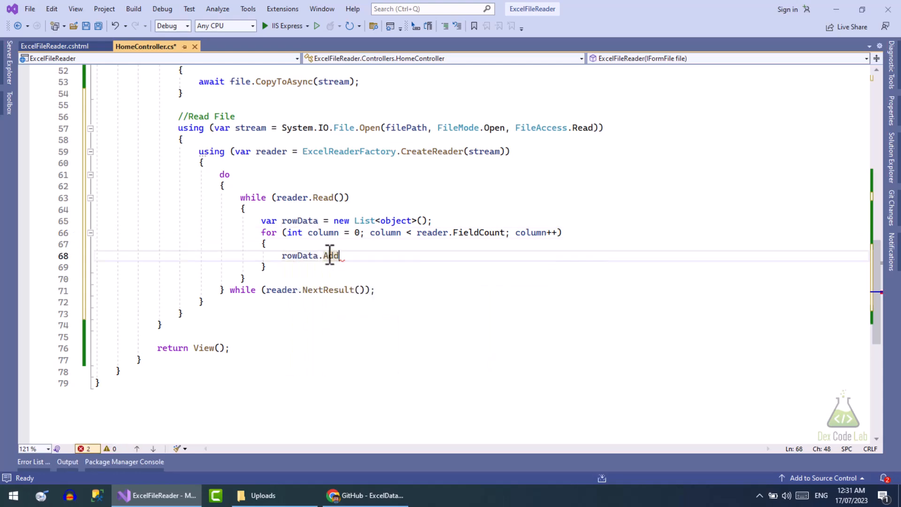
type("(reader")
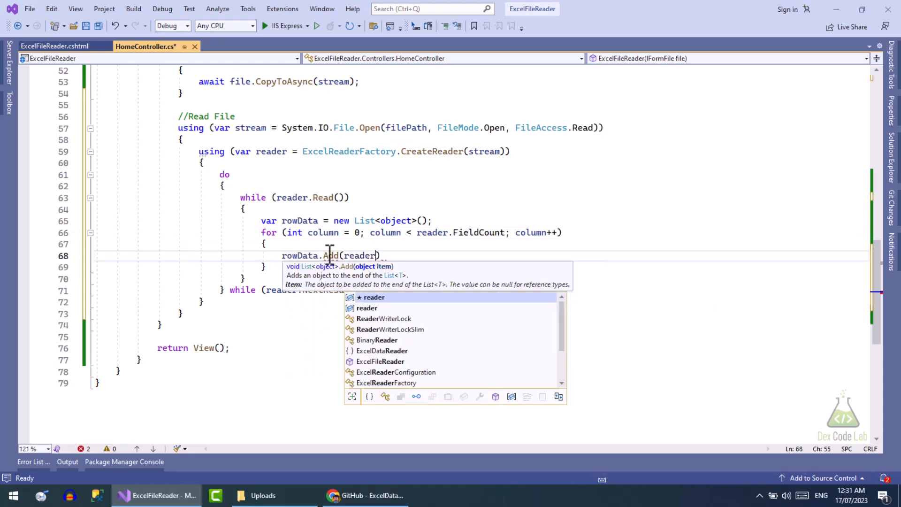
type(".get")
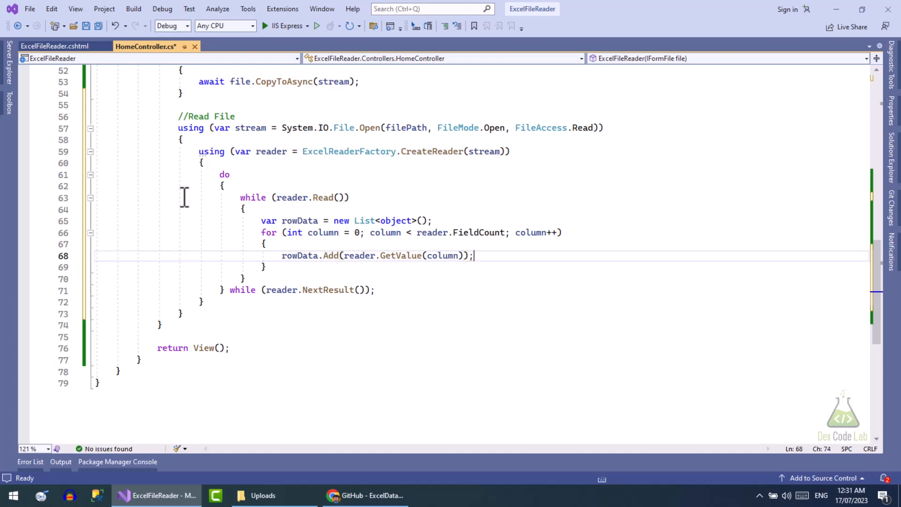
Step: Declare excelData as a new List<List<object>> above the row loop
left_click(182, 140)
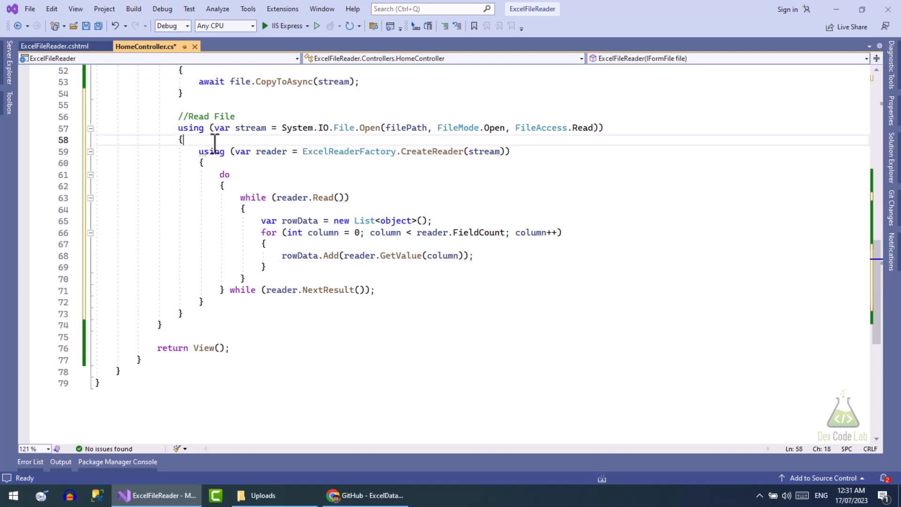
key("enter")
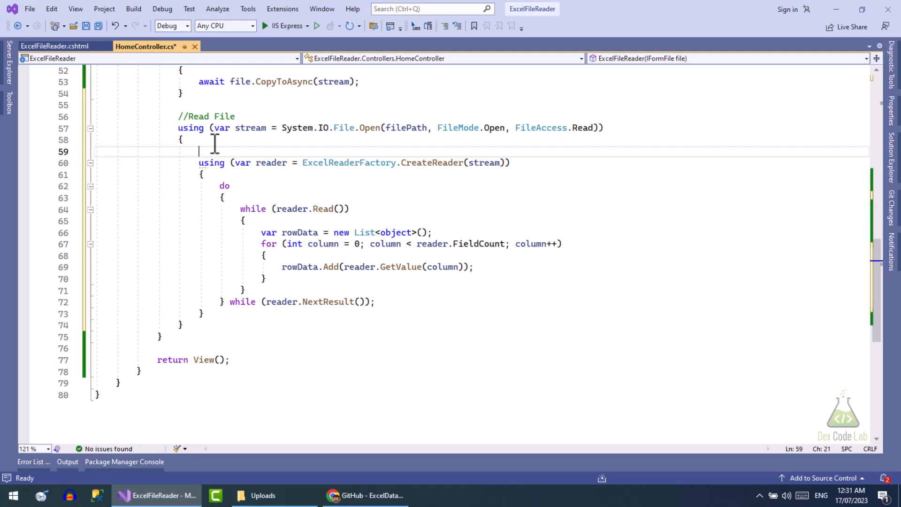
type("var excel")
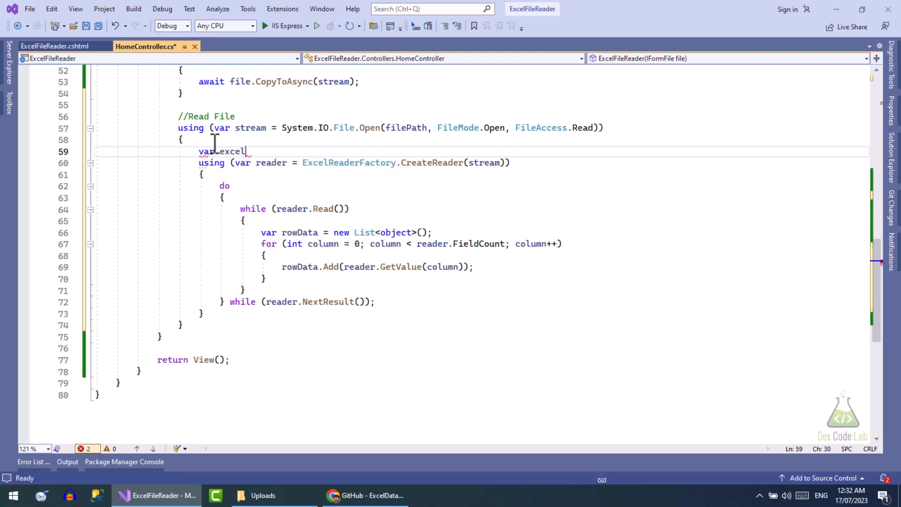
type("Data = new List<L>")
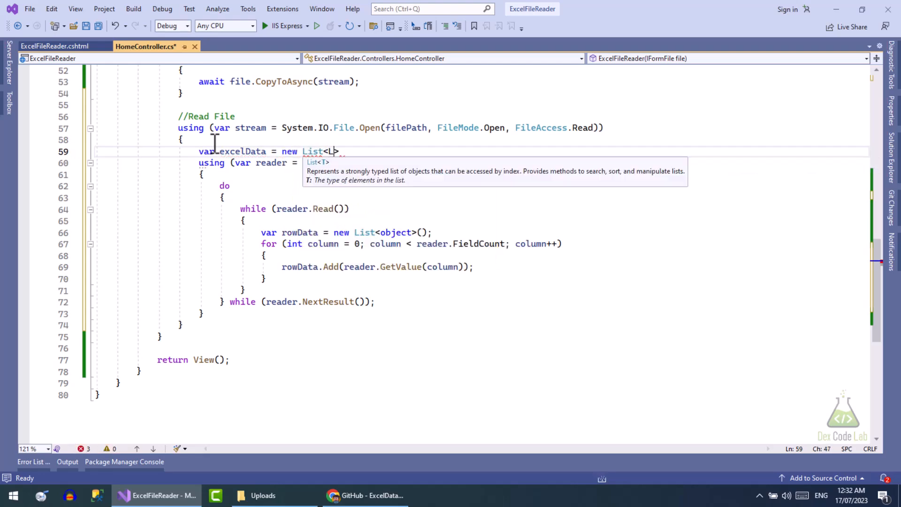
type("List<object>")
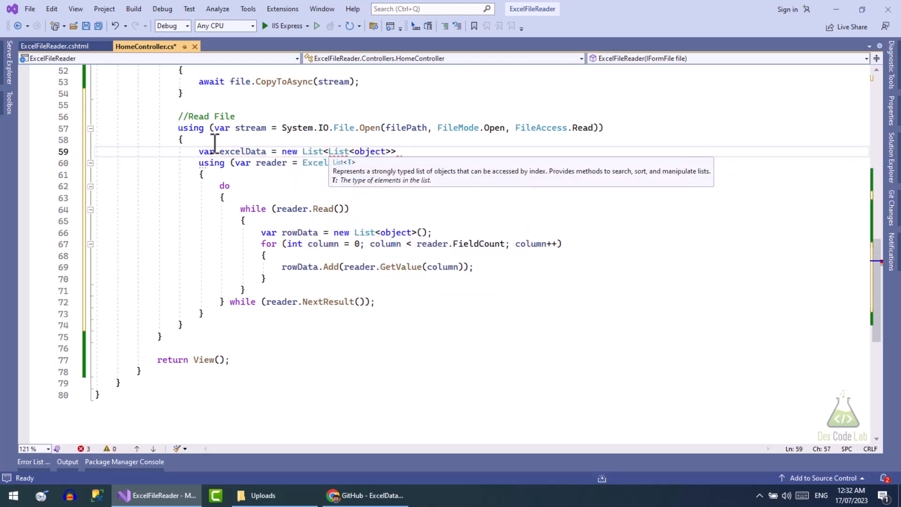
type("();")
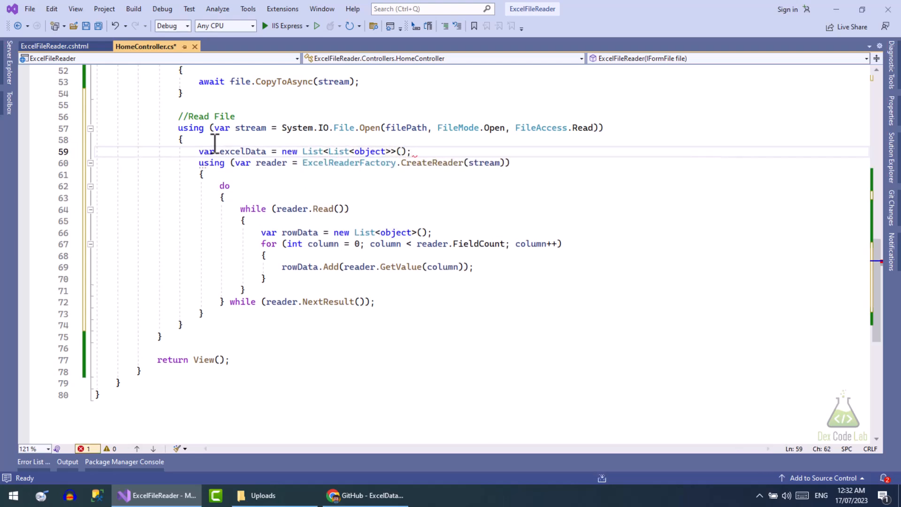
Step: Add each rowData to excelData and assign ViewBag.ExcelData = excelData
double_click(242, 151)
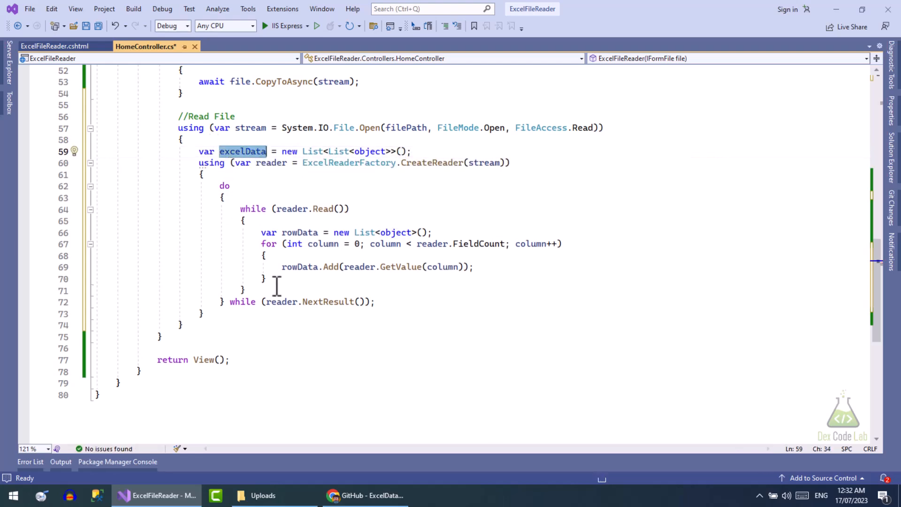
type("excelData.Add()")
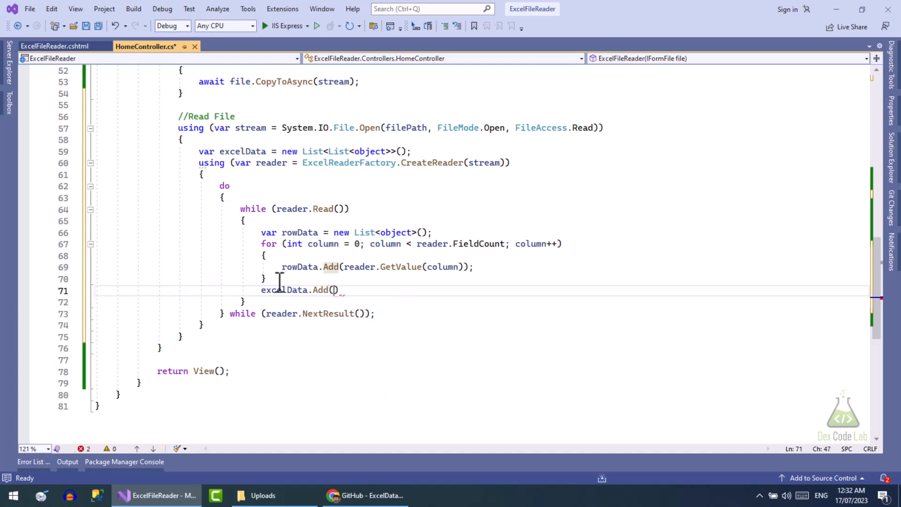
type("rowData")
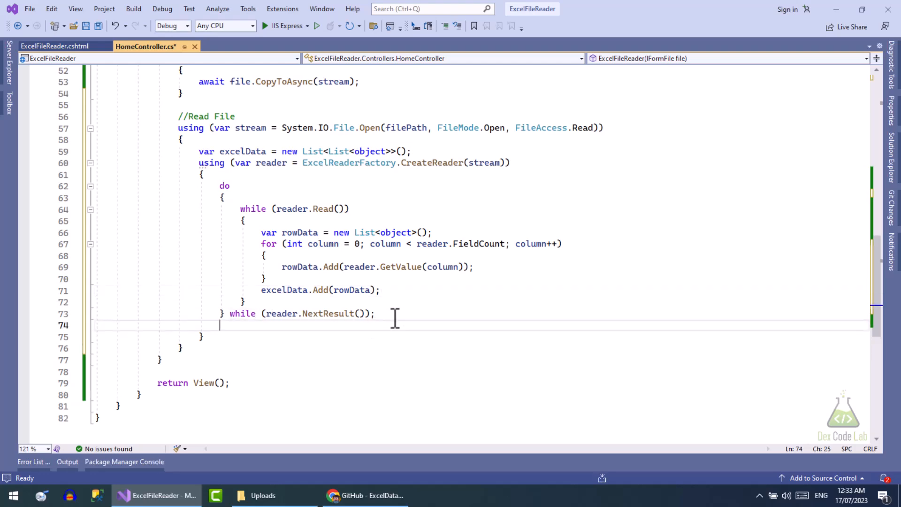
type("ViewBag")
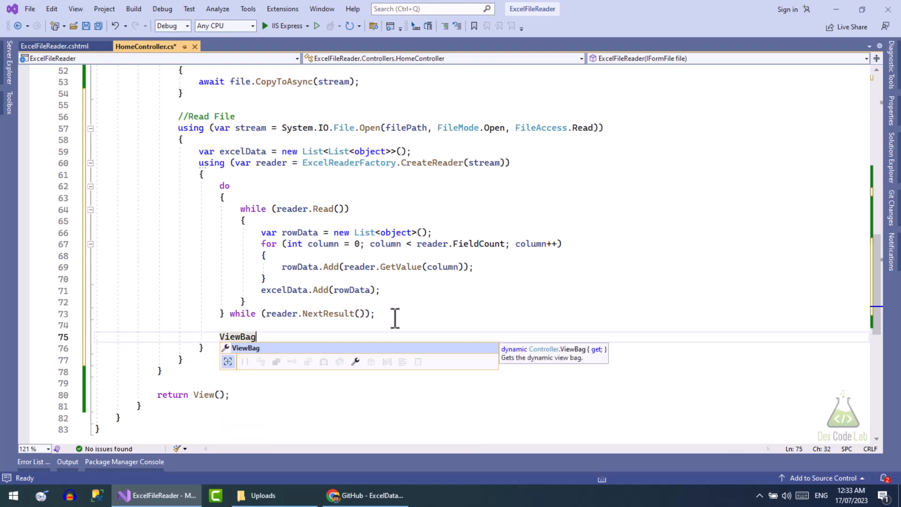
type(".ExcelData = excelData;")
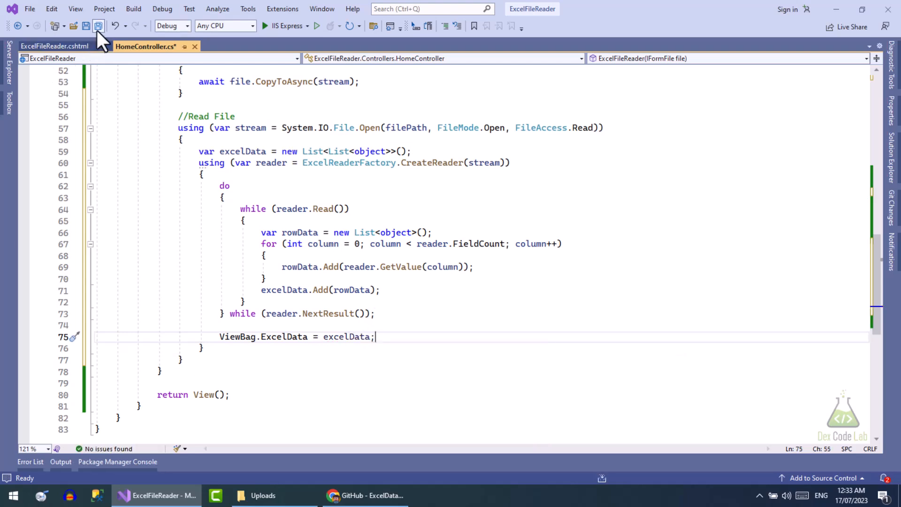
Step: Save the controller and start a class="table" table with a header row in ExcelFileReader.cshtml
left_click(54, 46)
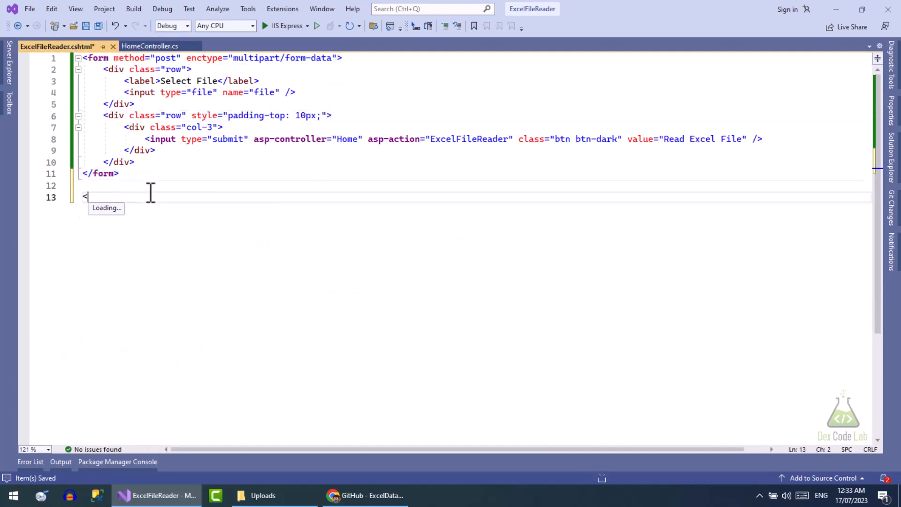
type("table class=\"\"")
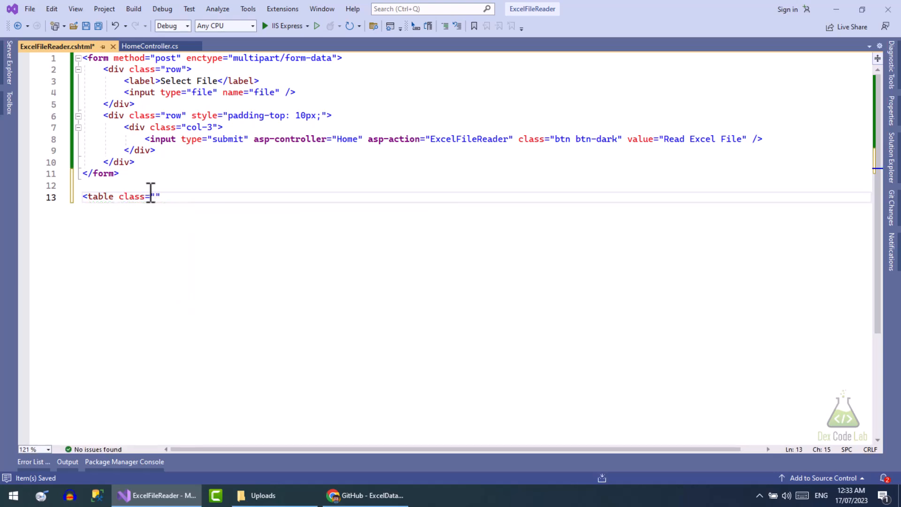
type("table\">")
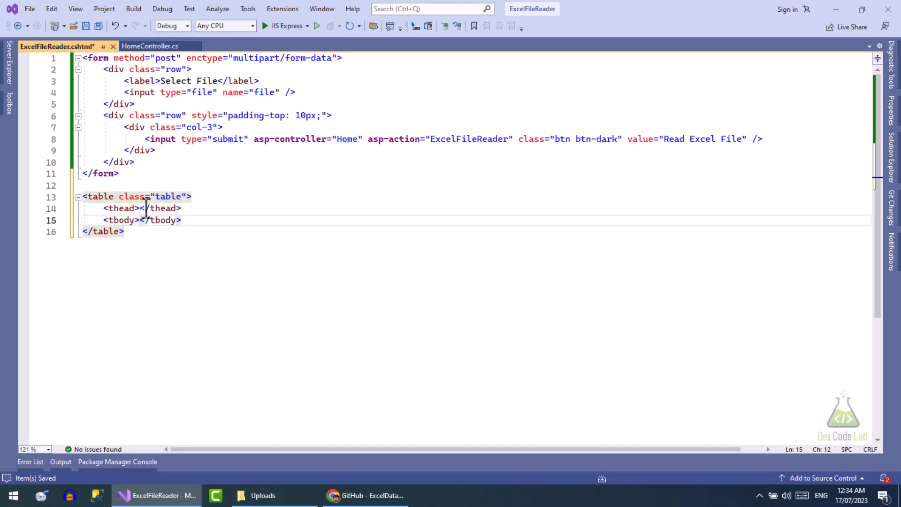
type("<tr></tr>")
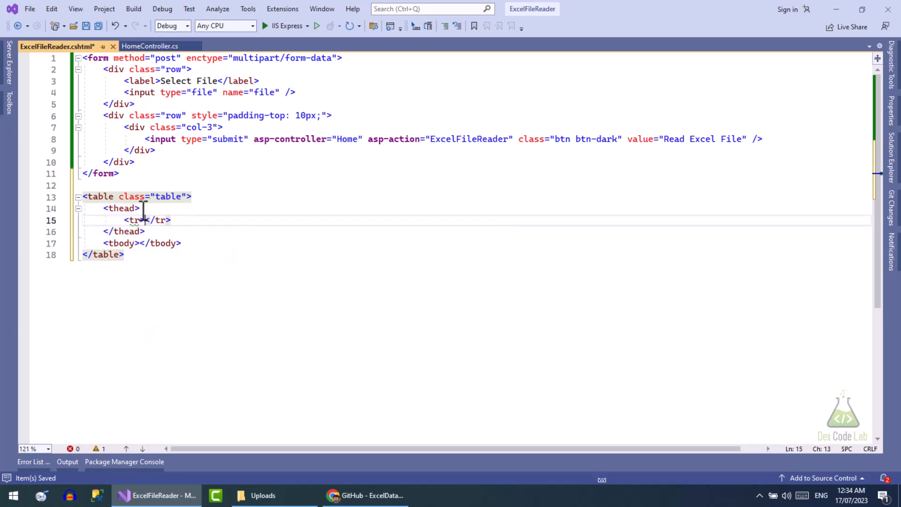
type("@if(ViewBag")
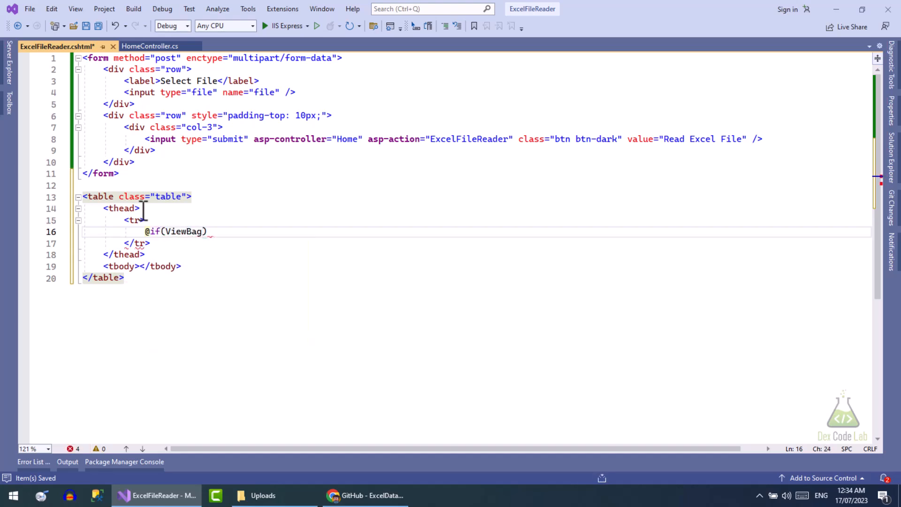
type(".ExcelData !")
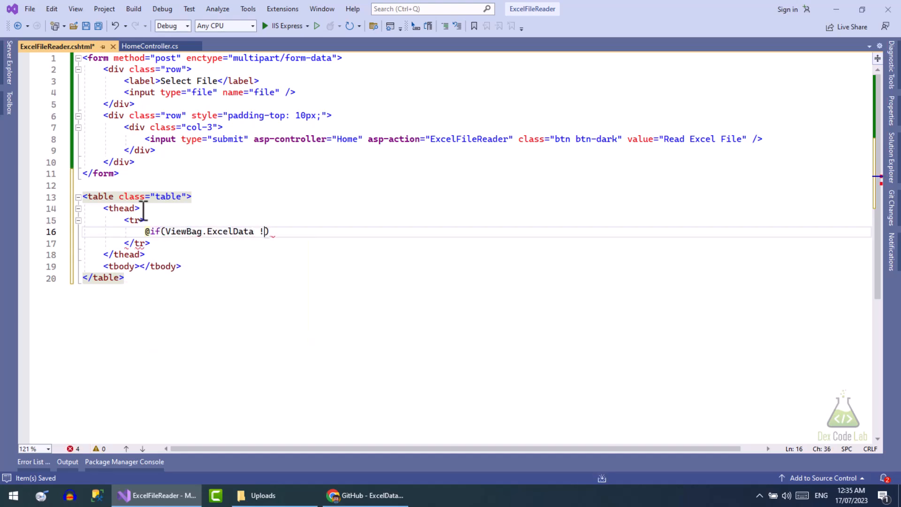
type("= null &&")
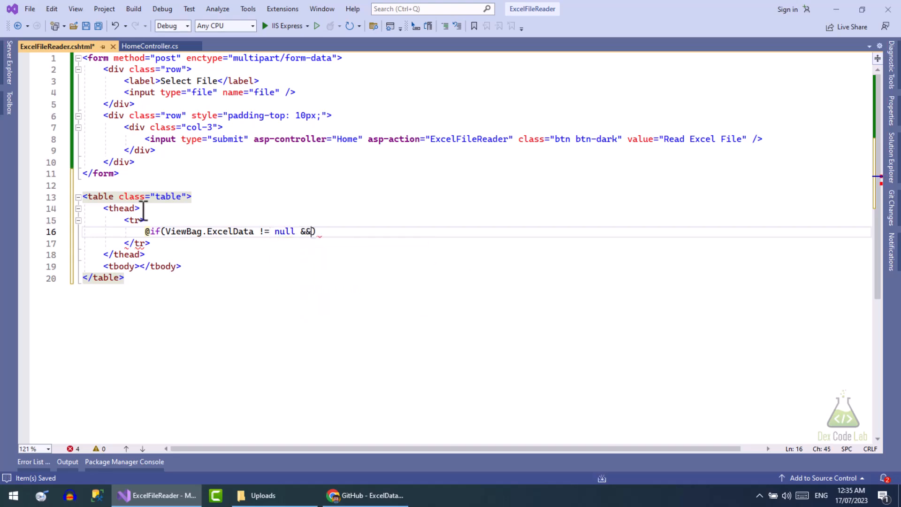
type("ViewBag.ExcelData.Cou")
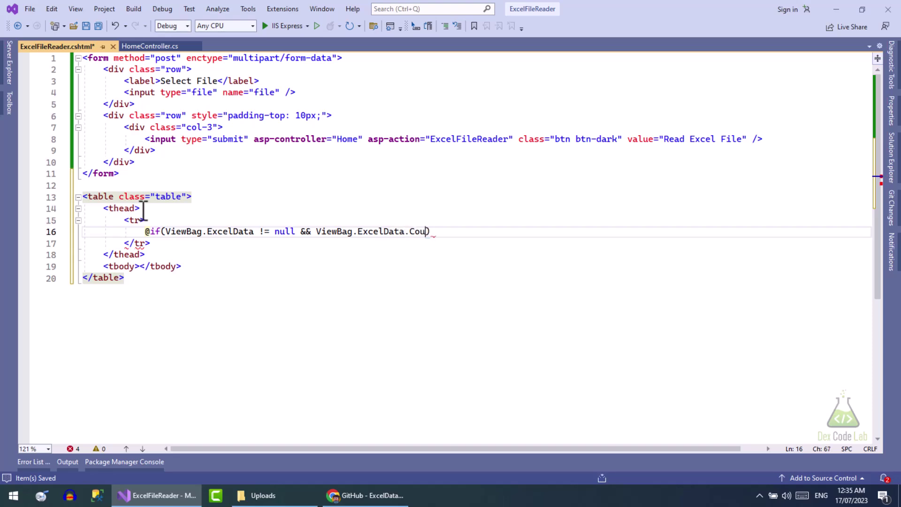
type("nt > 0")
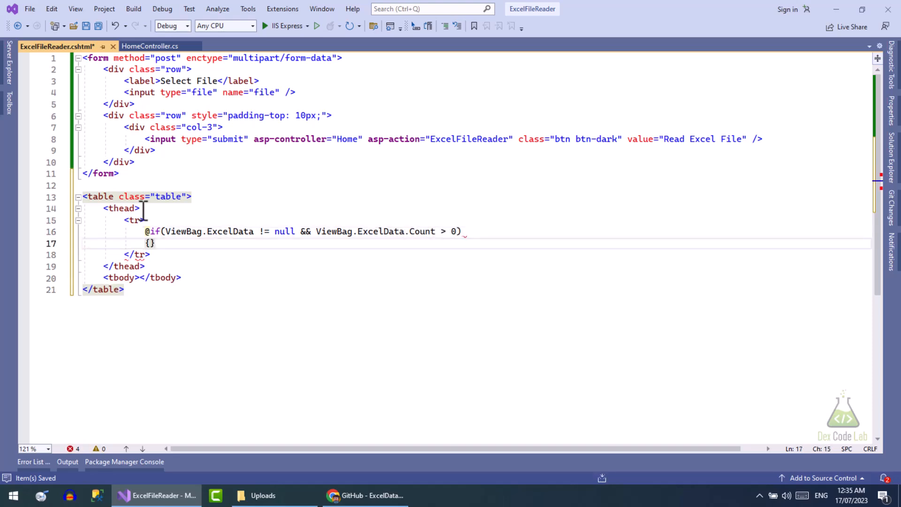
type("@")
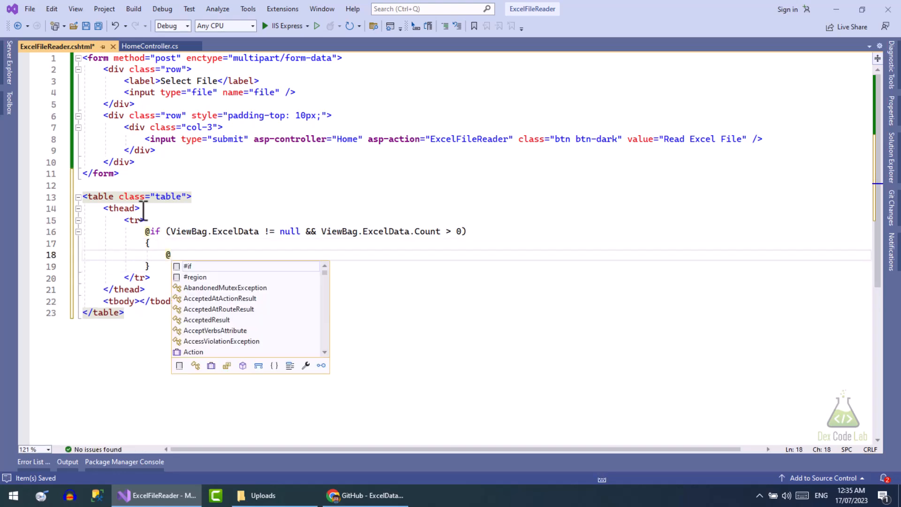
type("foreach()")
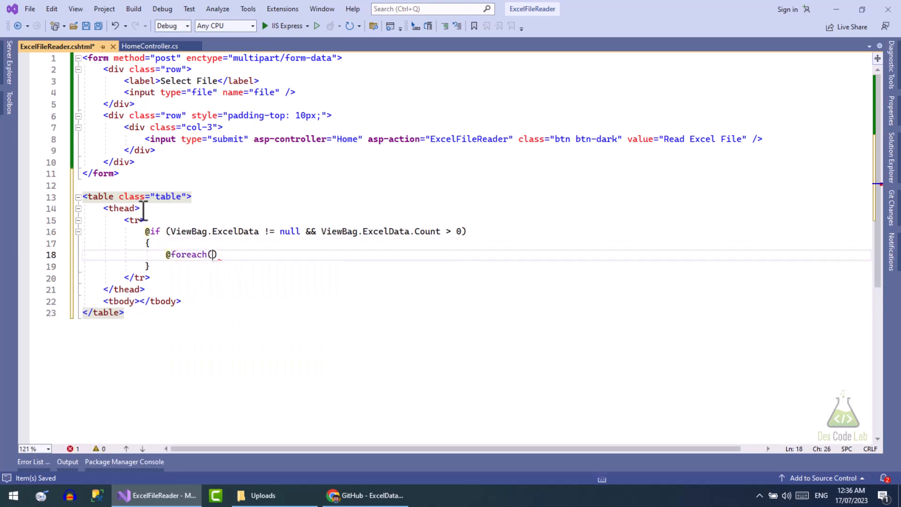
type("var header")
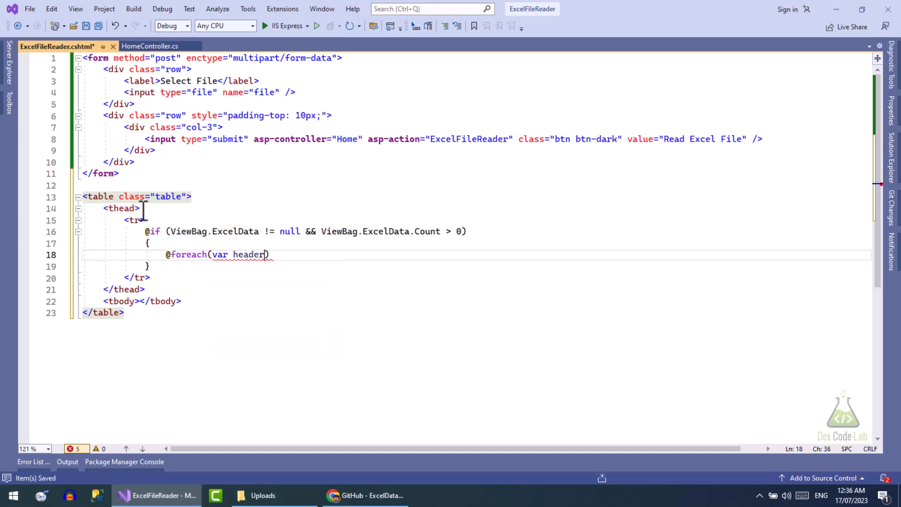
type("in View")
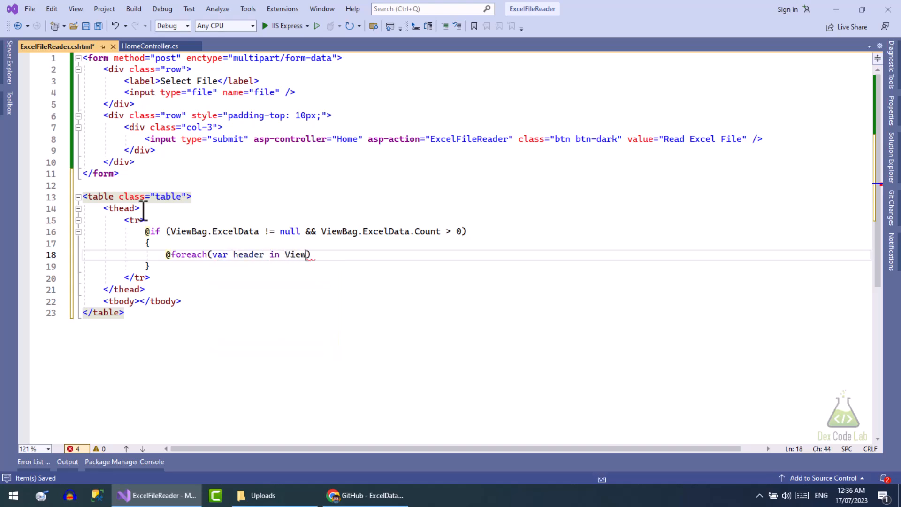
type("Bag")
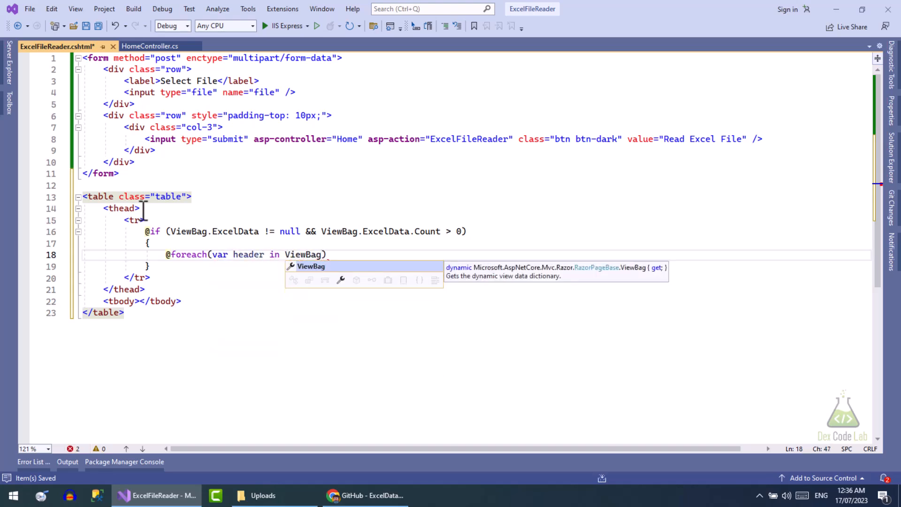
type(".ExcelData")
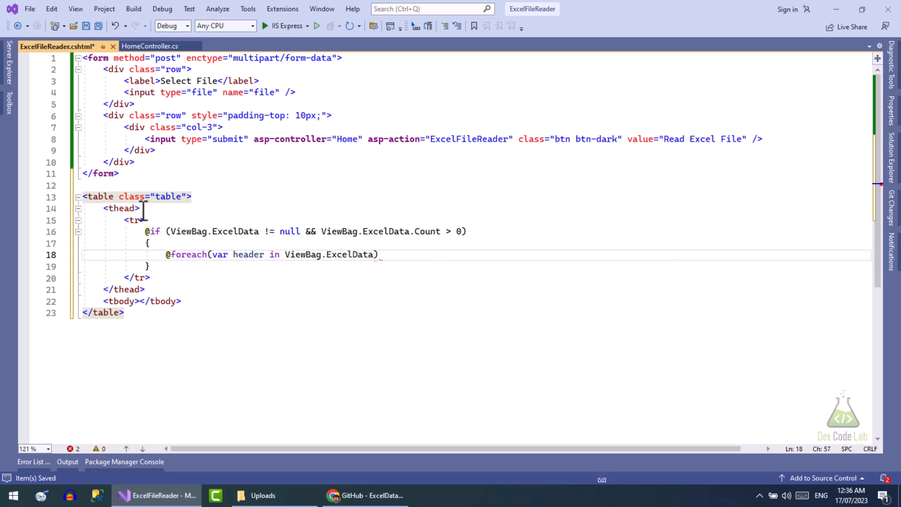
type("[0]")
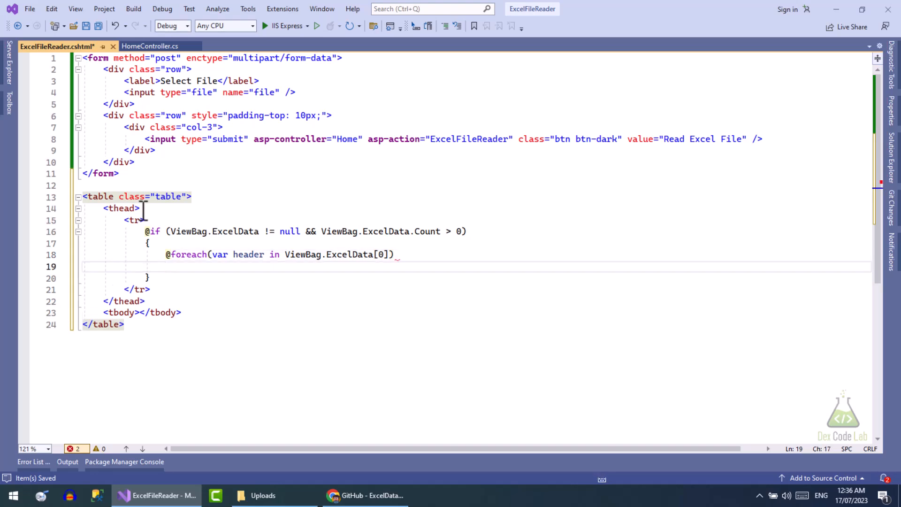
type("{}")
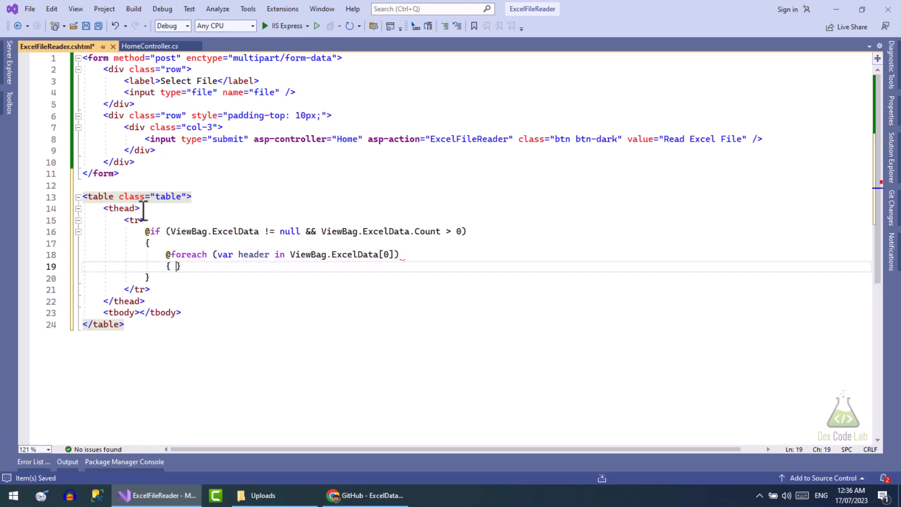
type("<th></th>")
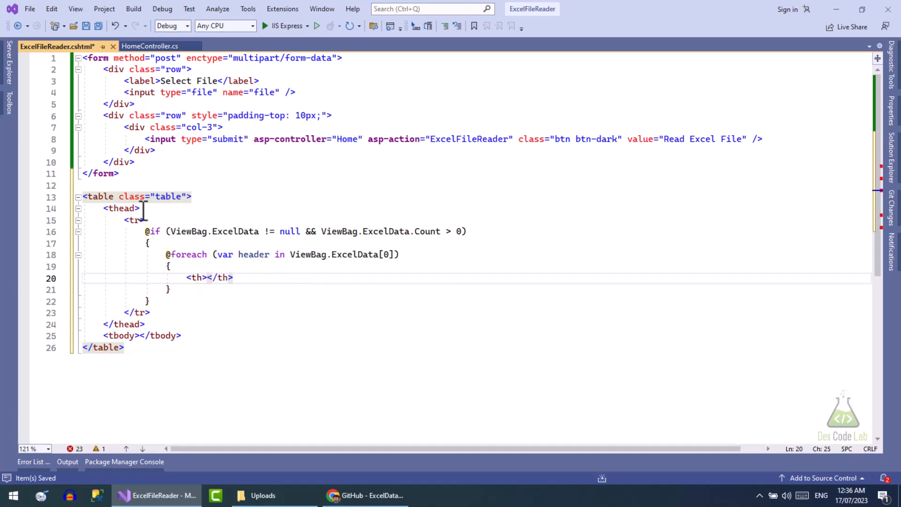
type("@header")
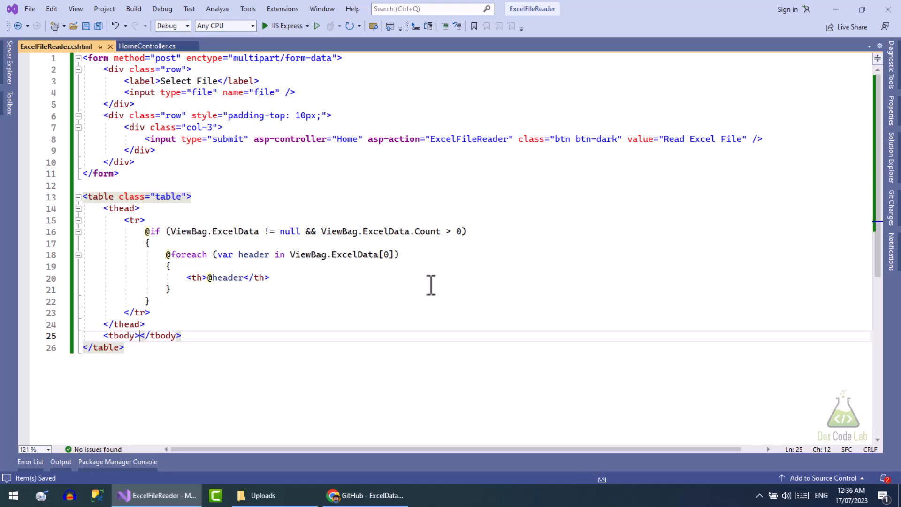
key("Enter")
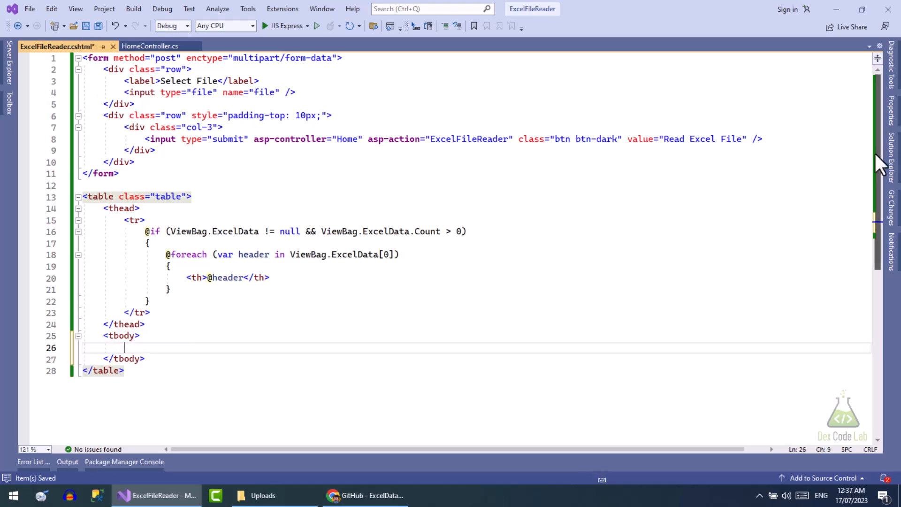
type("@if")
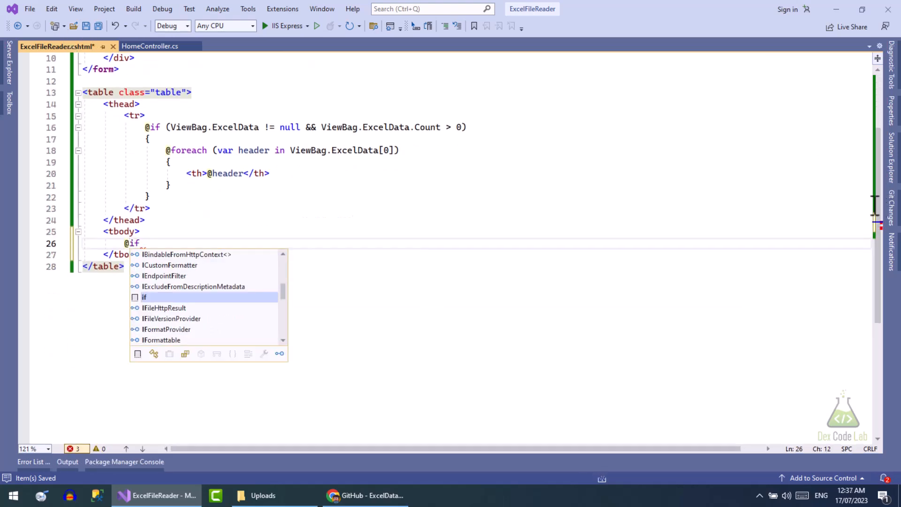
type("(ViewBag)")
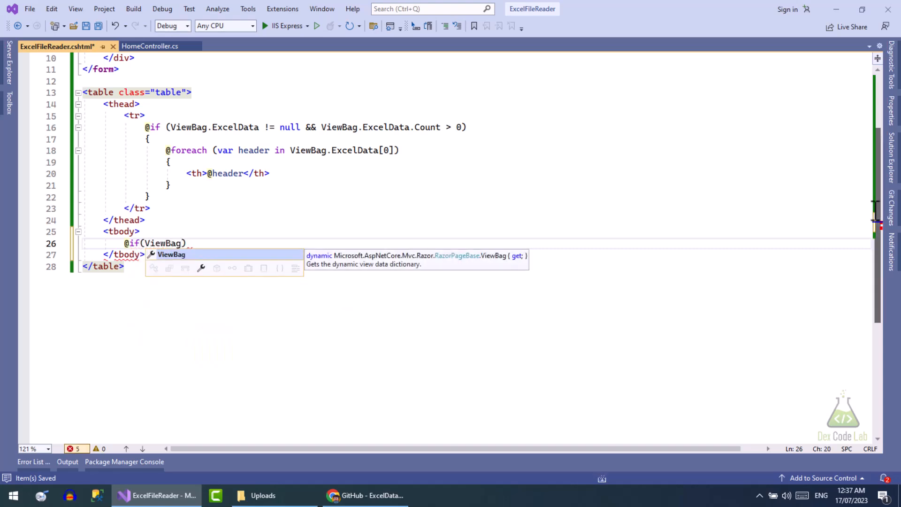
type(".ExcelData != null")
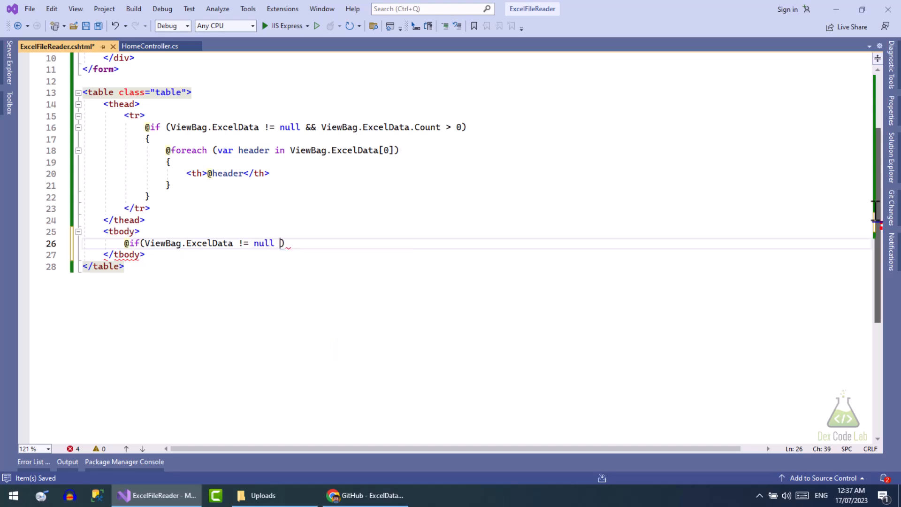
type("&& ViewBag")
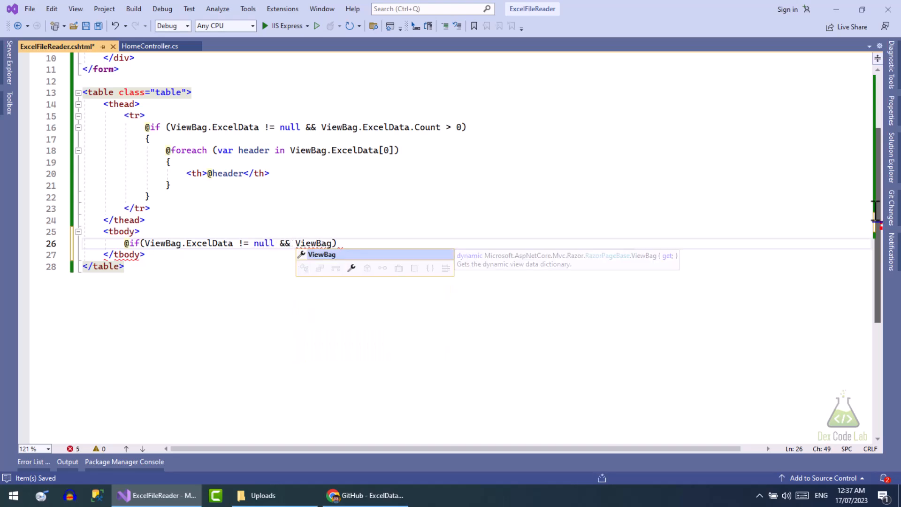
type(".ExcelData.Count > 1")
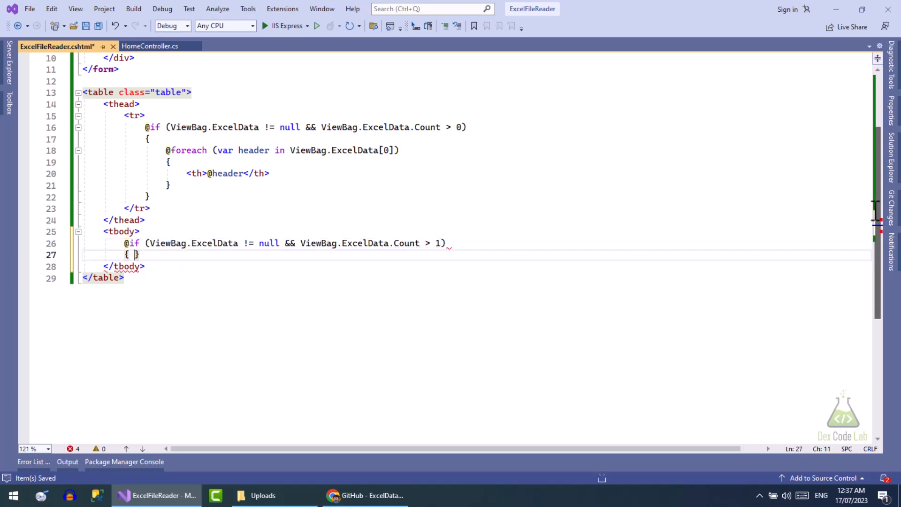
type("@for(int i=1;")
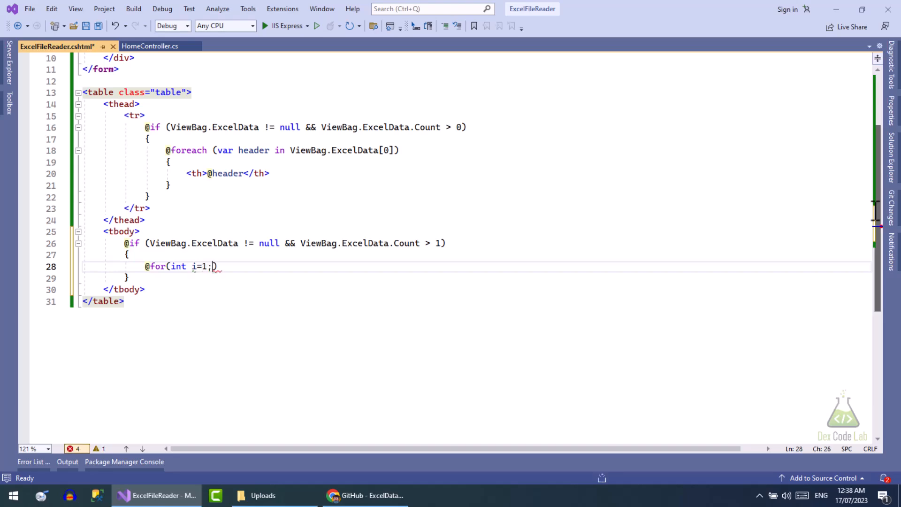
type("i<ViewBag.ExcelData")
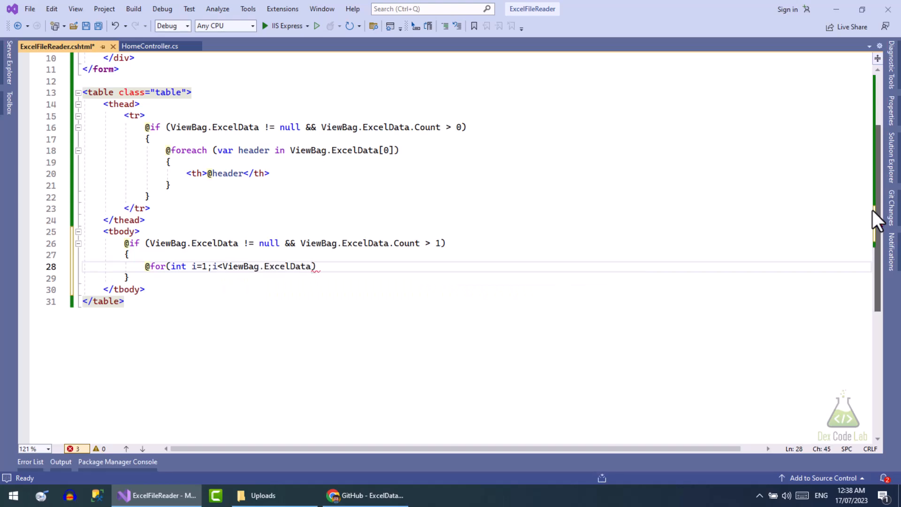
type(".Count;i++)")
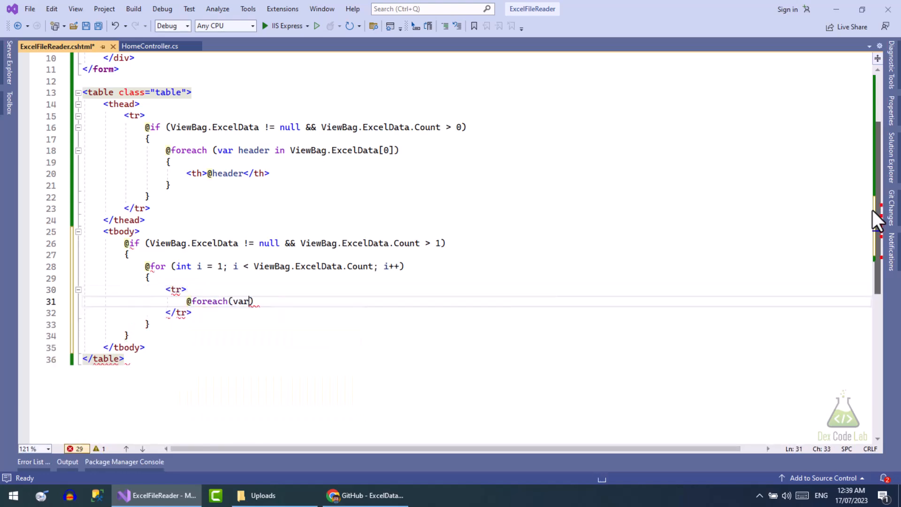
type("cell in ViewBag.ExcelData[i")
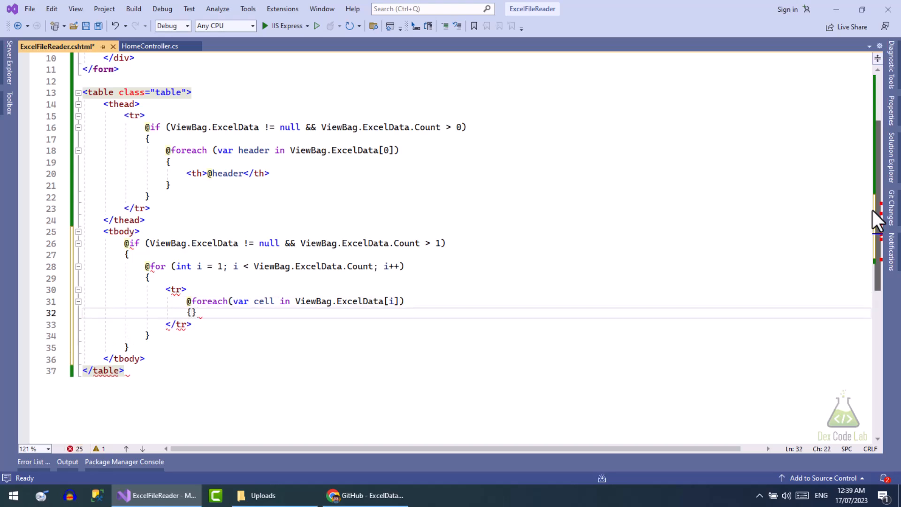
type("<td></td>")
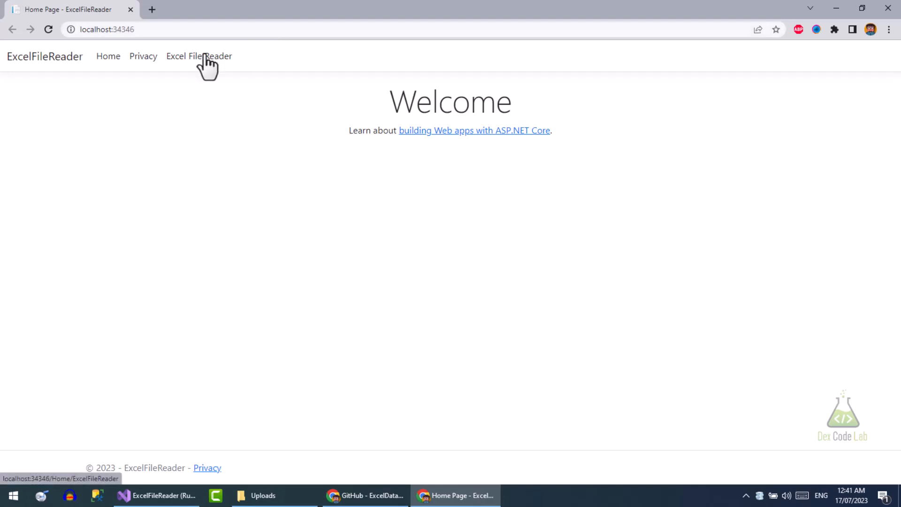
Step: Submit Marks.xlsx on the Excel File Reader page, hitting the encoding 1252 error
left_click(199, 56)
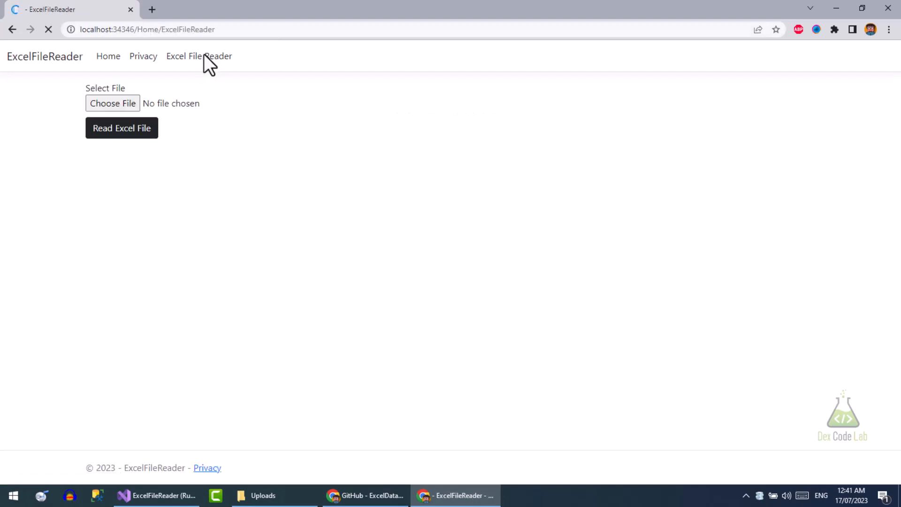
left_click(112, 102)
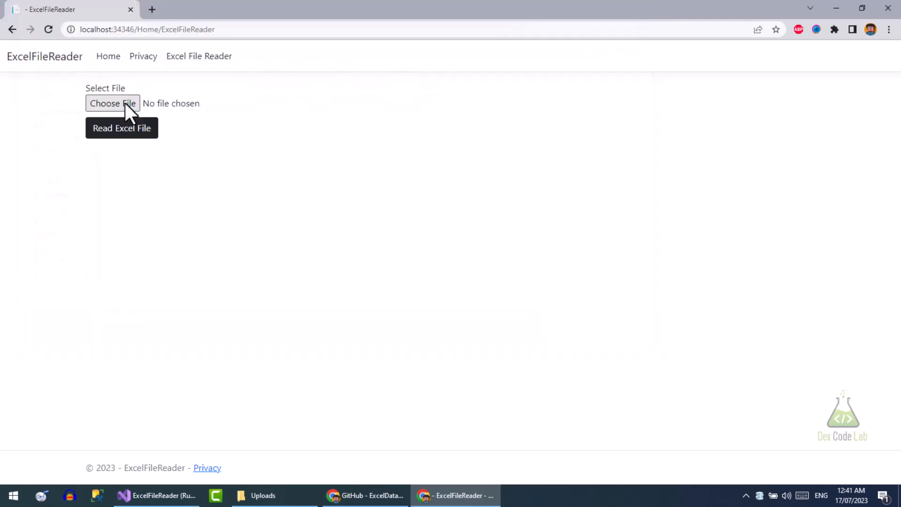
left_click(121, 128)
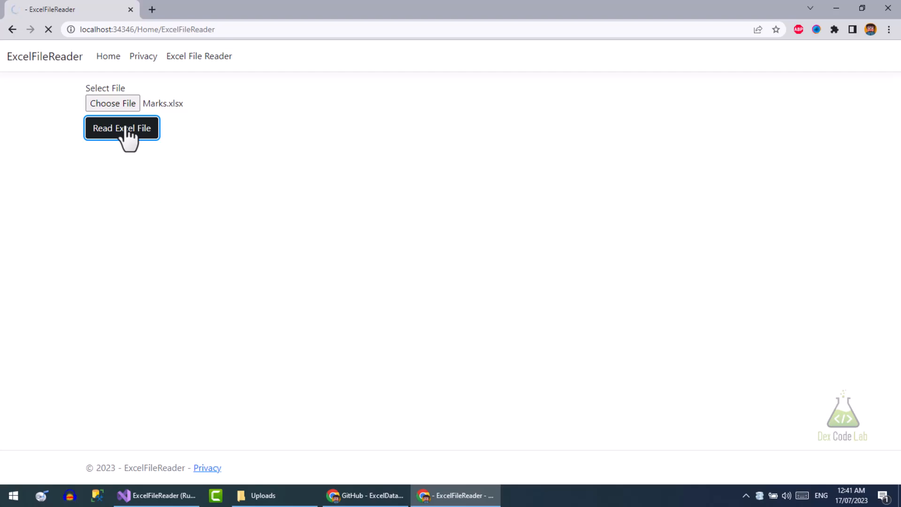
left_click(122, 128)
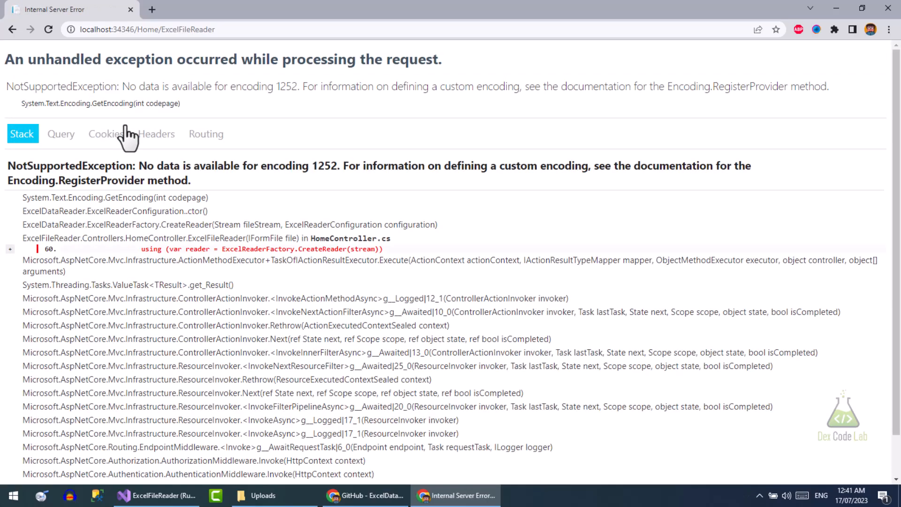
mouse_move(124, 86)
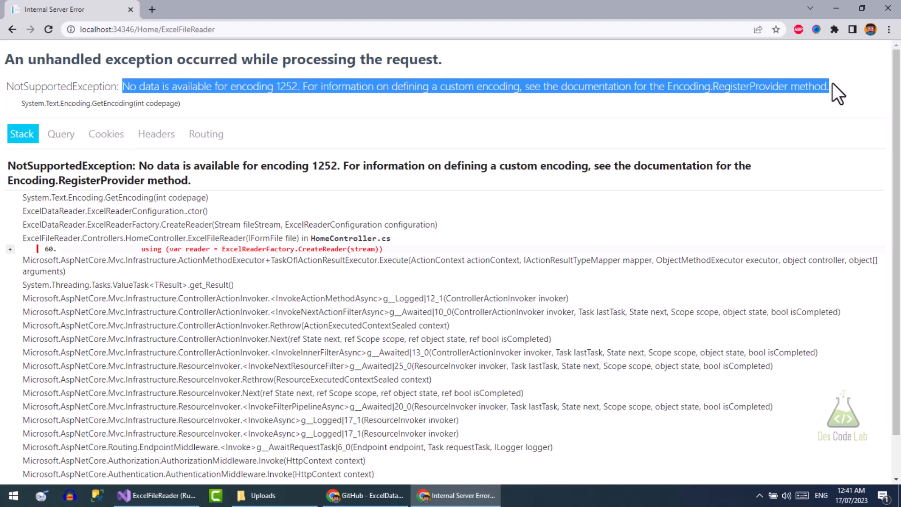
Step: Google the error, open the Stack Overflow answer, and select its RegisterProvider code line
right_click(837, 92)
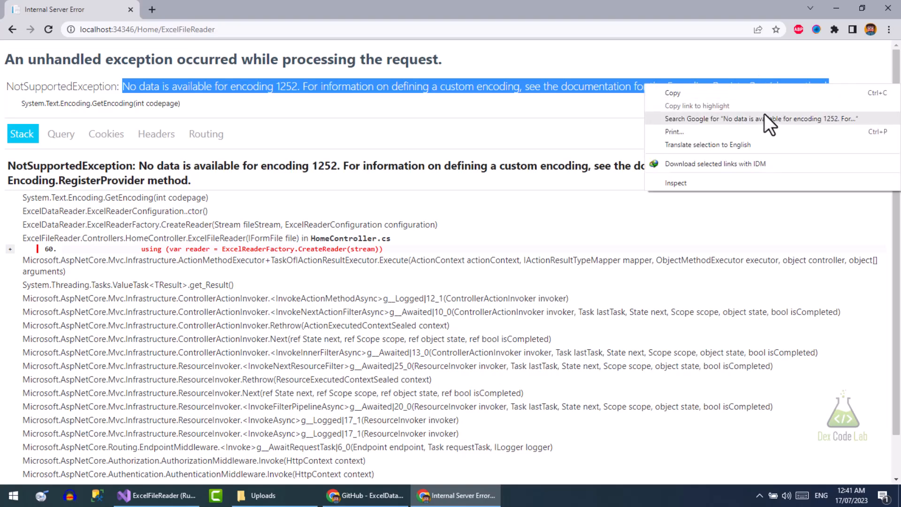
left_click(751, 119)
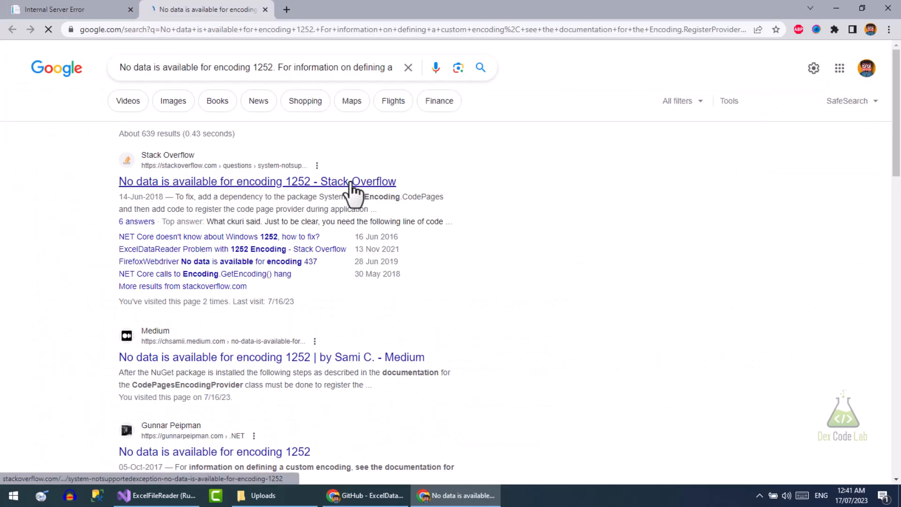
left_click(257, 181)
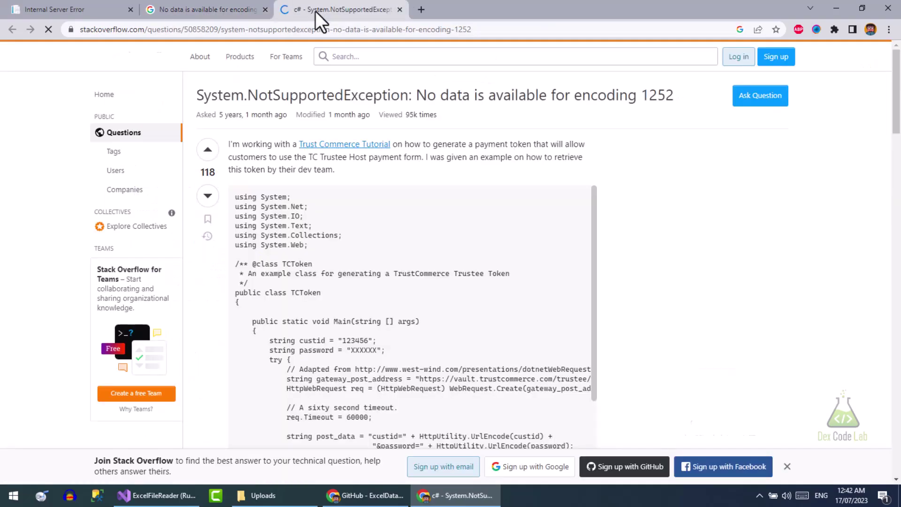
scroll("down", 3)
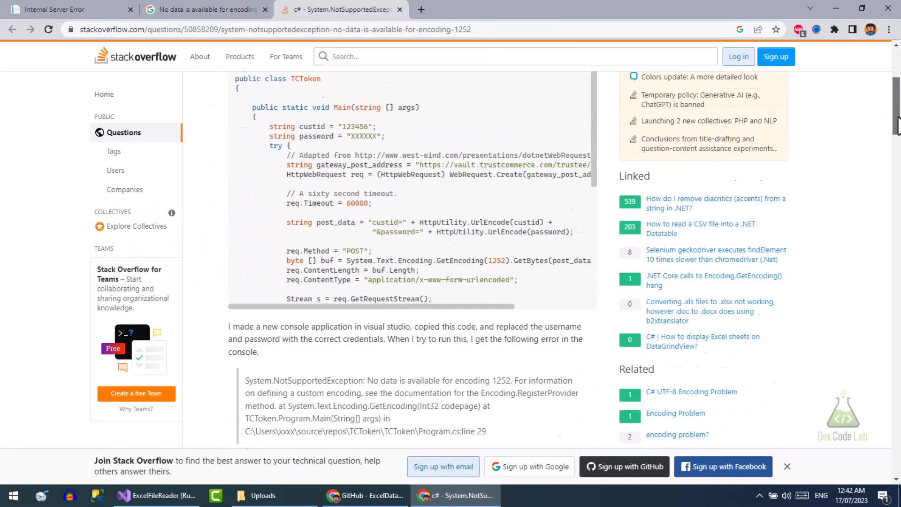
scroll("down", 3)
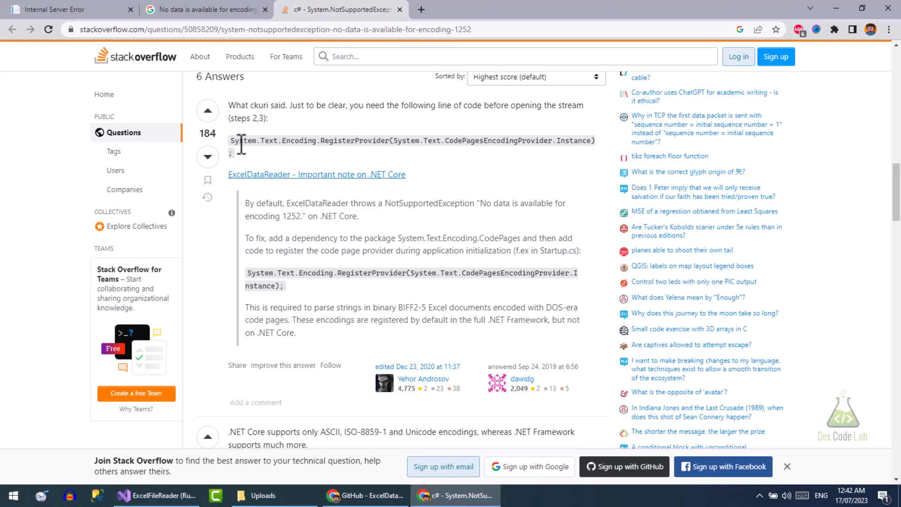
triple_click(411, 140)
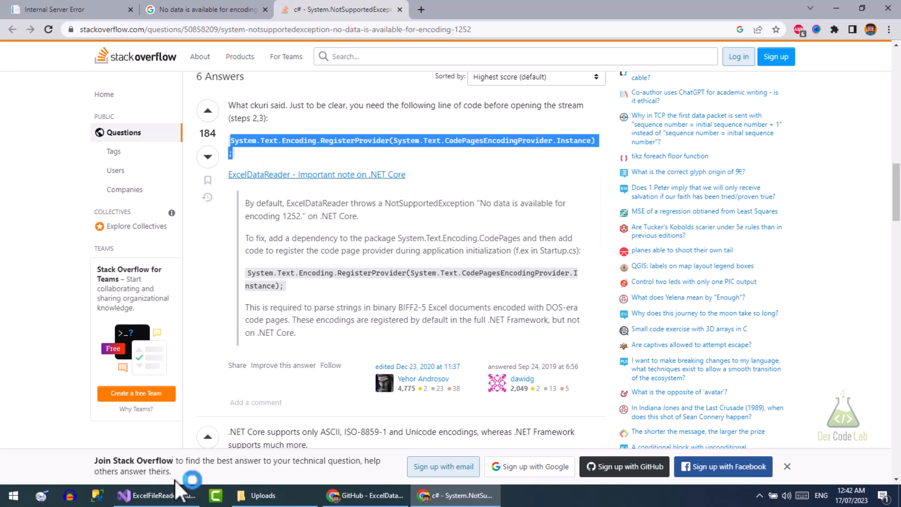
Step: Add Encoding.RegisterProvider(CodePagesEncodingProvider.Instance) to the POST action and relaunch via IIS Express
left_click(156, 495)
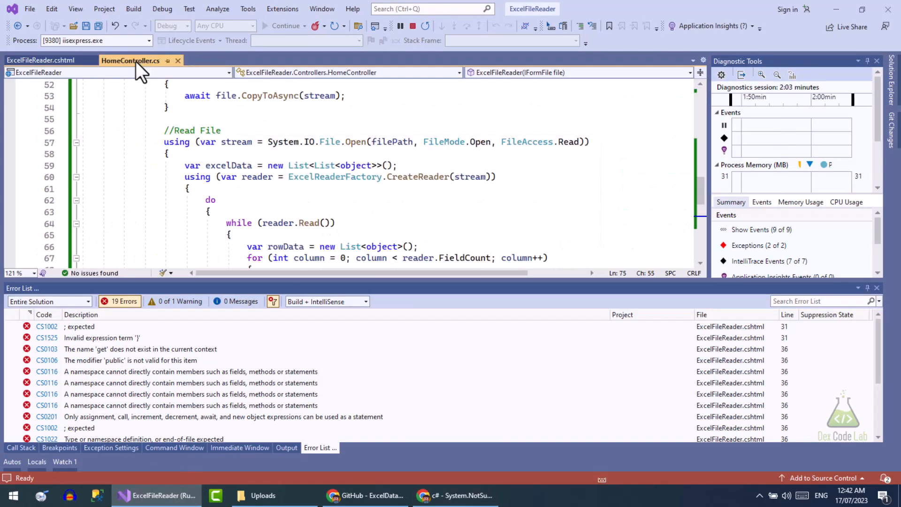
scroll("up", 3)
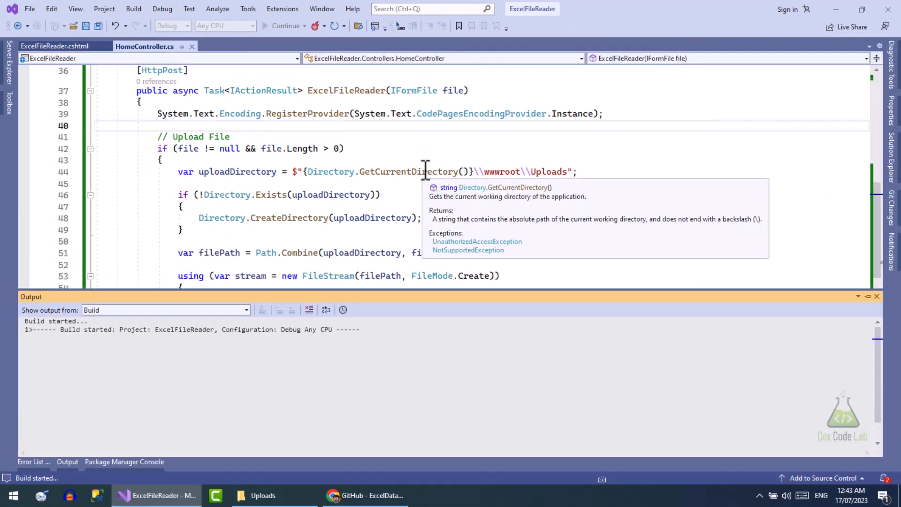
left_click(284, 26)
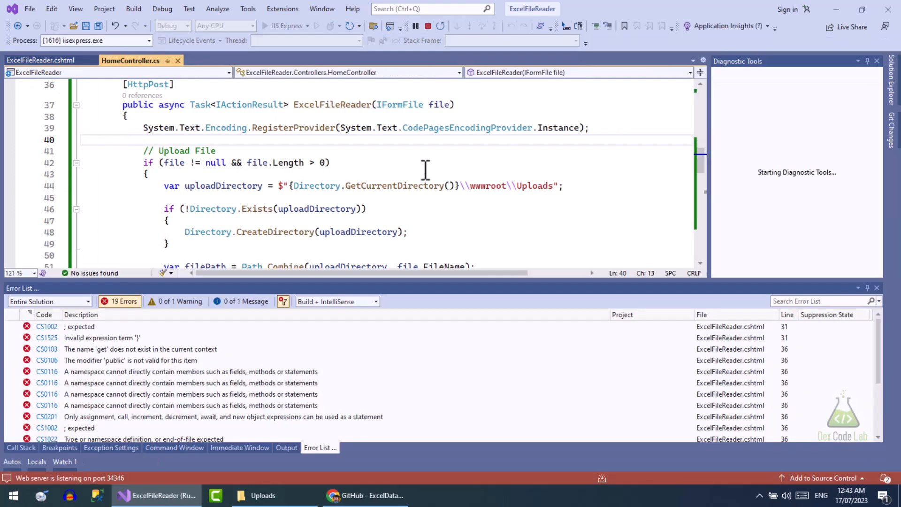
left_click(454, 495)
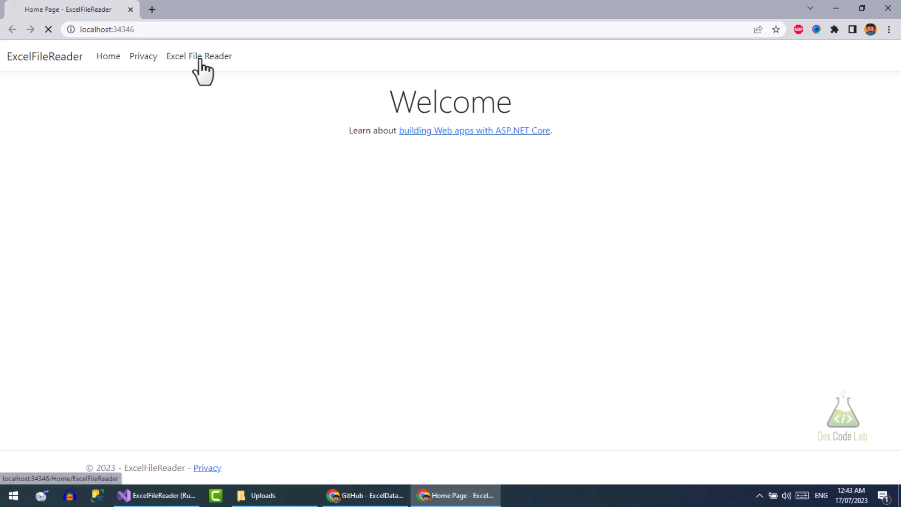
Step: Upload Marks.xlsx via Read Excel File and scroll through the 24-student marks table
left_click(199, 56)
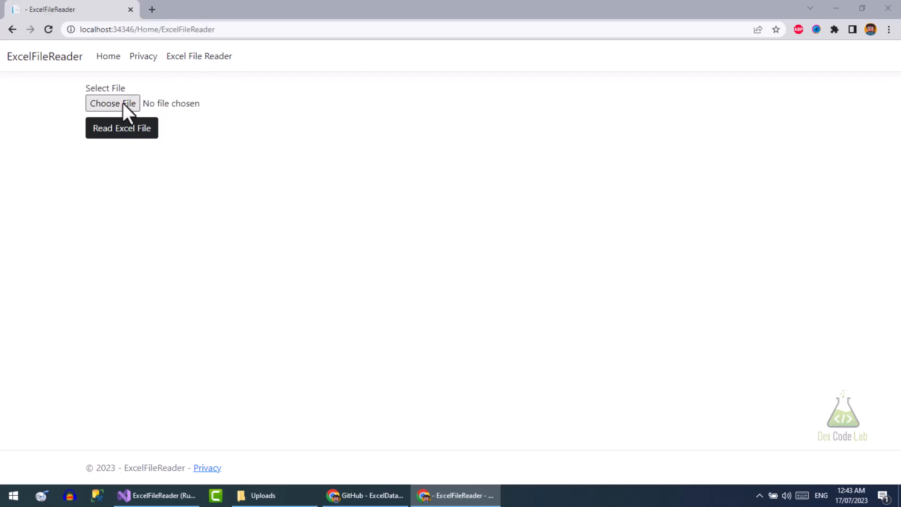
left_click(112, 103)
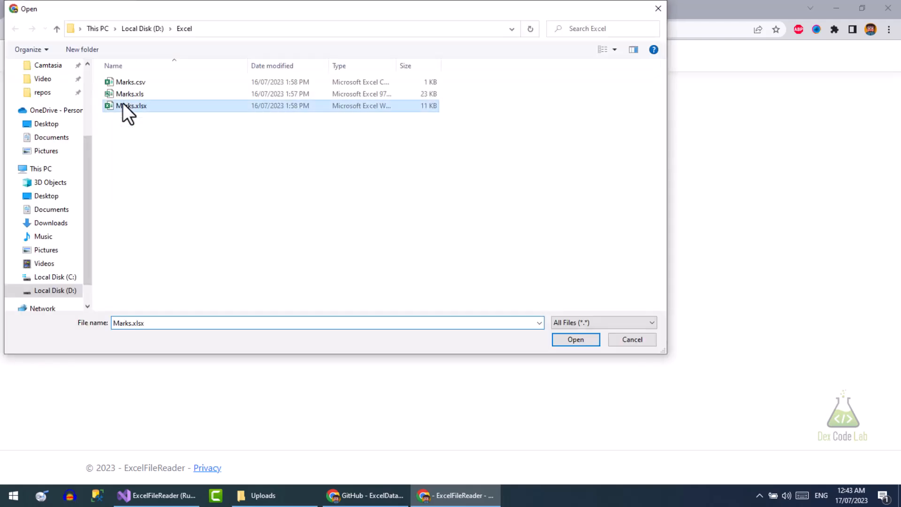
left_click(575, 338)
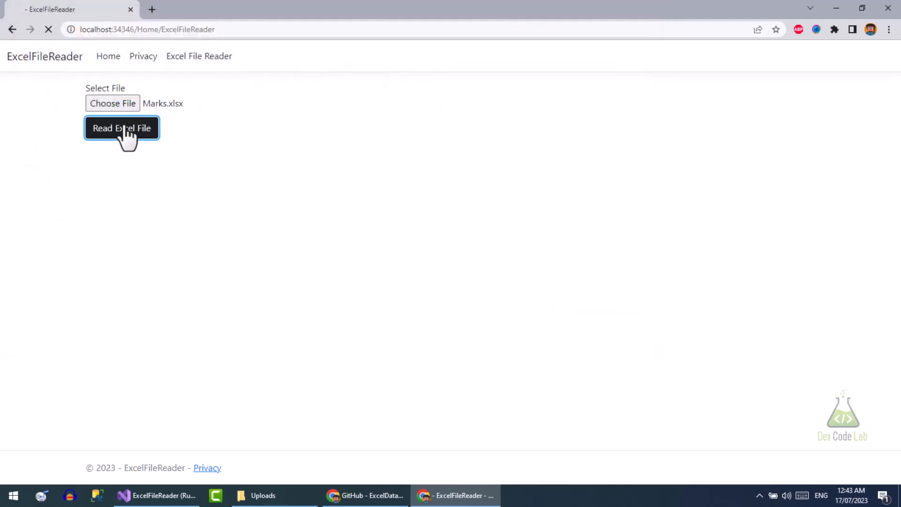
left_click(121, 128)
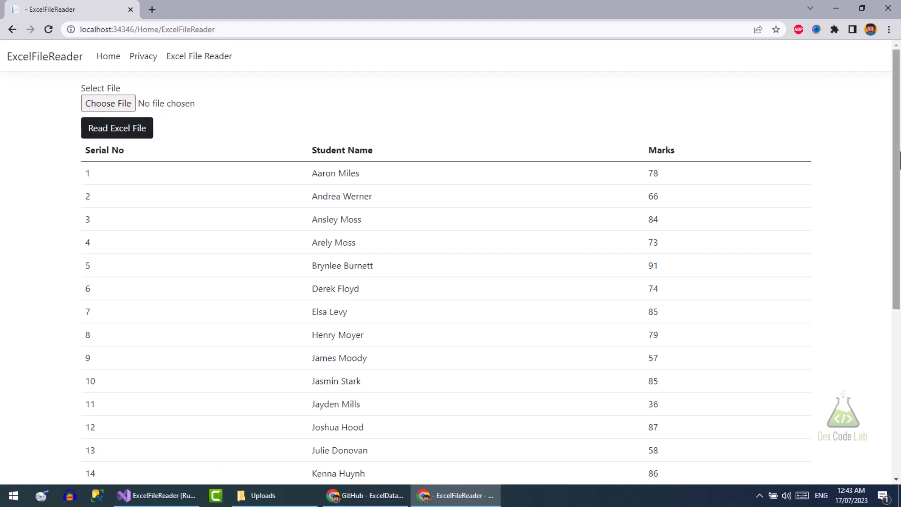
scroll("down", 3)
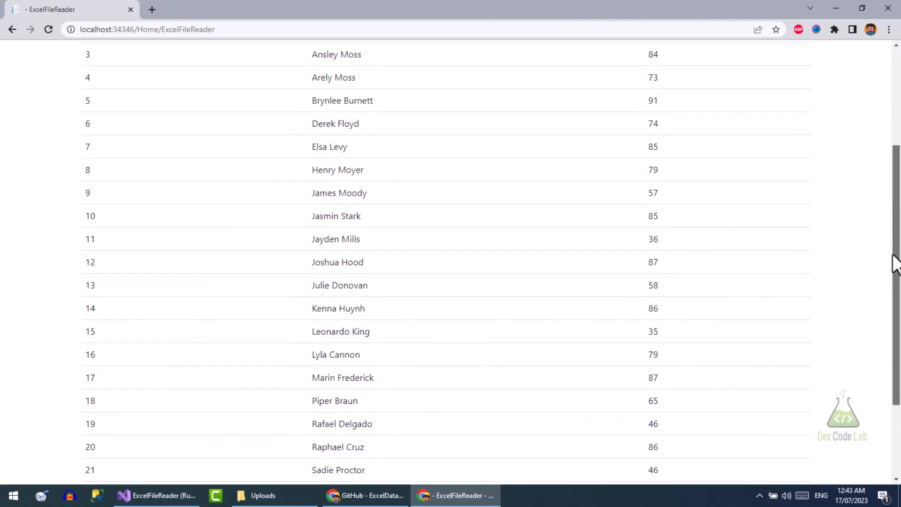
scroll("down", 3)
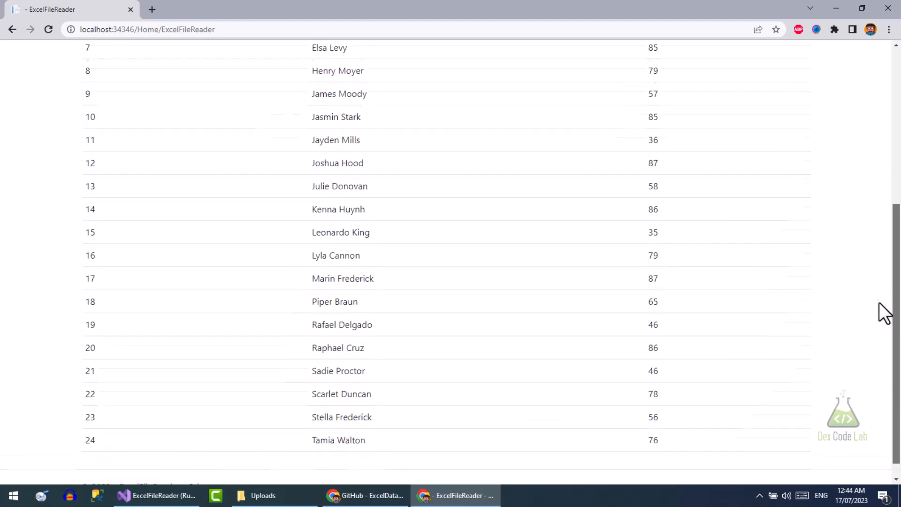
scroll("up", 3)
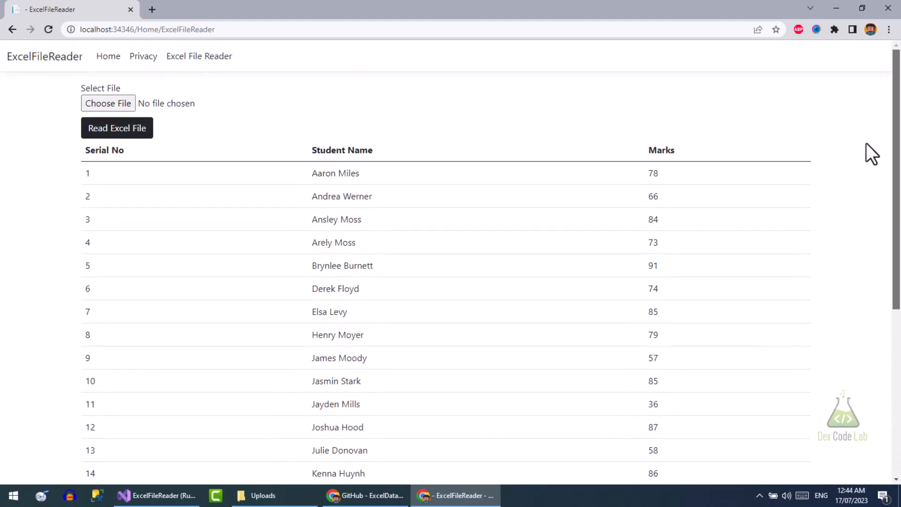